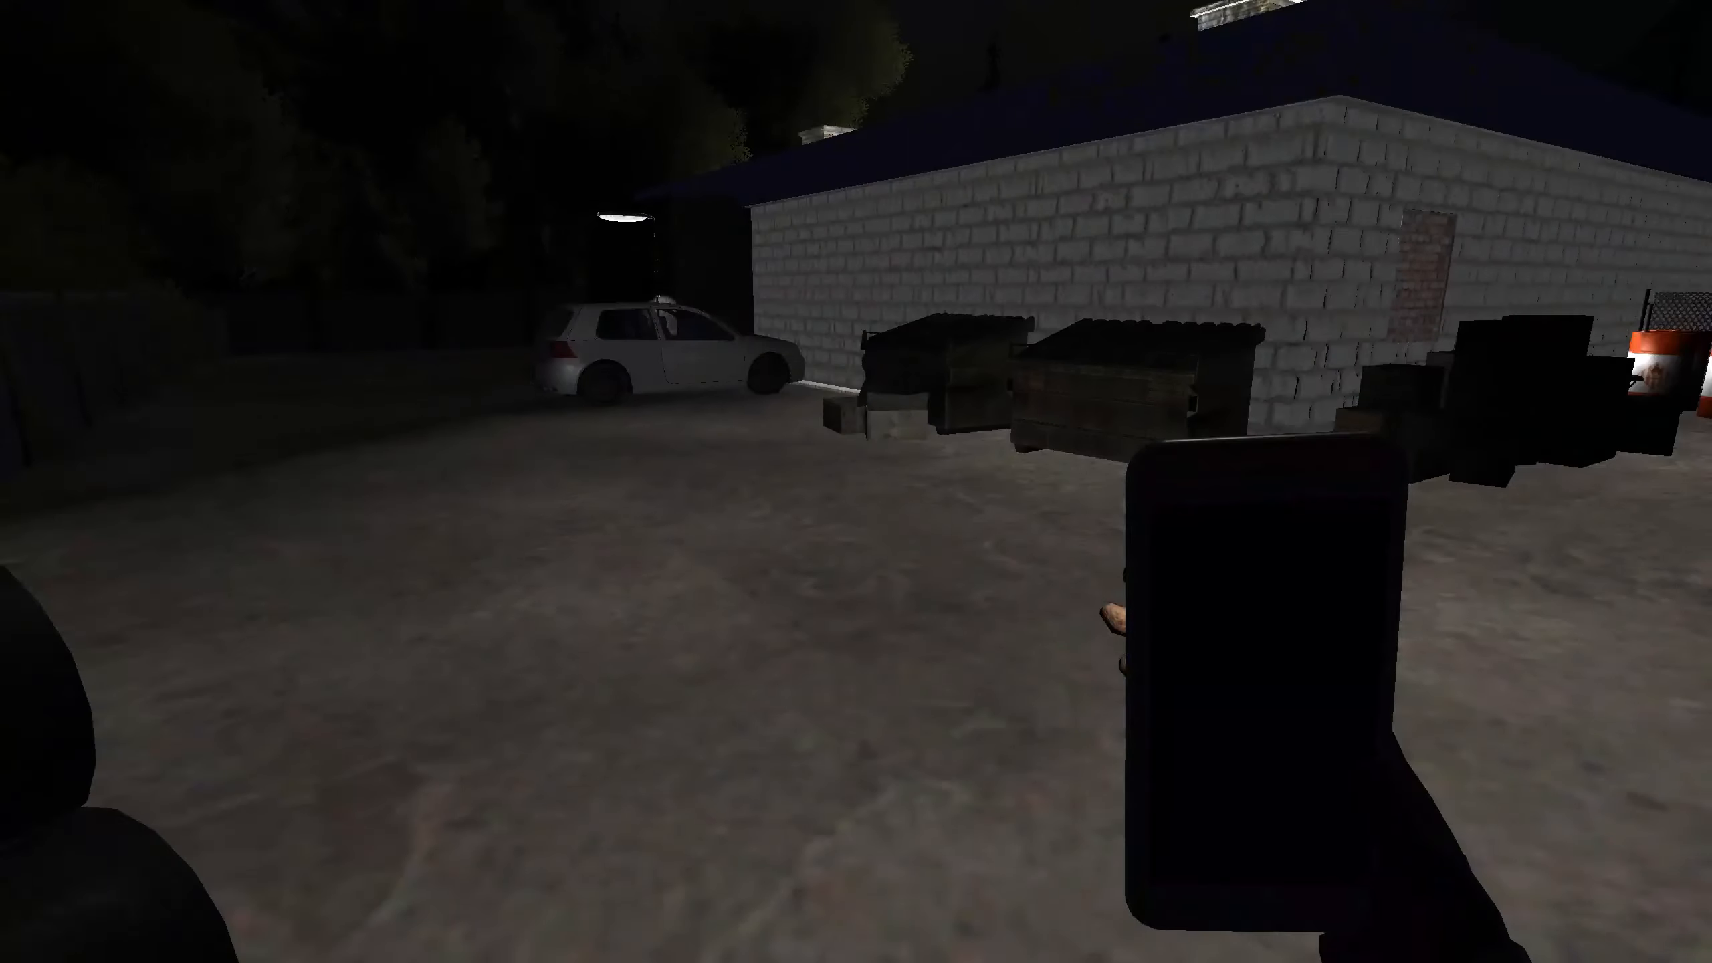
mouse_move(856, 482)
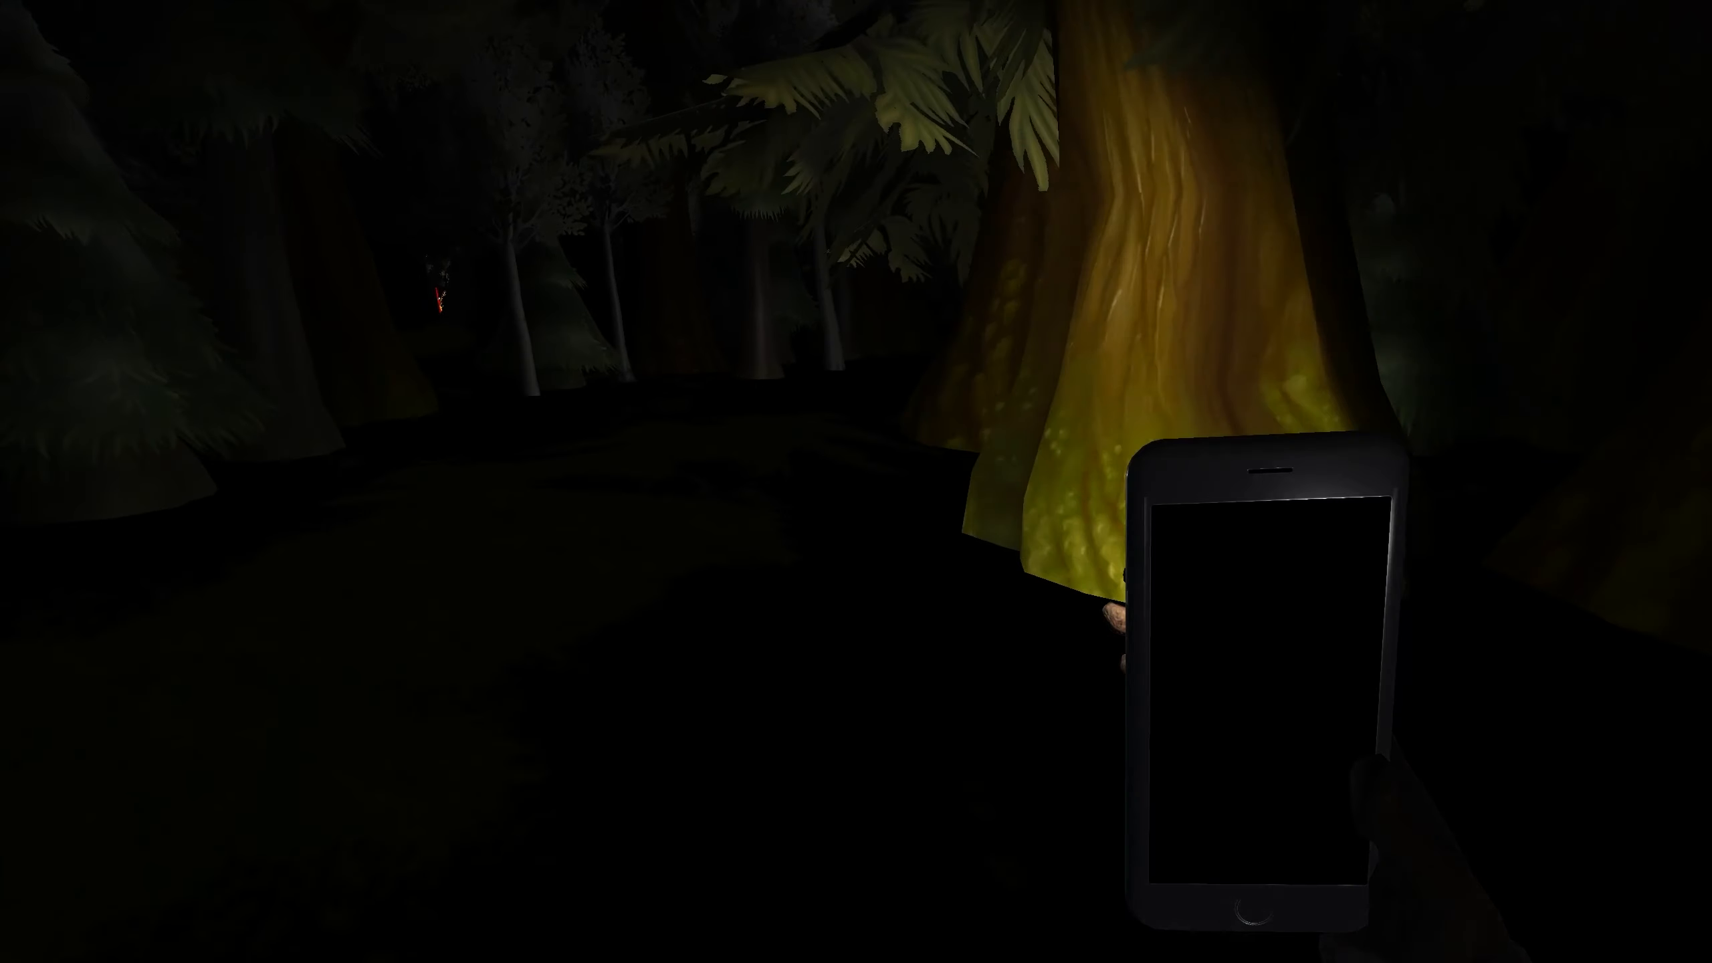
mouse_move(857, 482)
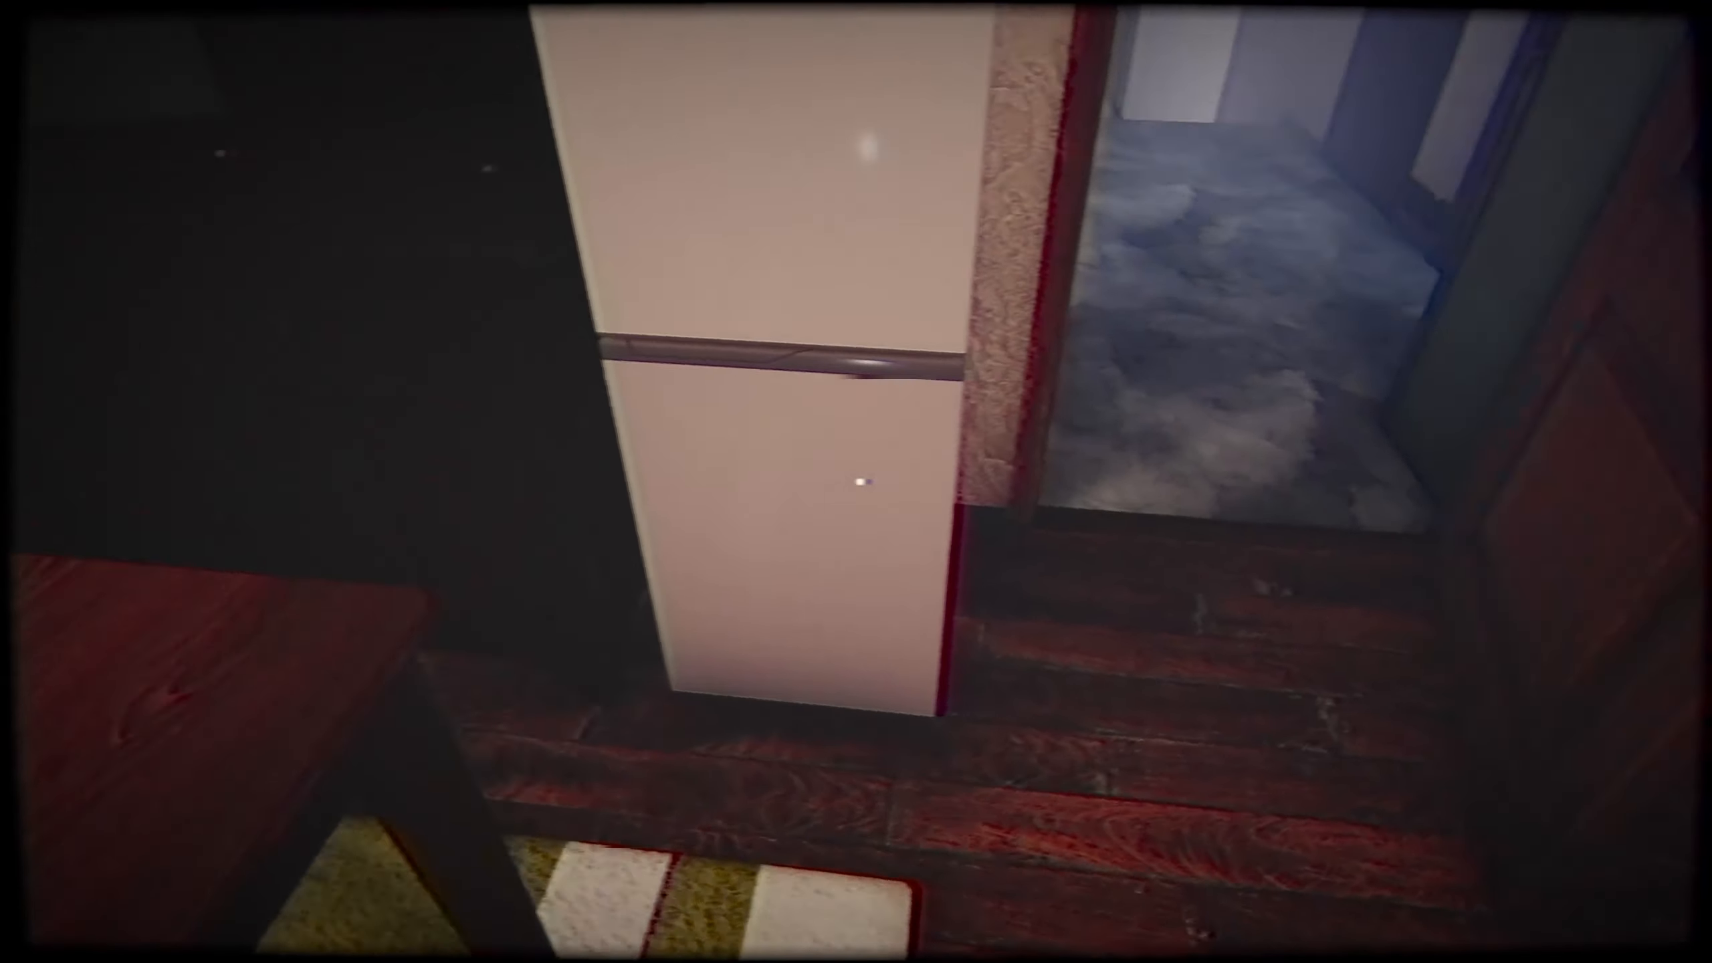
mouse_move(856, 482)
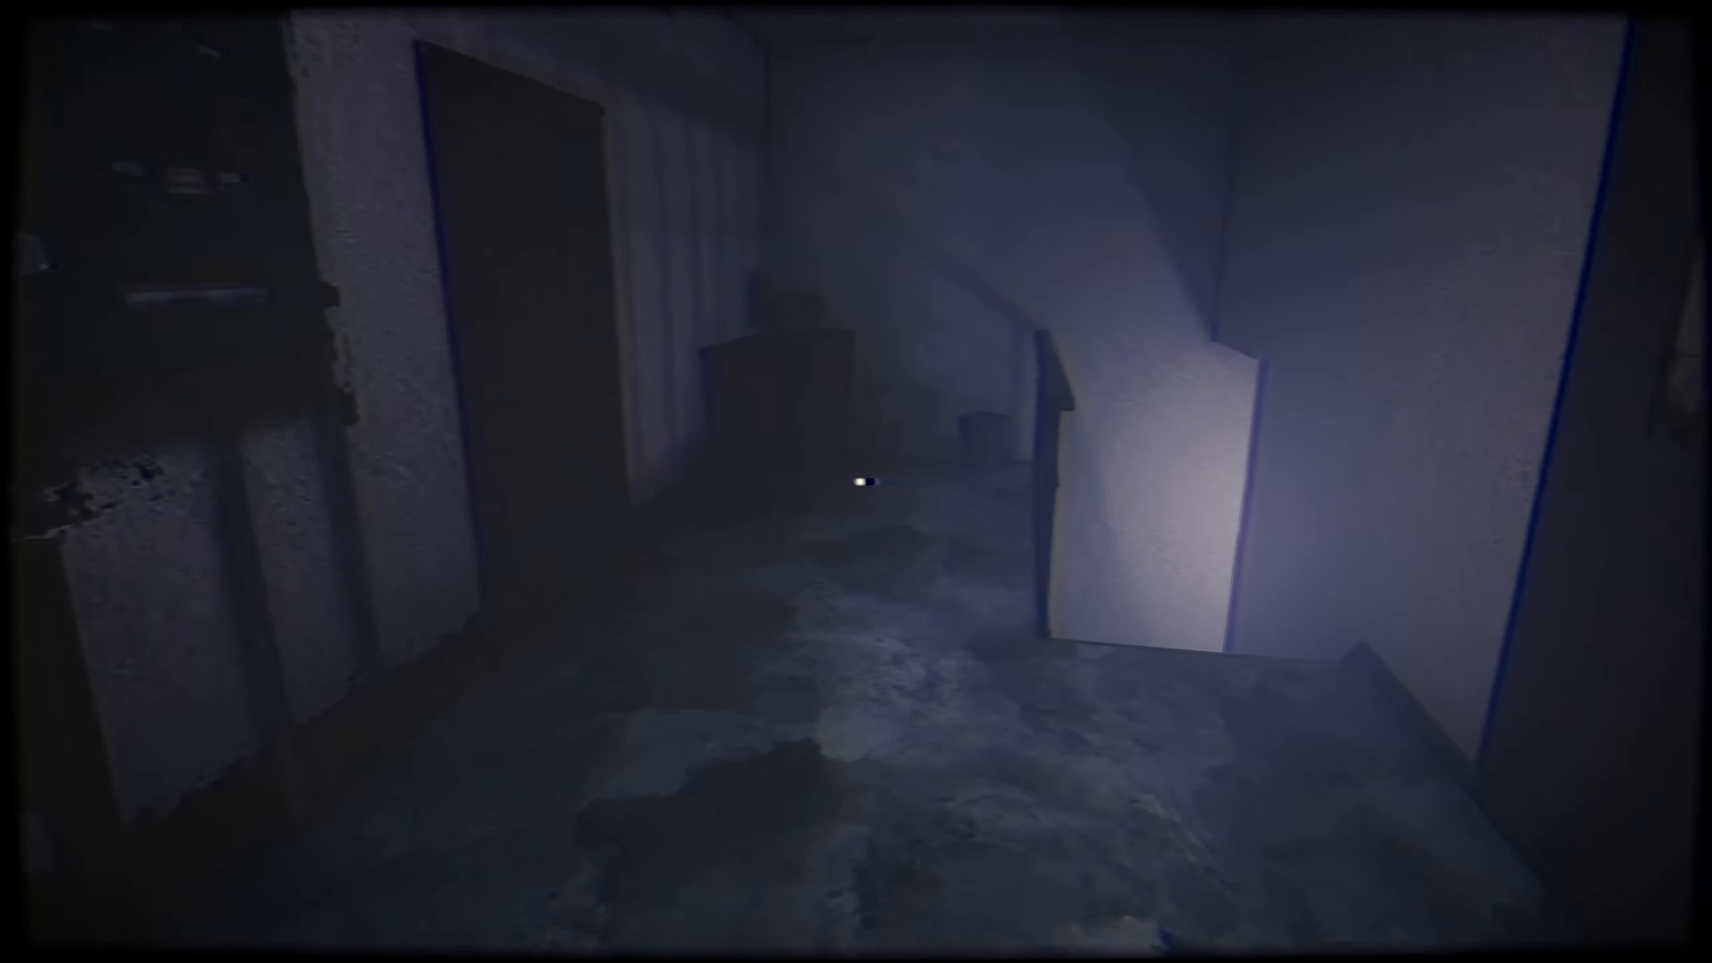
mouse_move(856, 482)
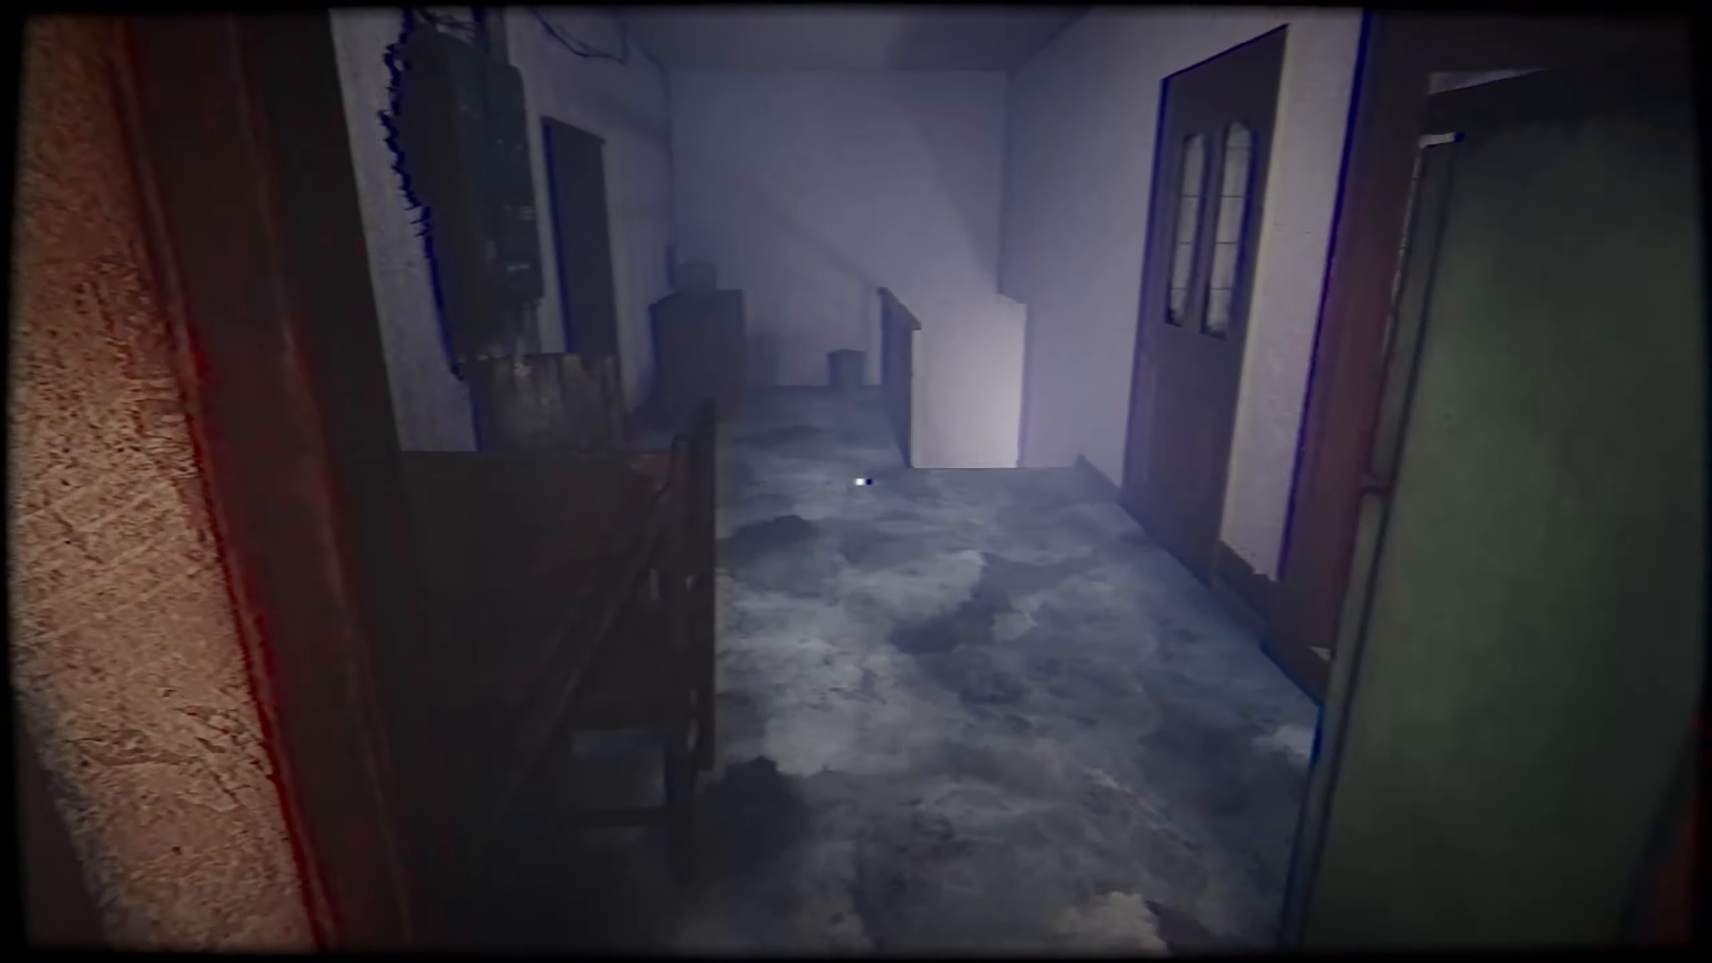
mouse_move(856, 482)
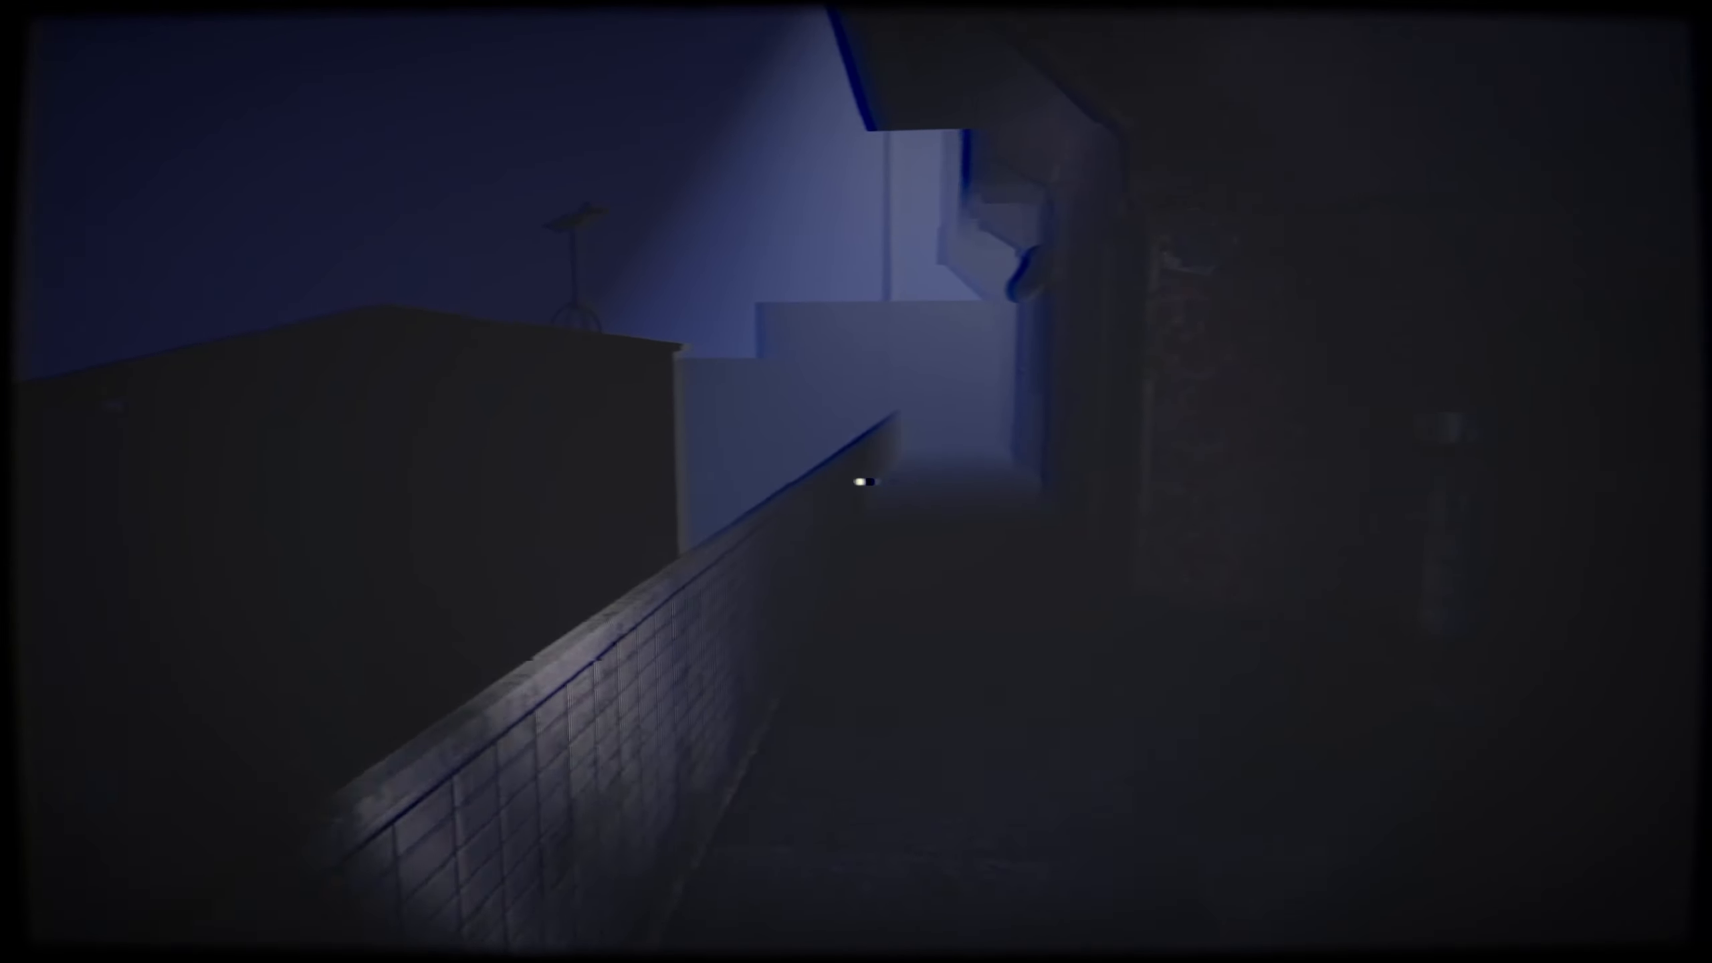
mouse_move(856, 481)
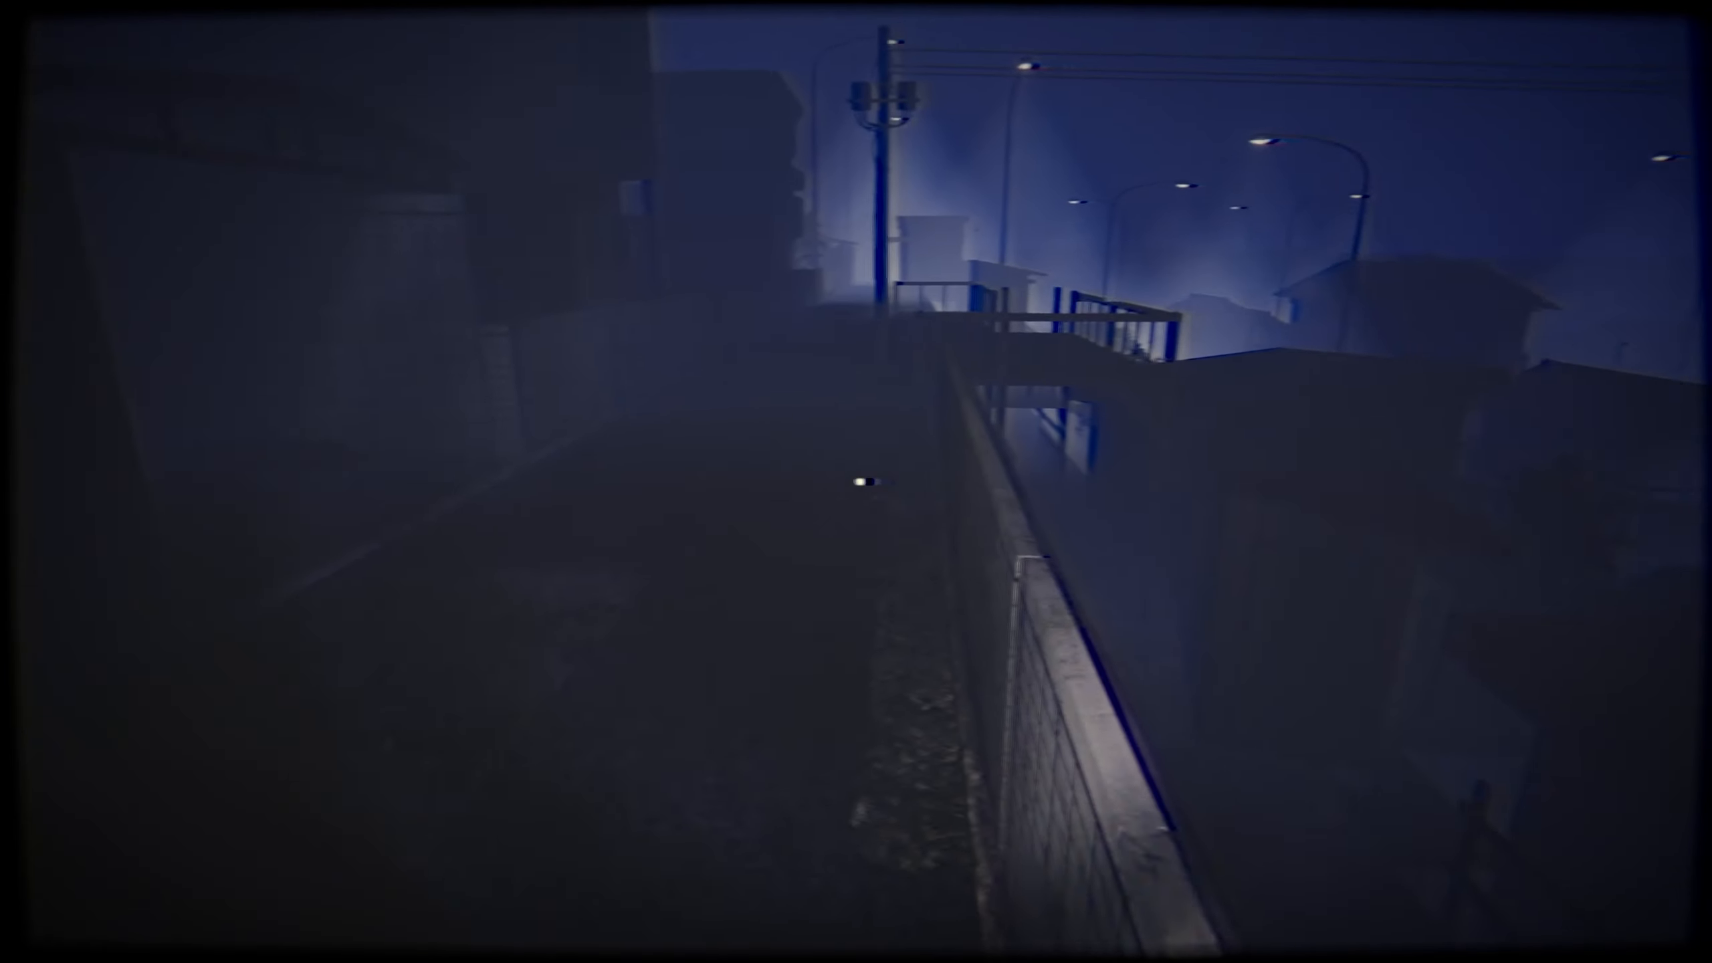
mouse_move(857, 482)
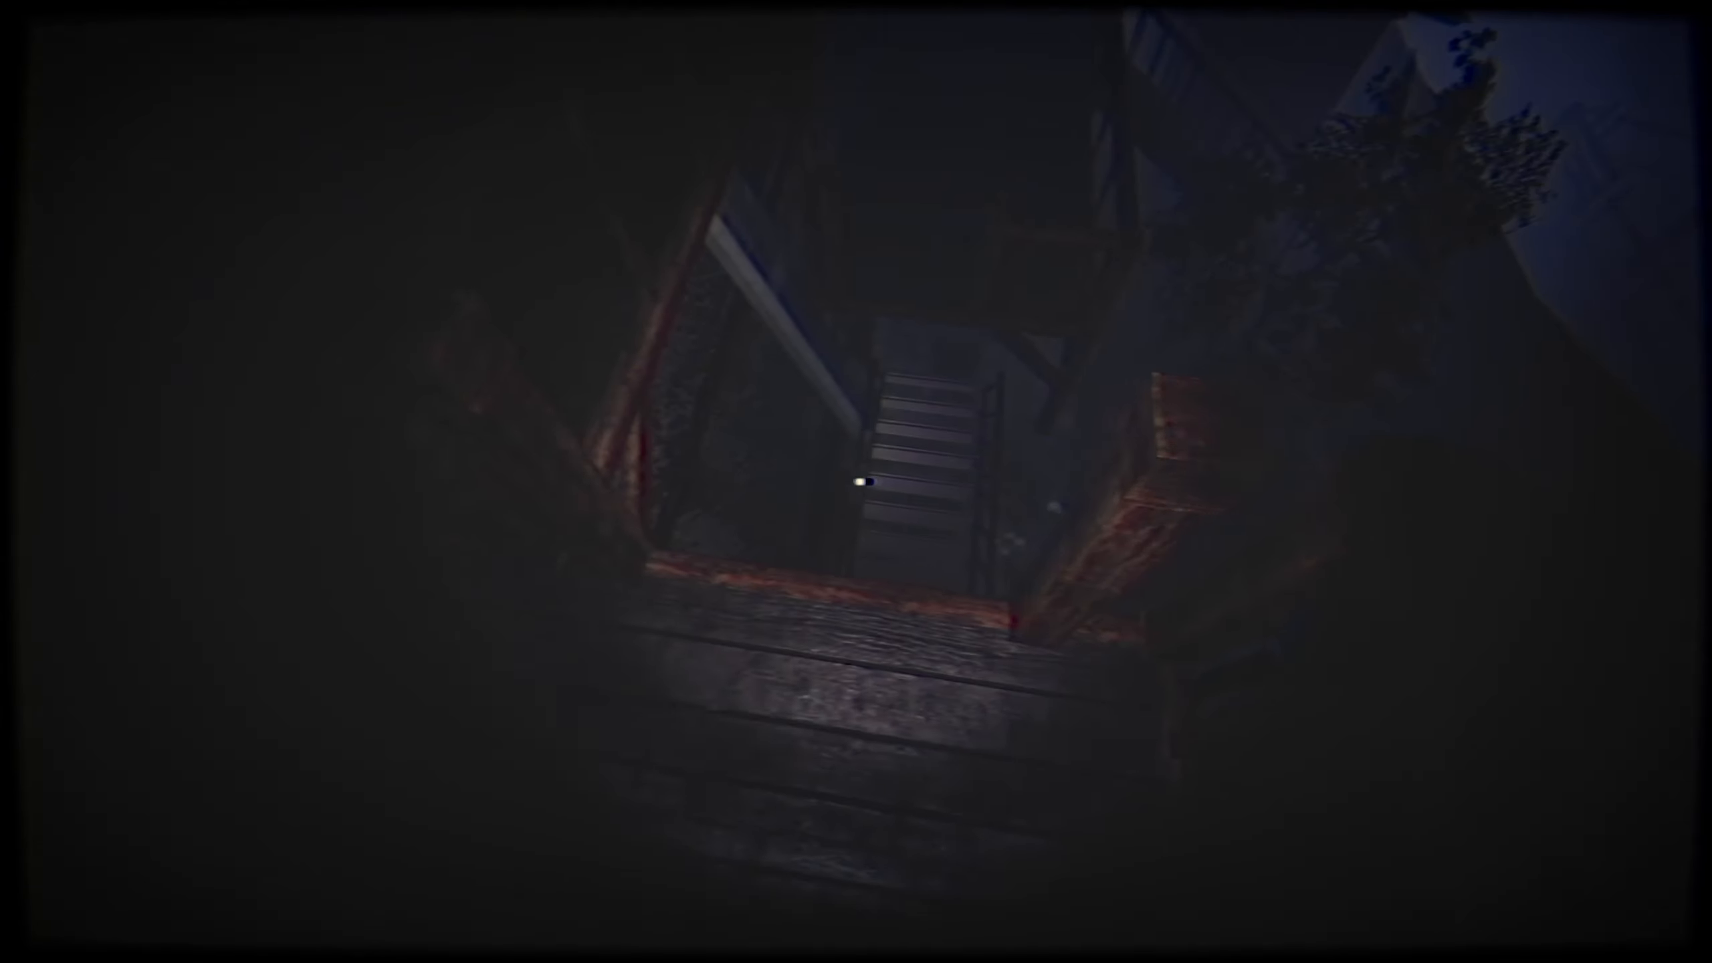
mouse_move(856, 482)
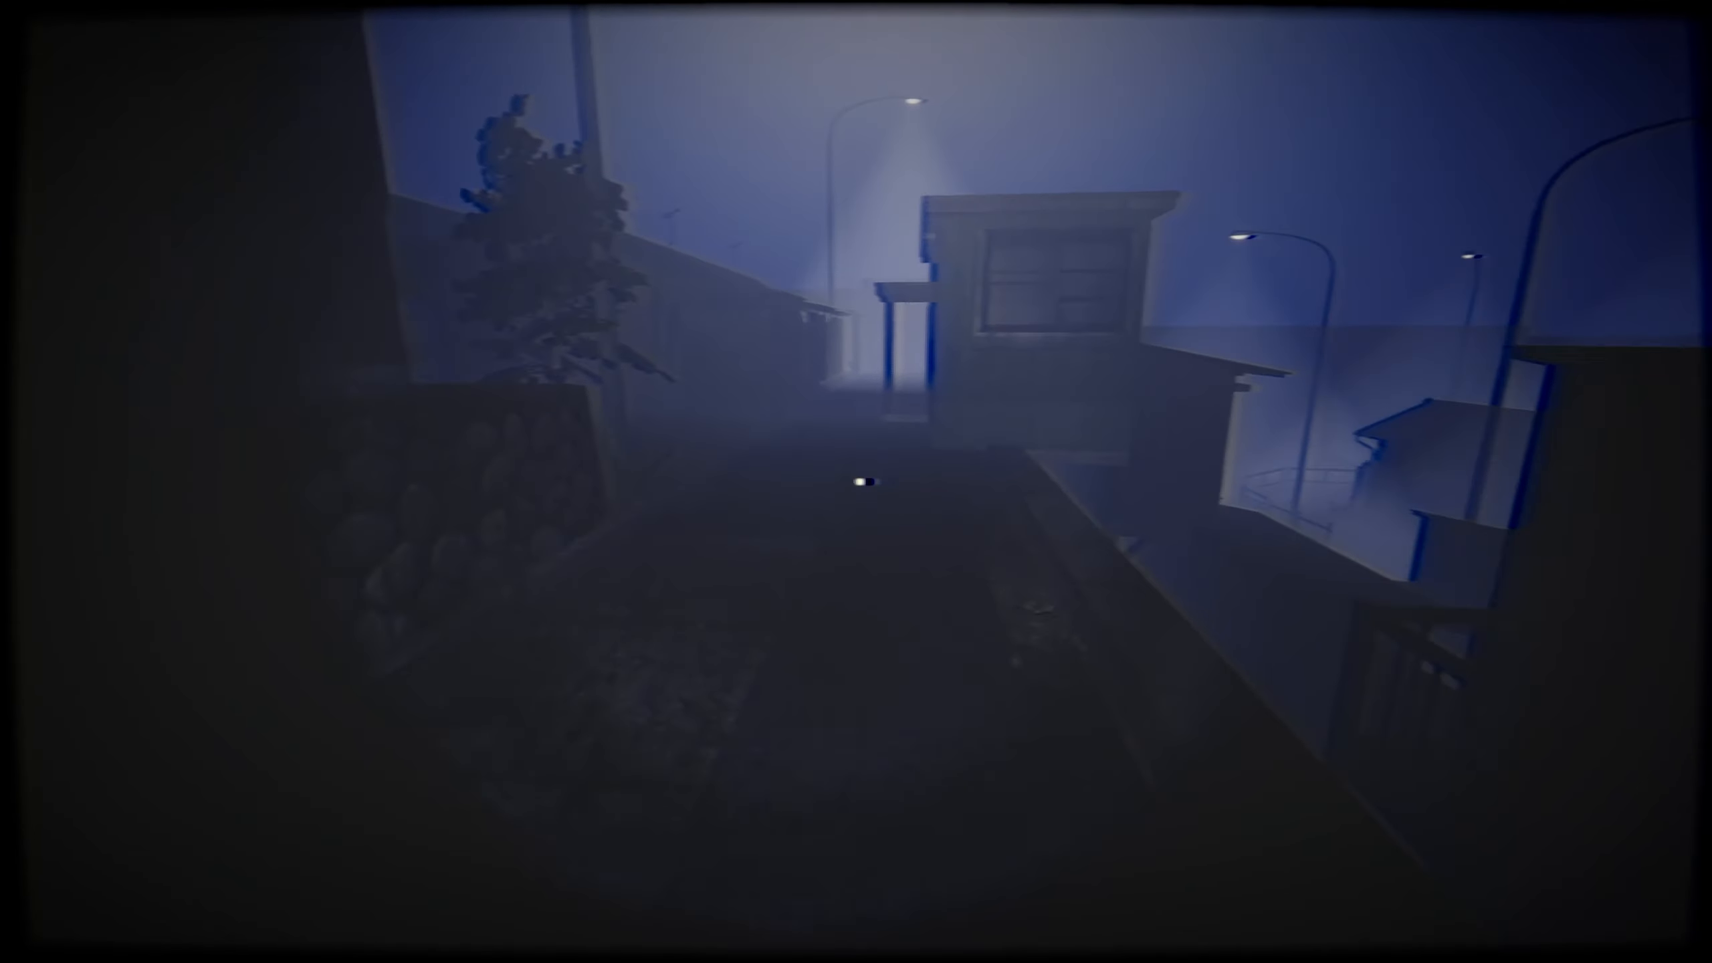
mouse_move(856, 481)
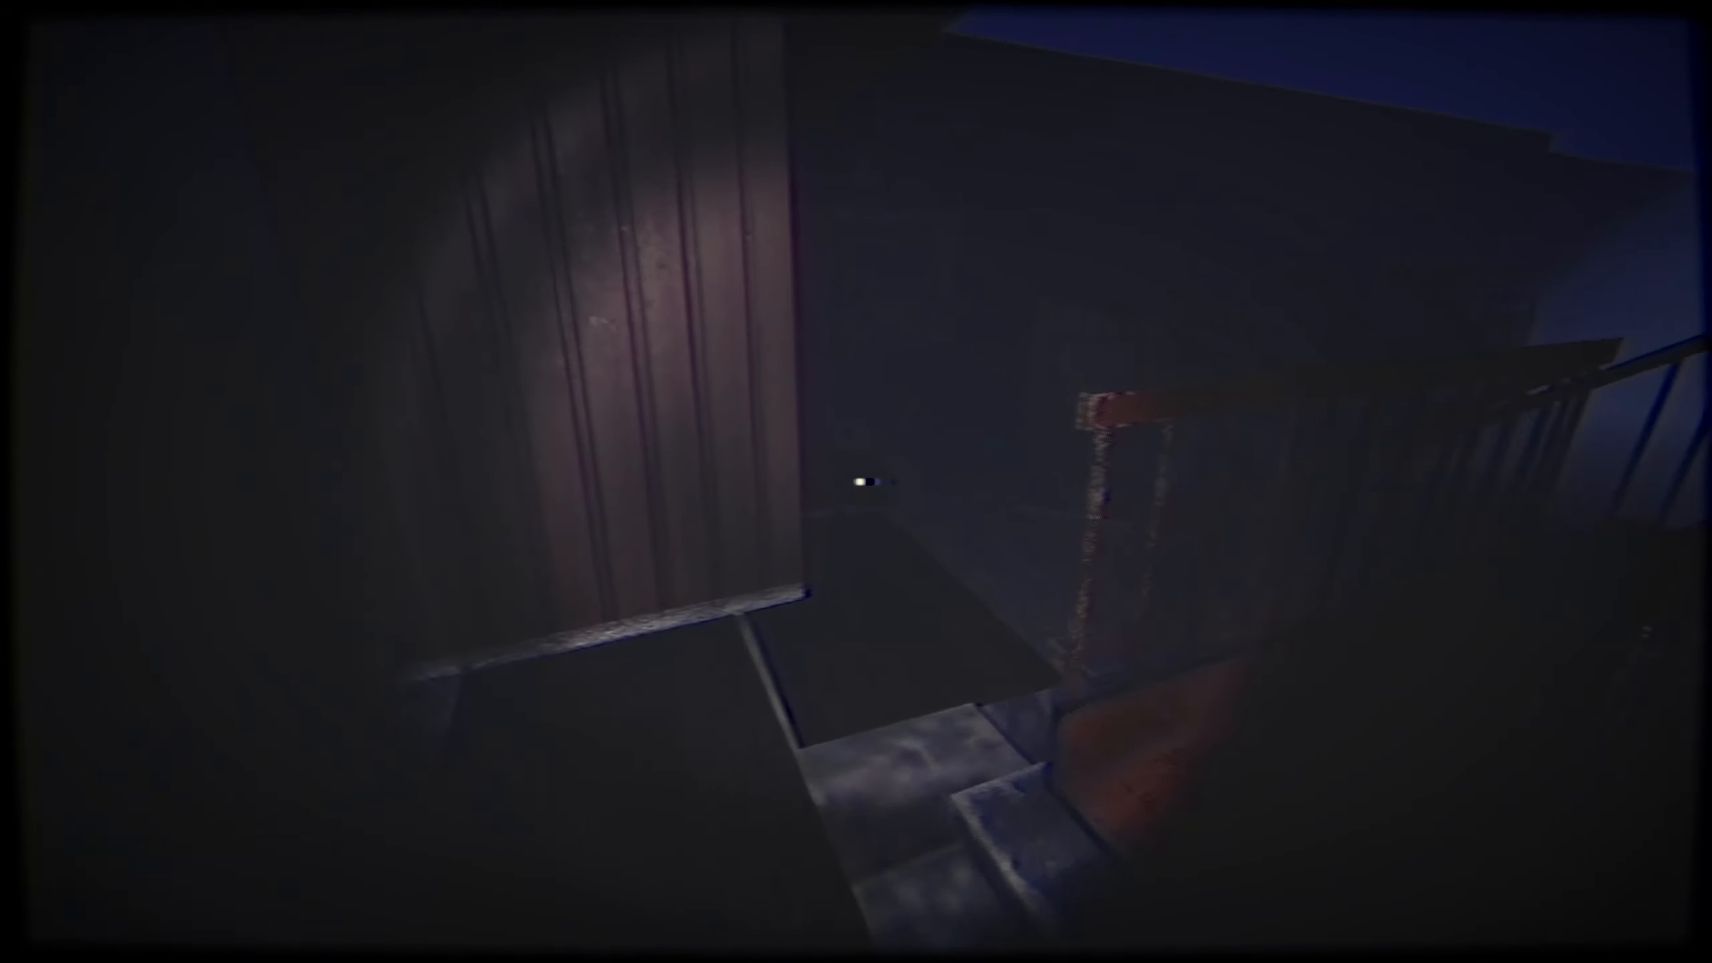
mouse_move(857, 482)
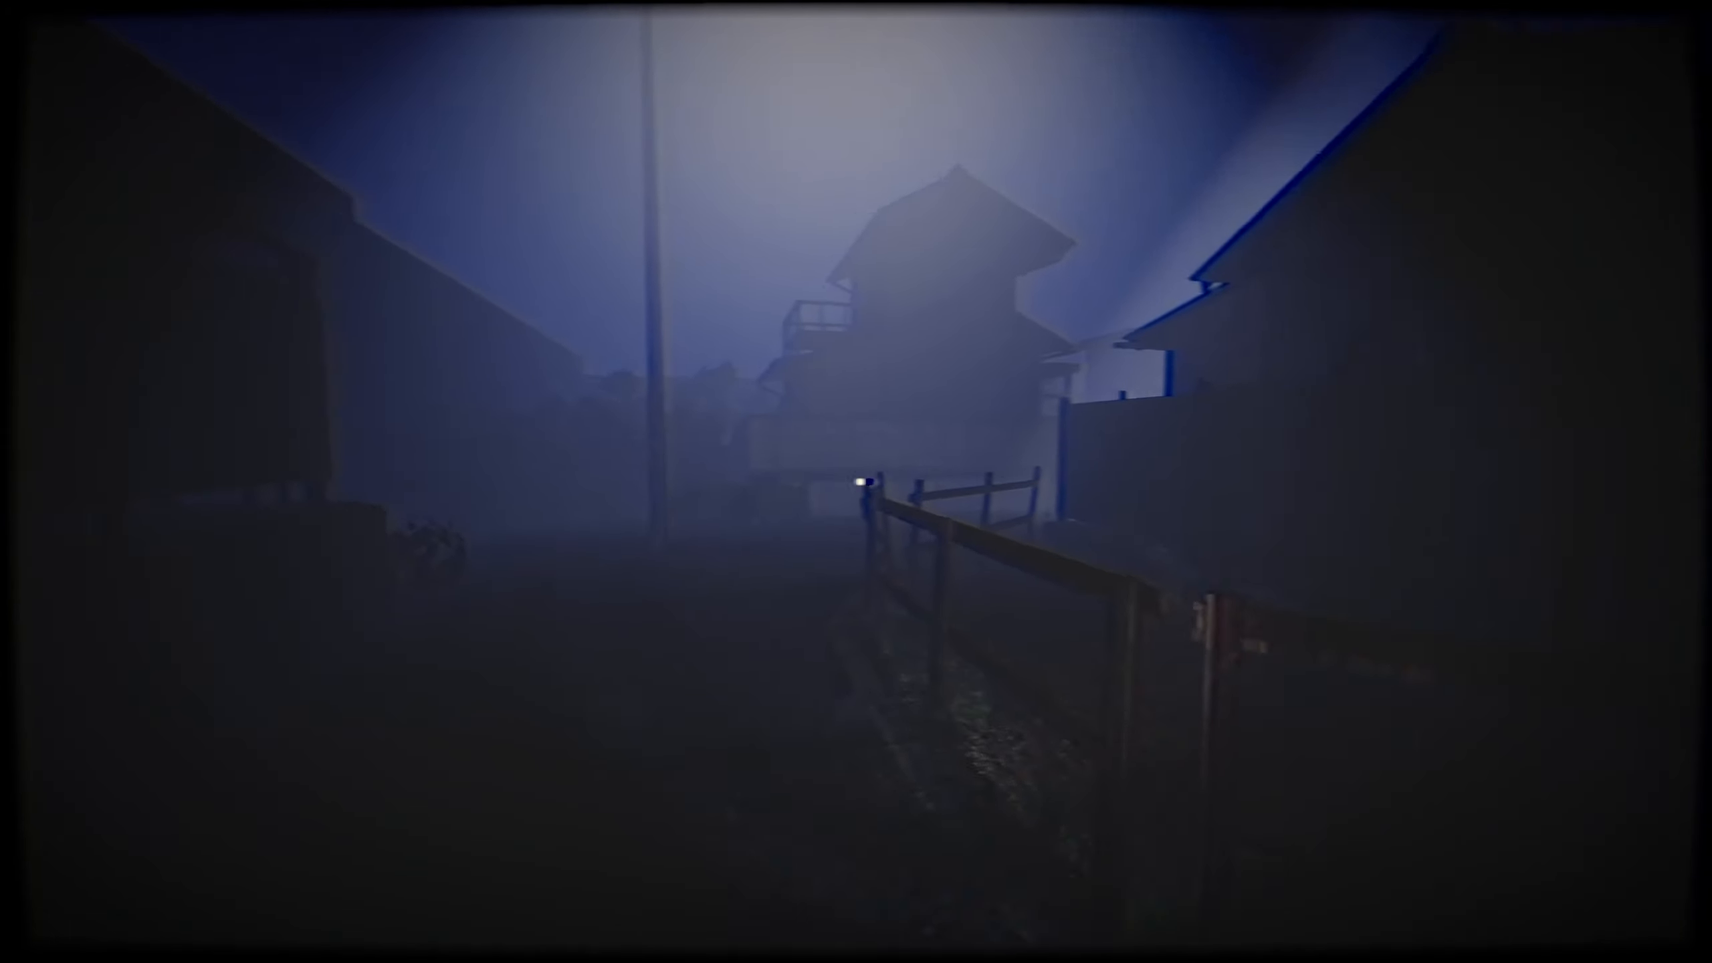
mouse_move(856, 482)
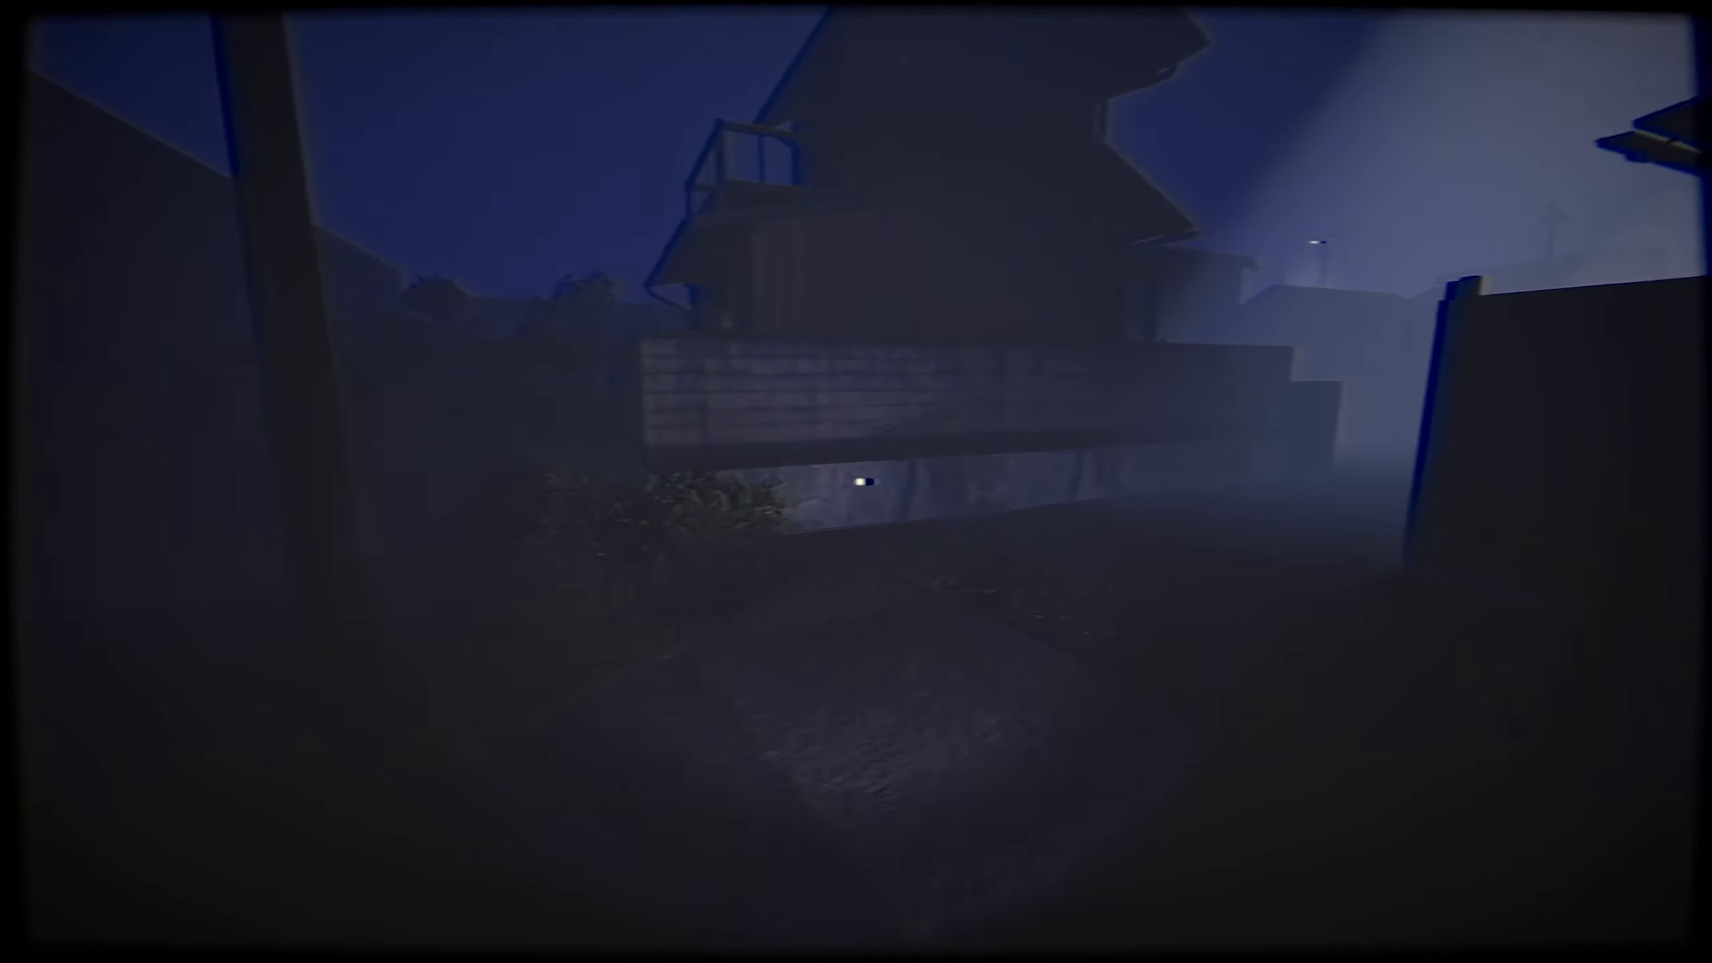
mouse_move(856, 482)
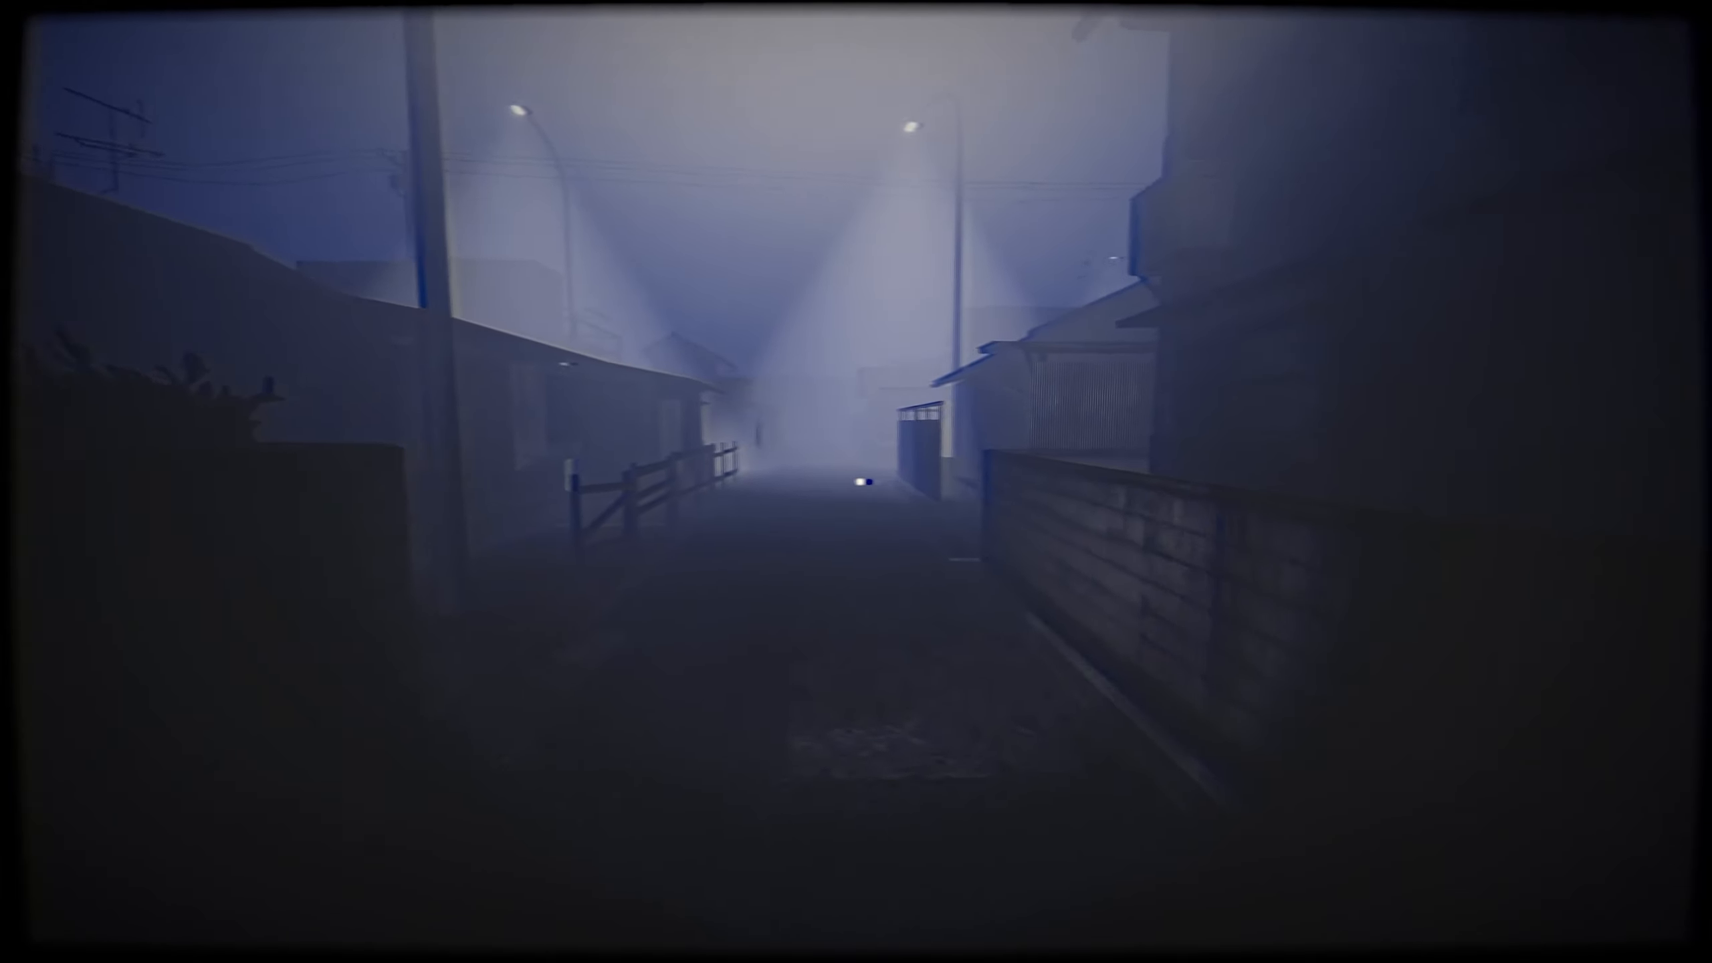
Walk forward along the foggy railed walkway toward the lone street lamp
key("w")
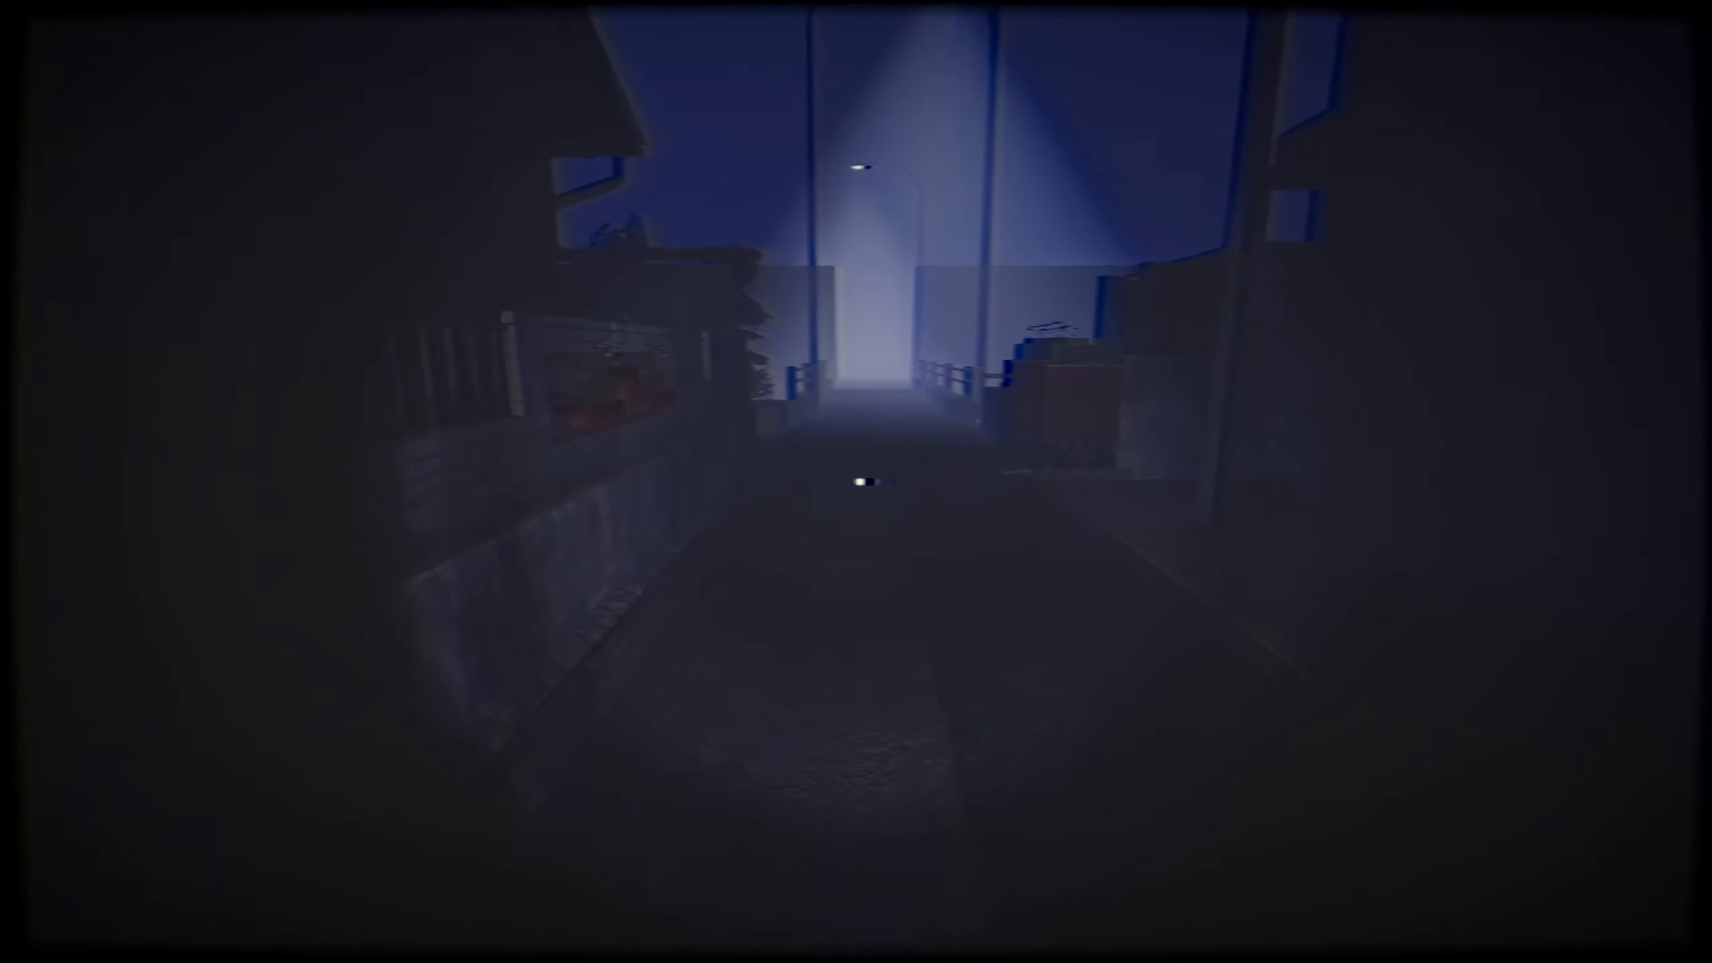
key("w")
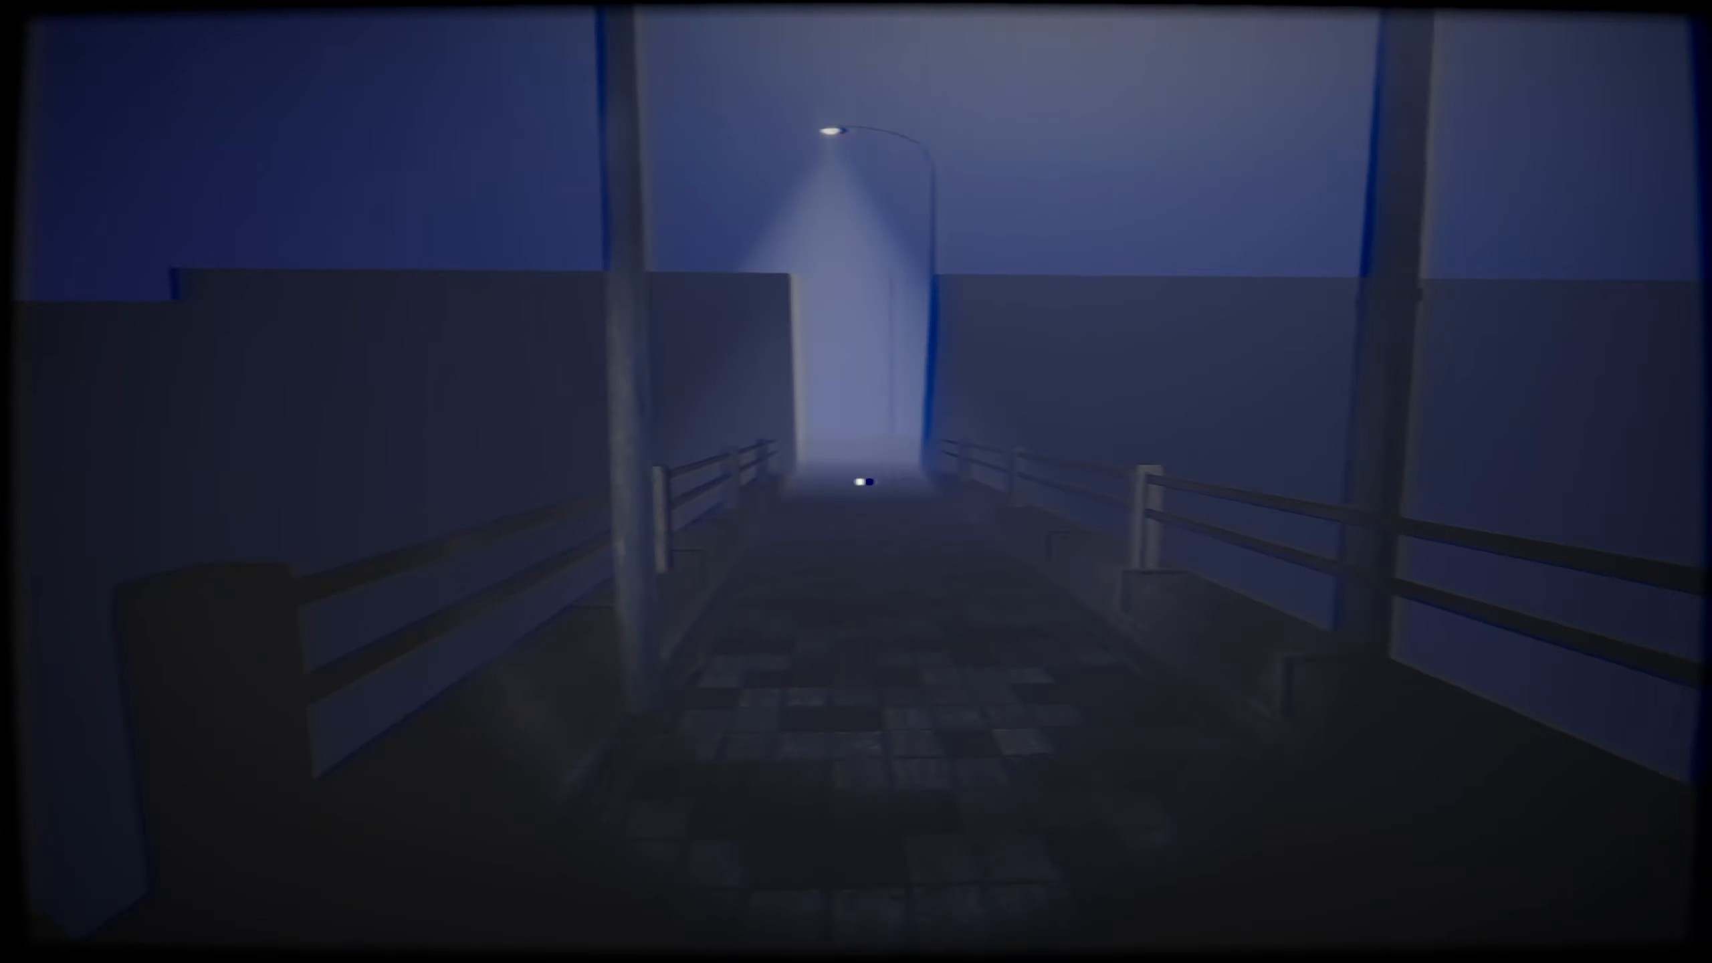
mouse_move(857, 482)
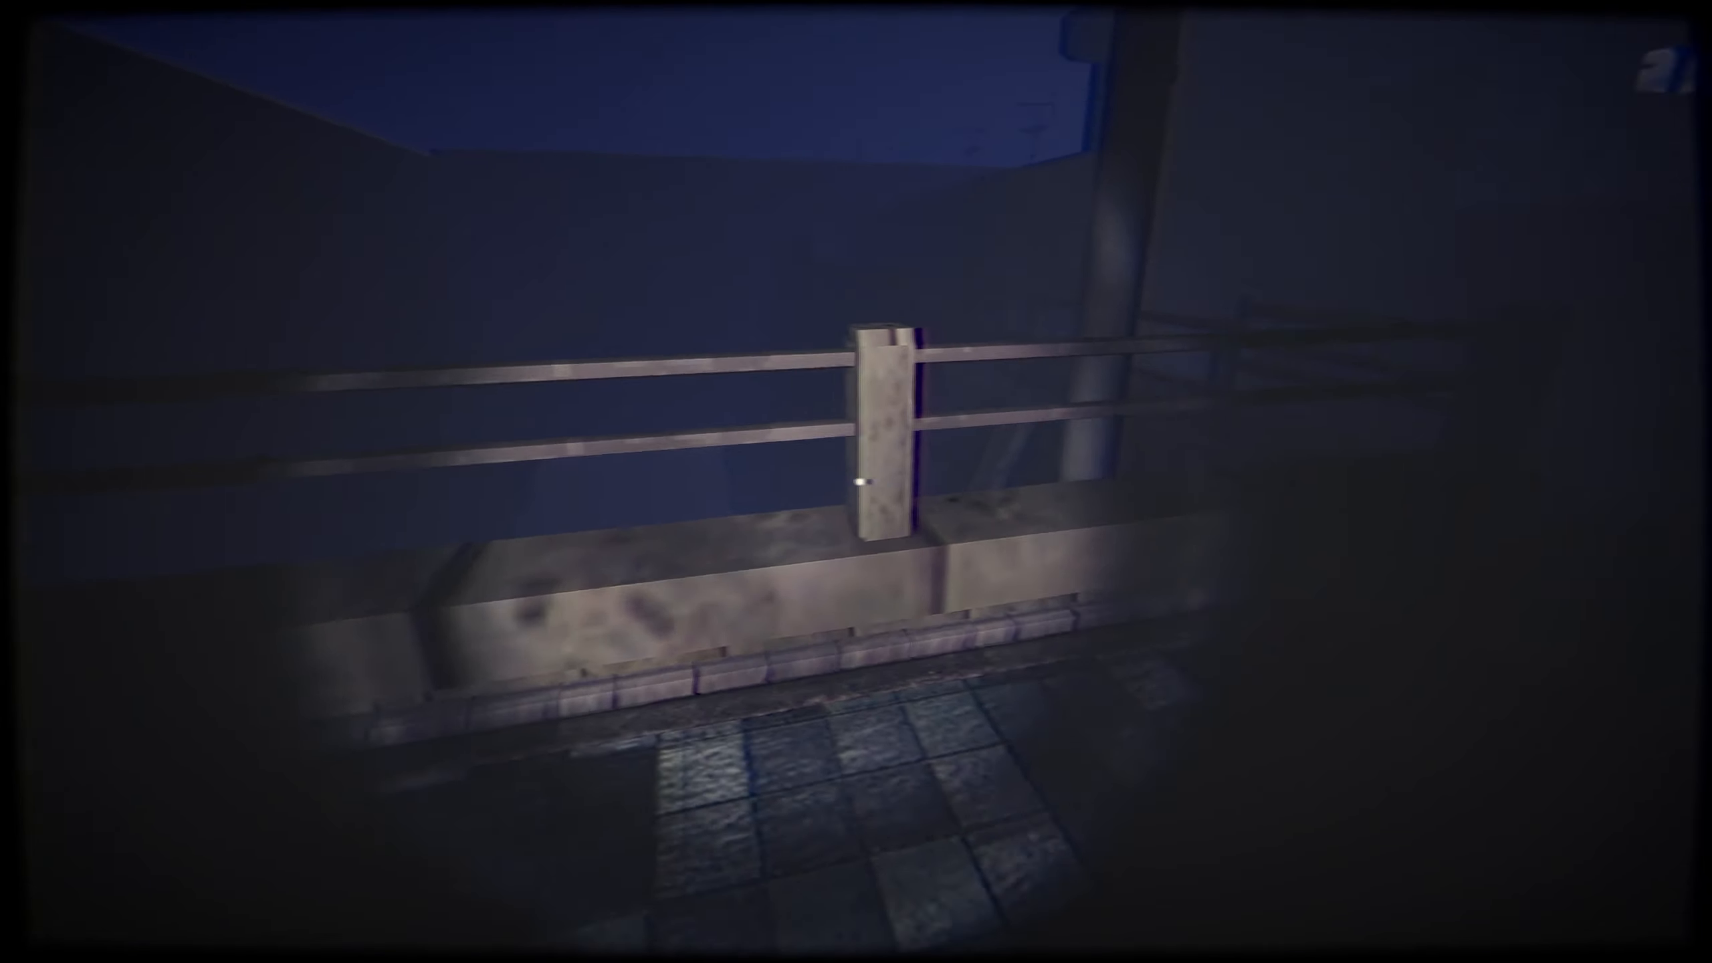
mouse_move(856, 481)
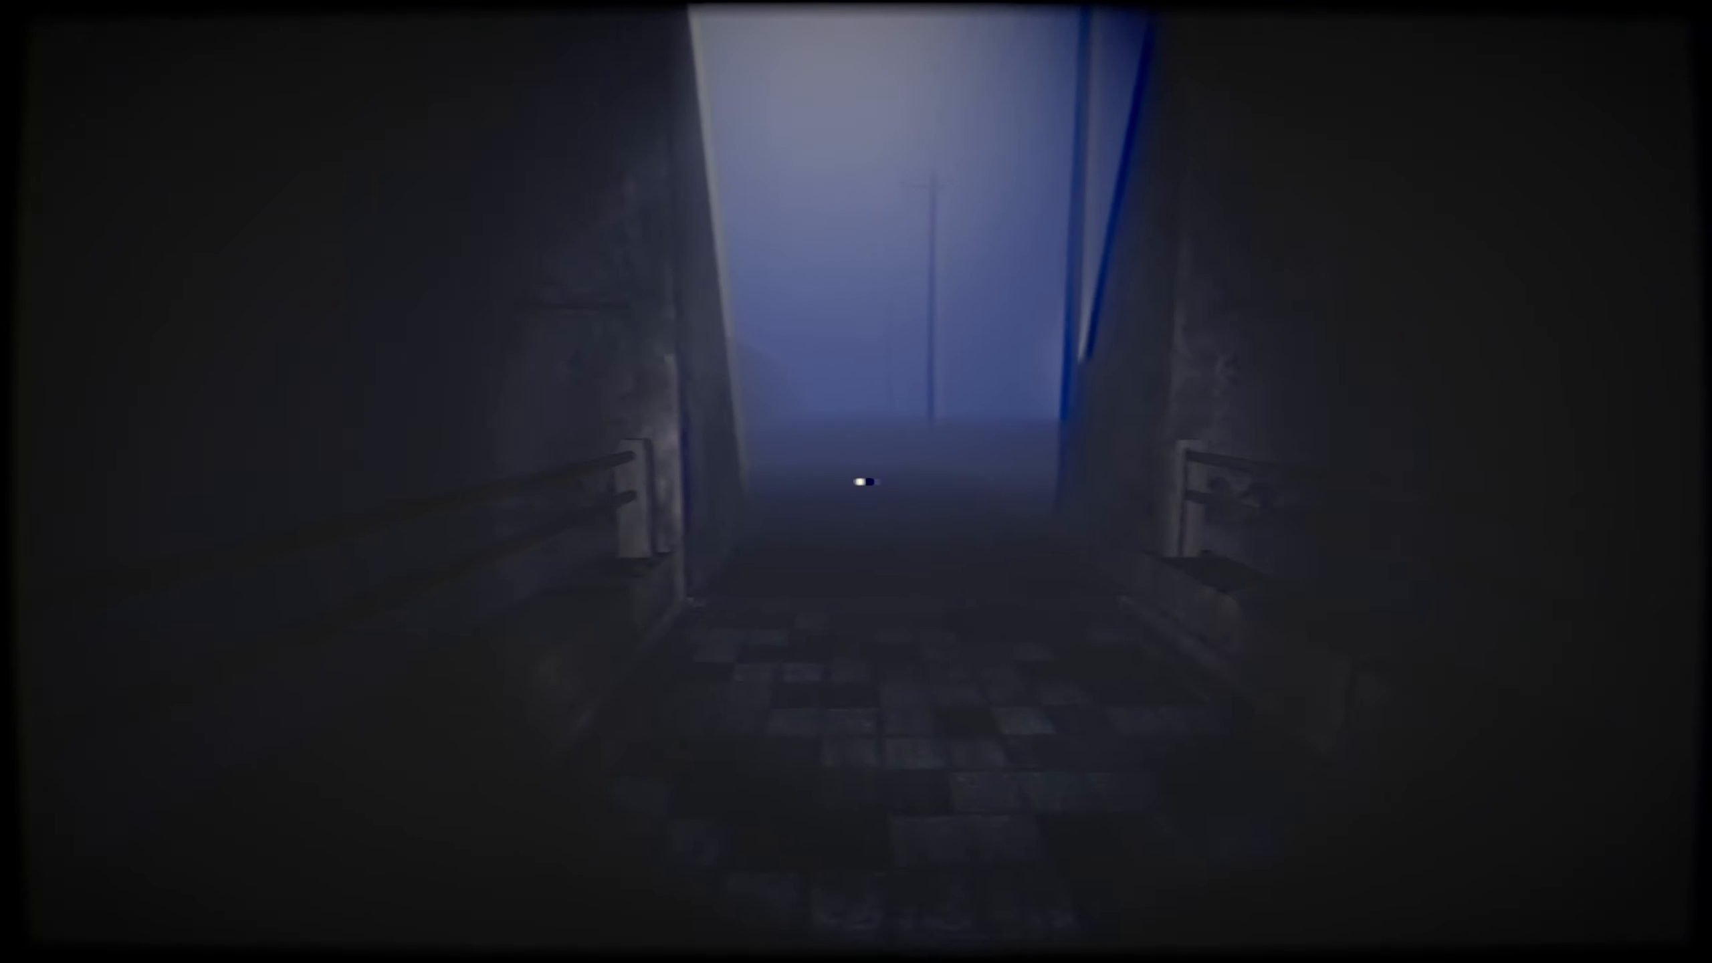
mouse_move(856, 481)
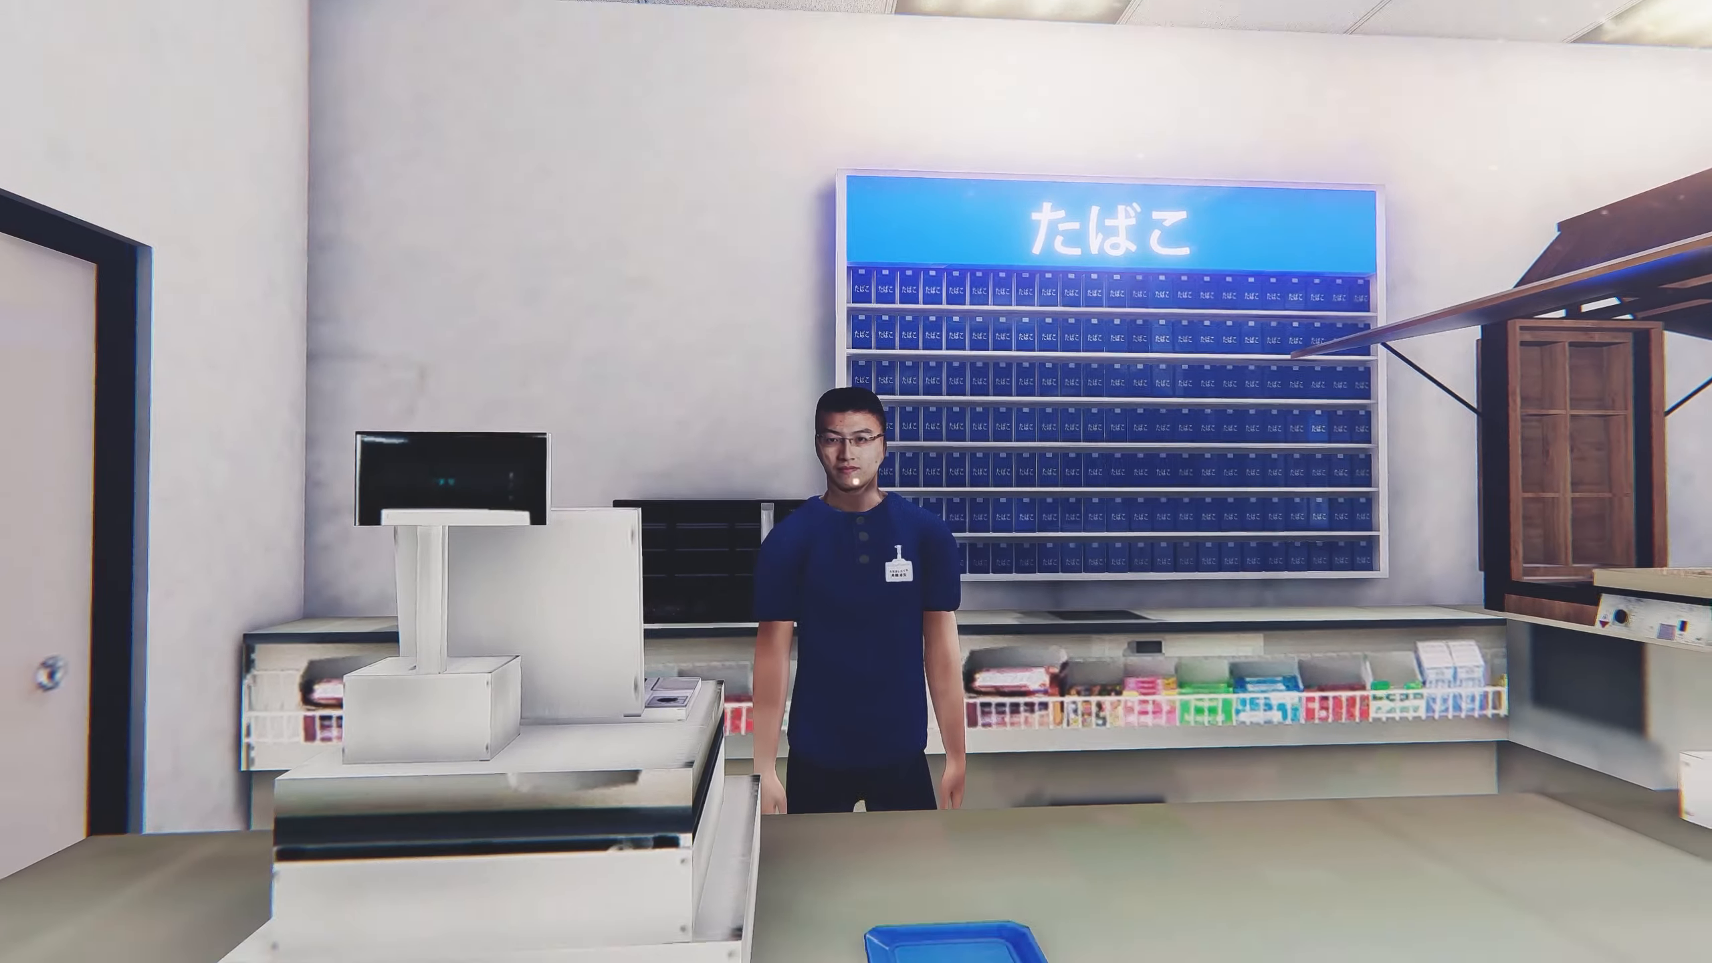
mouse_move(856, 482)
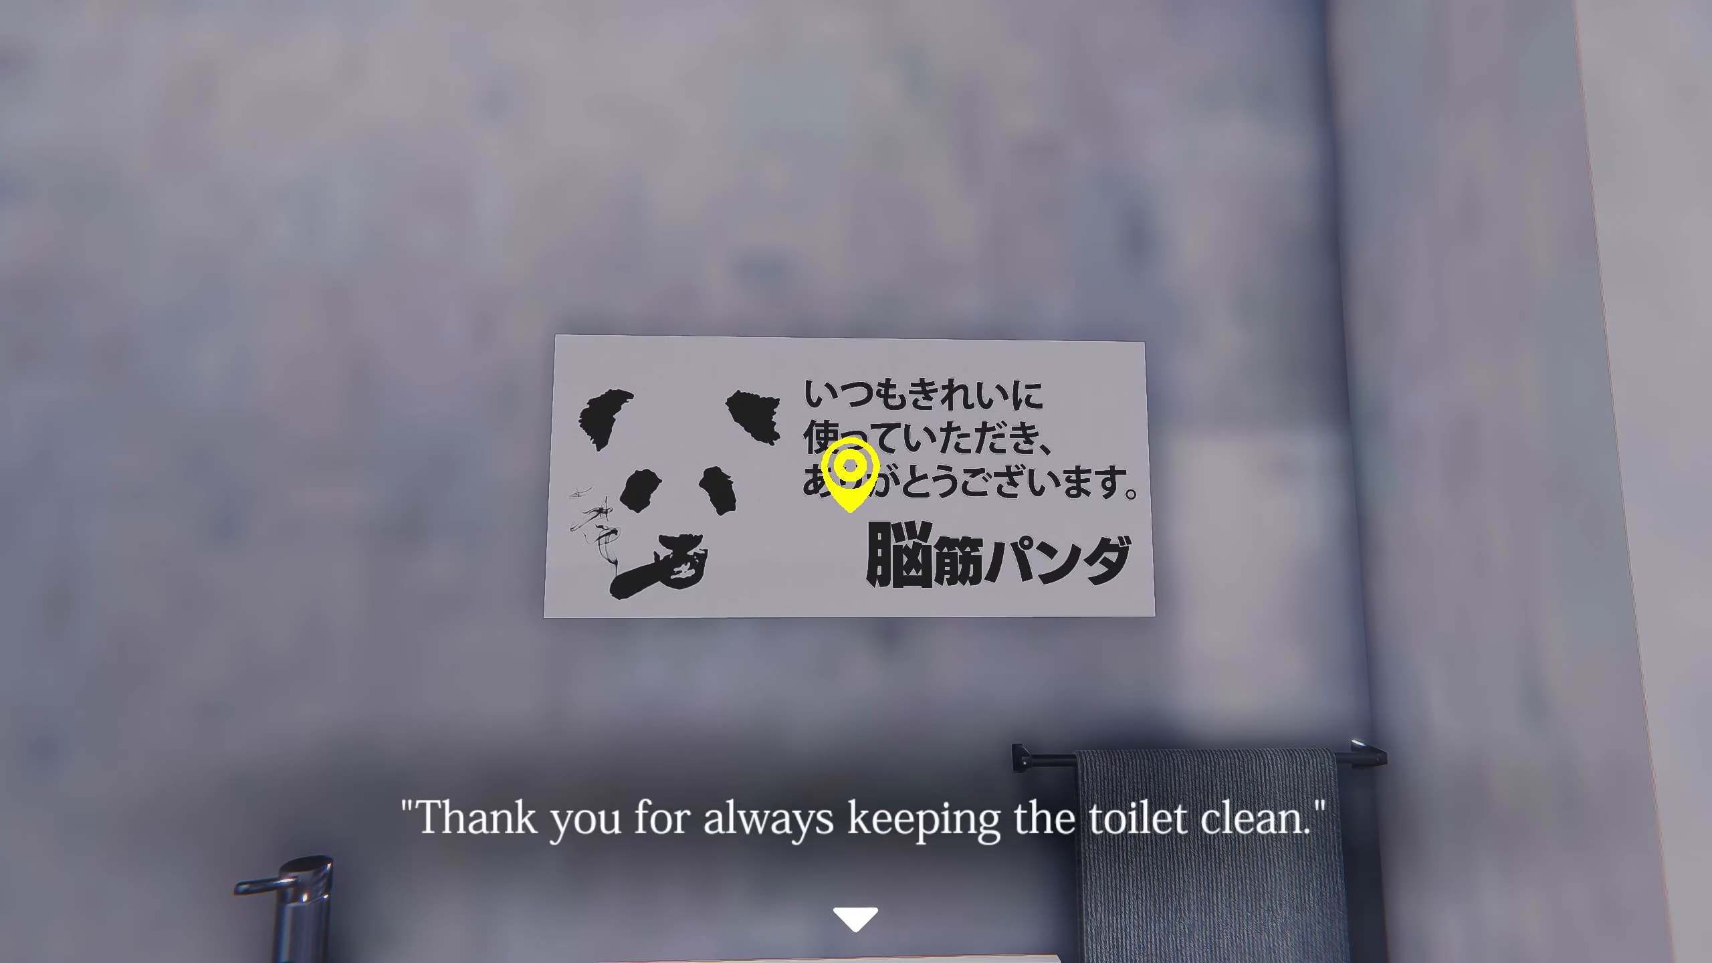
Read the panda sign in the restroom about keeping the toilets clean
left_click(855, 917)
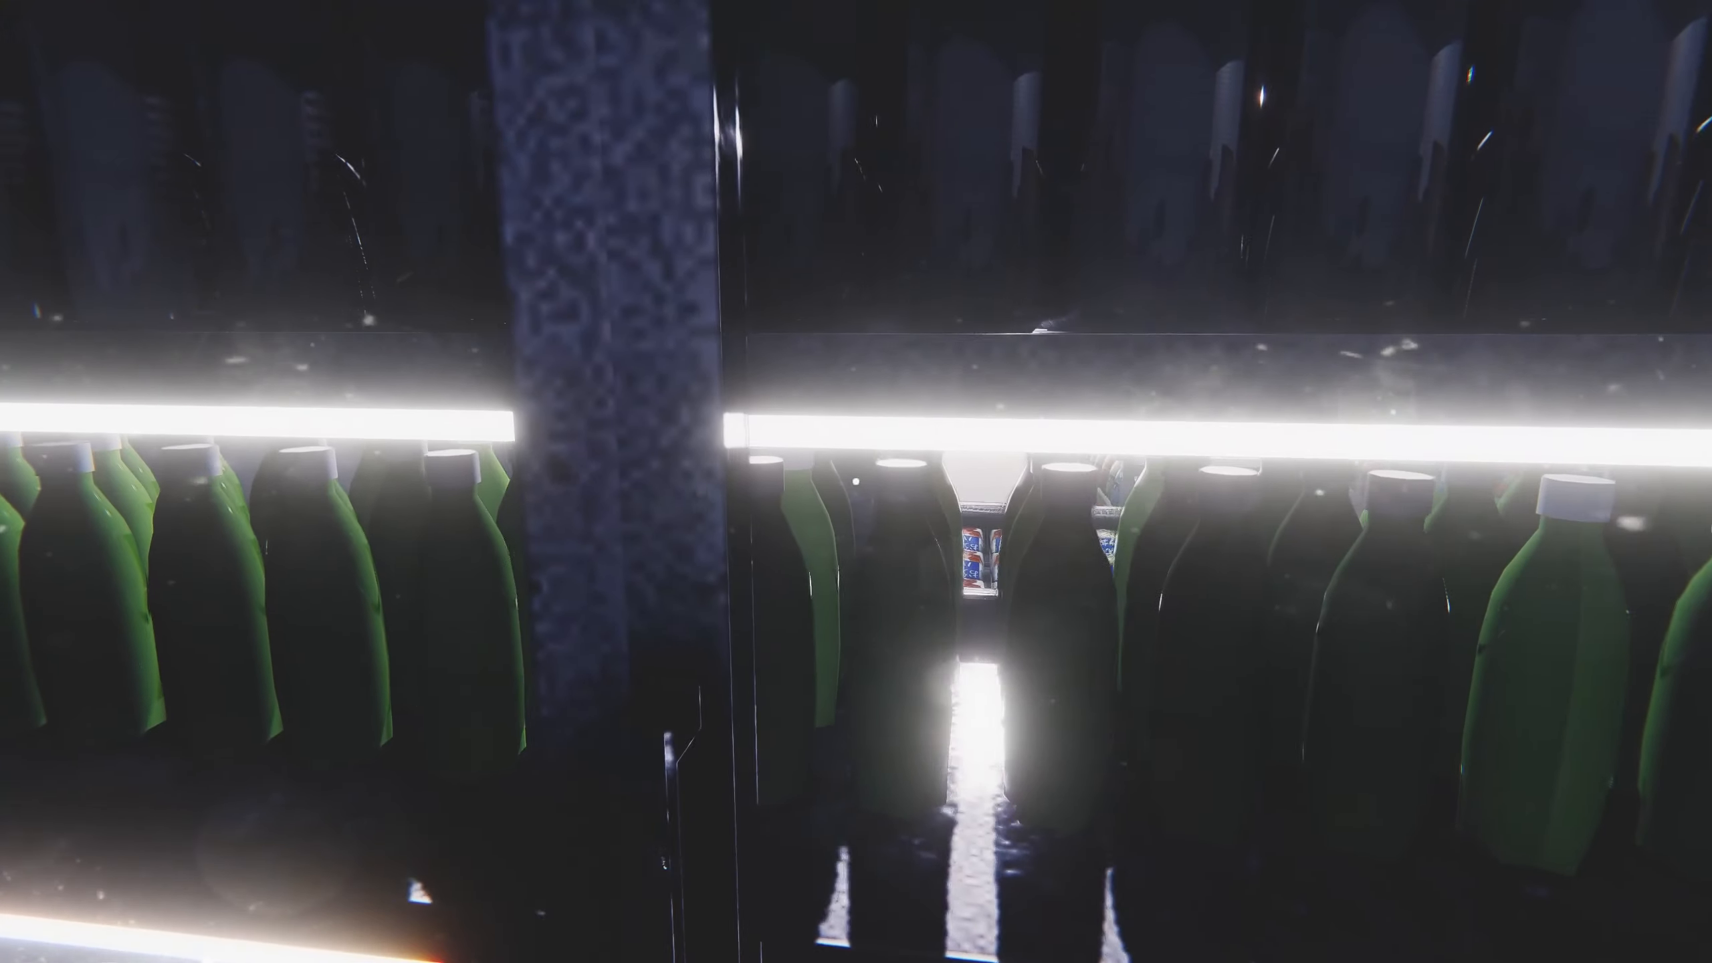
mouse_move(856, 482)
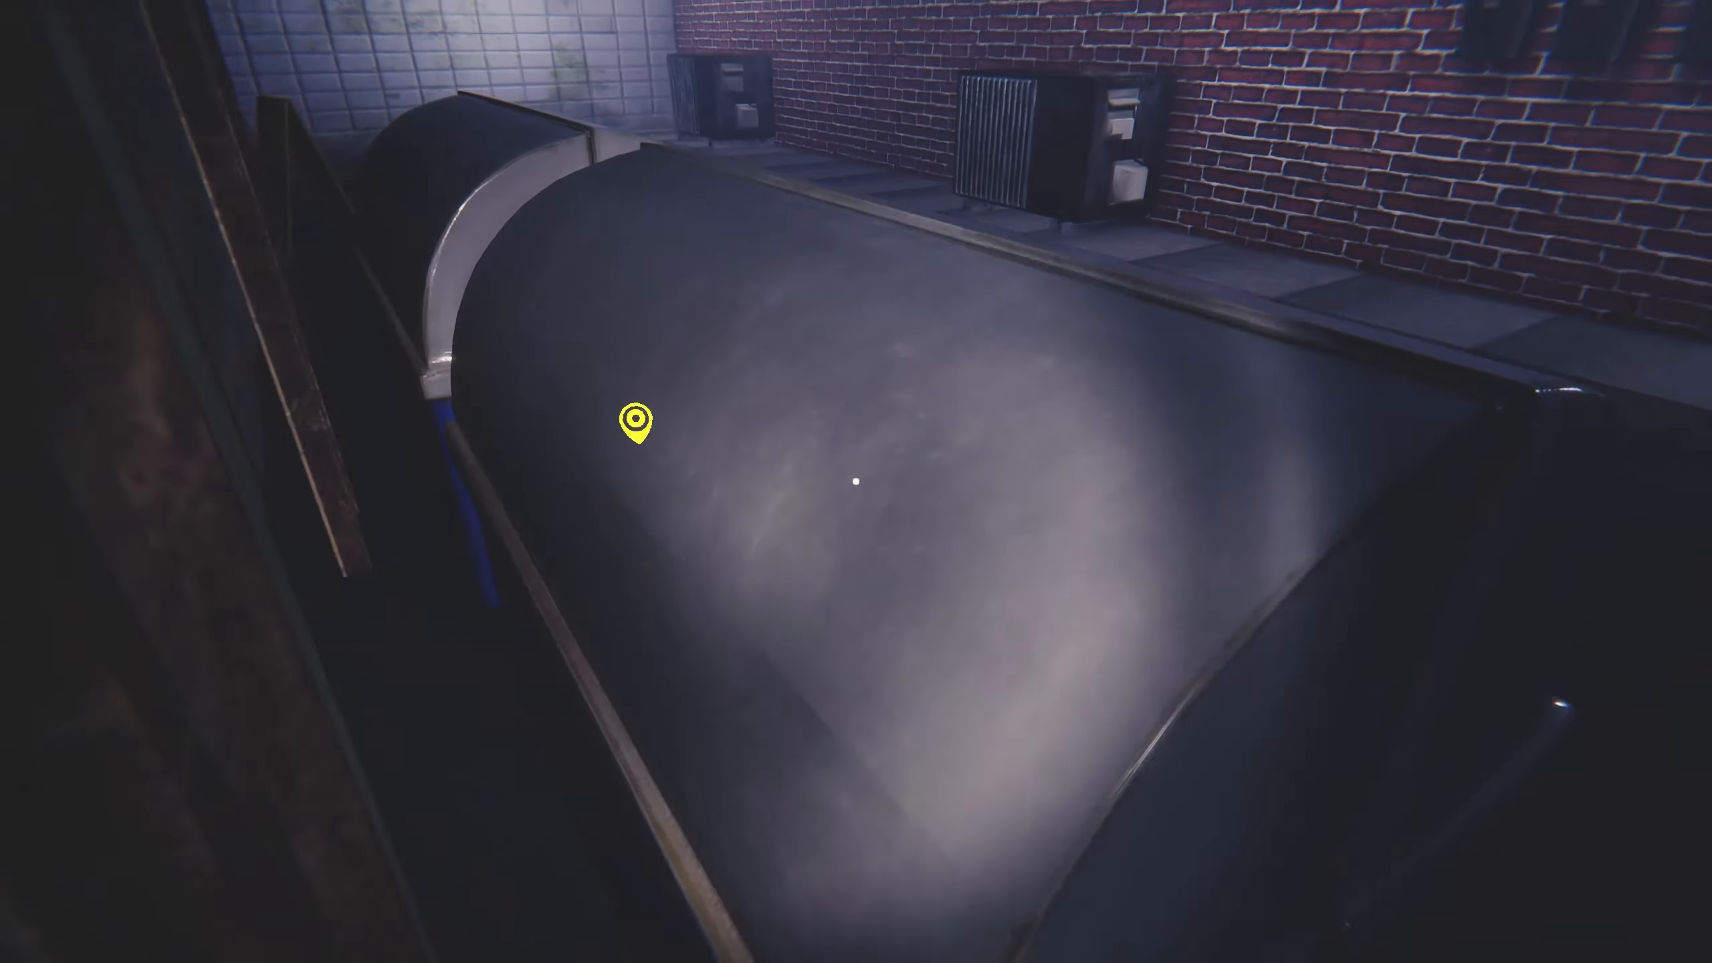
mouse_move(856, 480)
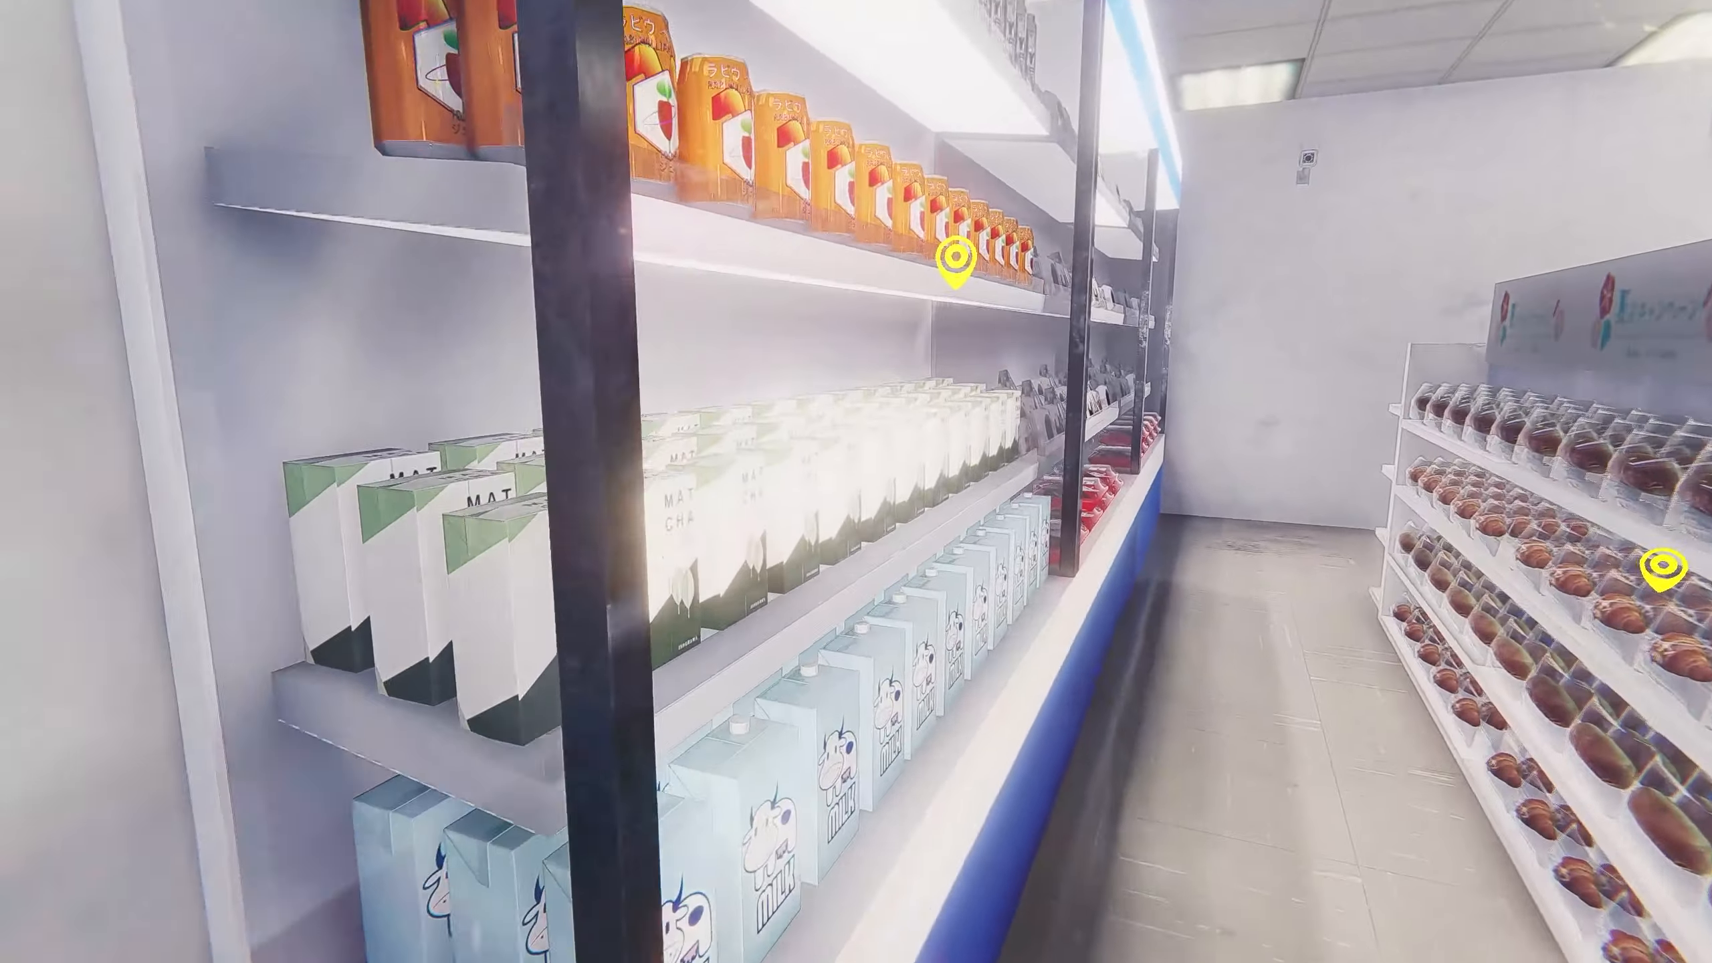
Use the marked juice shelf, then take the items off the bread shelf
left_click(957, 259)
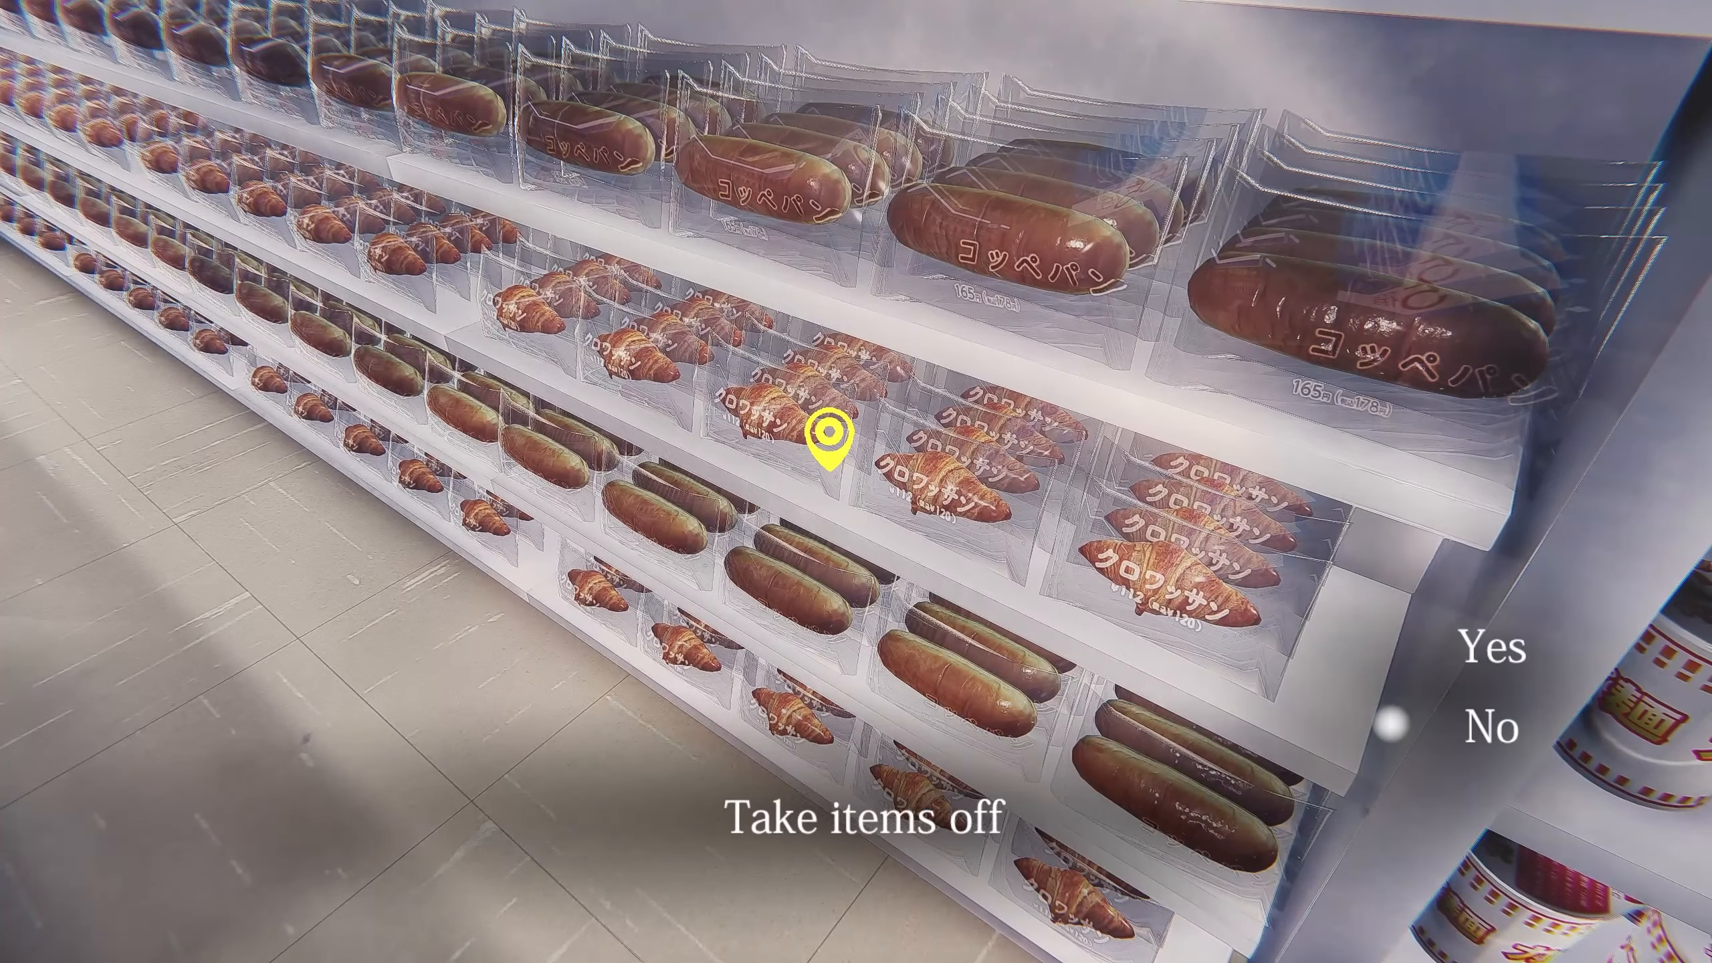
left_click(1487, 652)
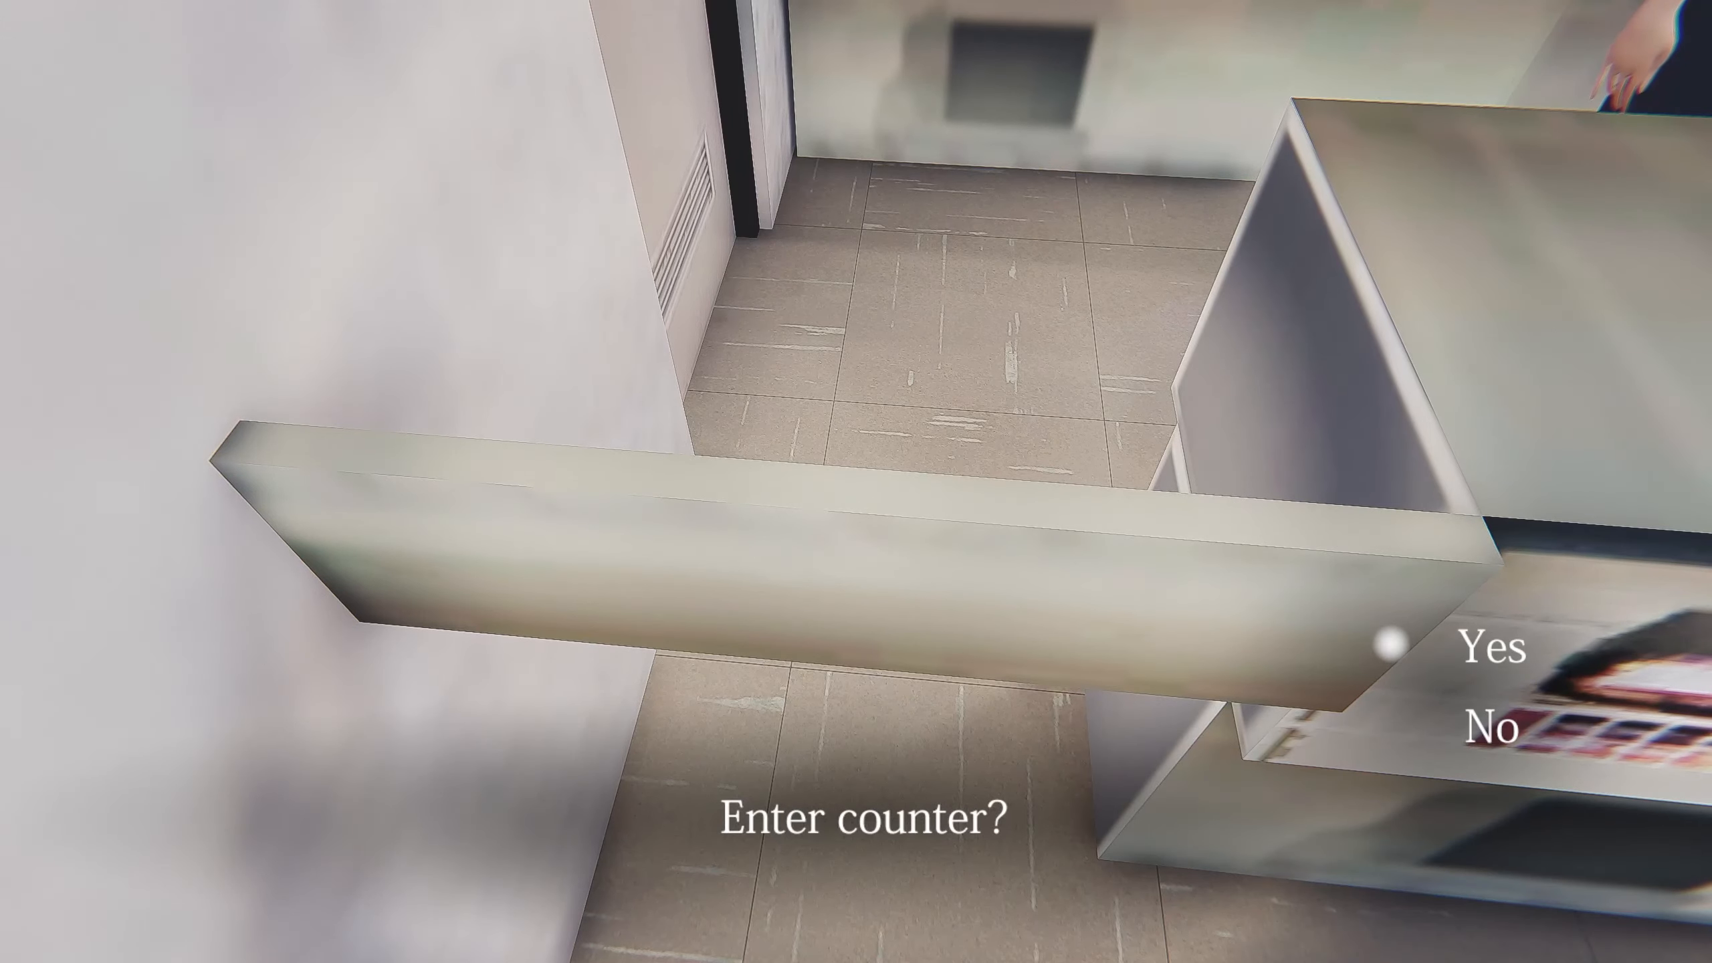
Answer Yes to 'Enter counter?' to step behind the store counter
left_click(1489, 644)
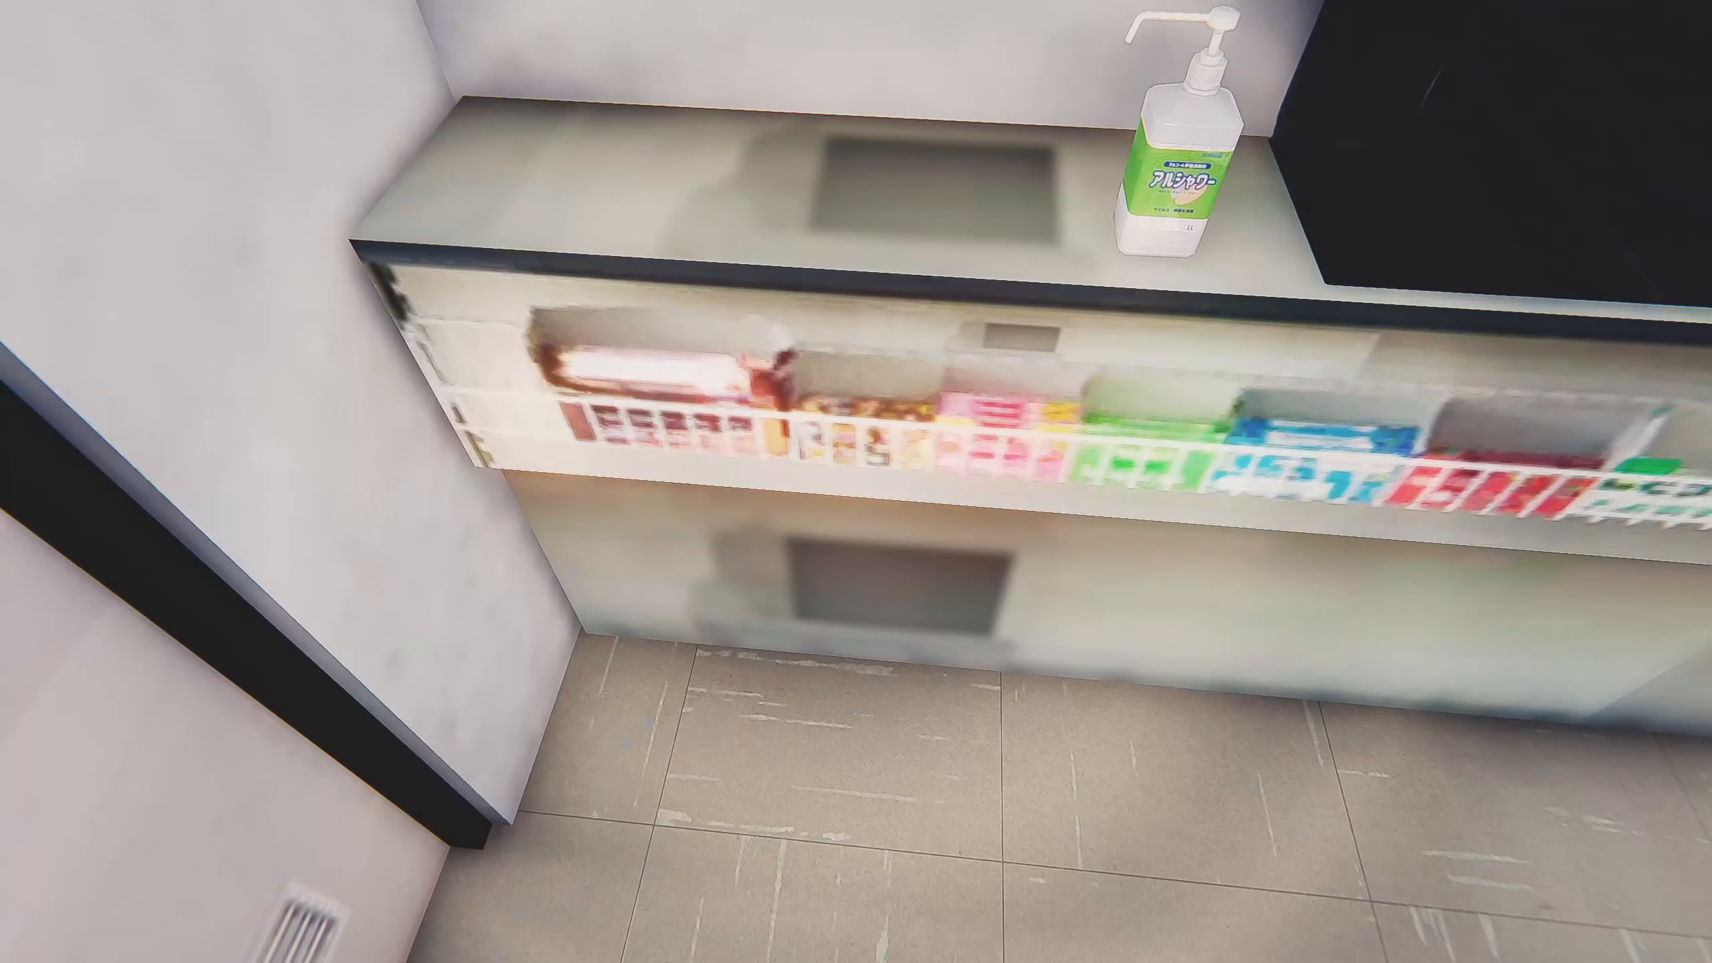
mouse_move(856, 481)
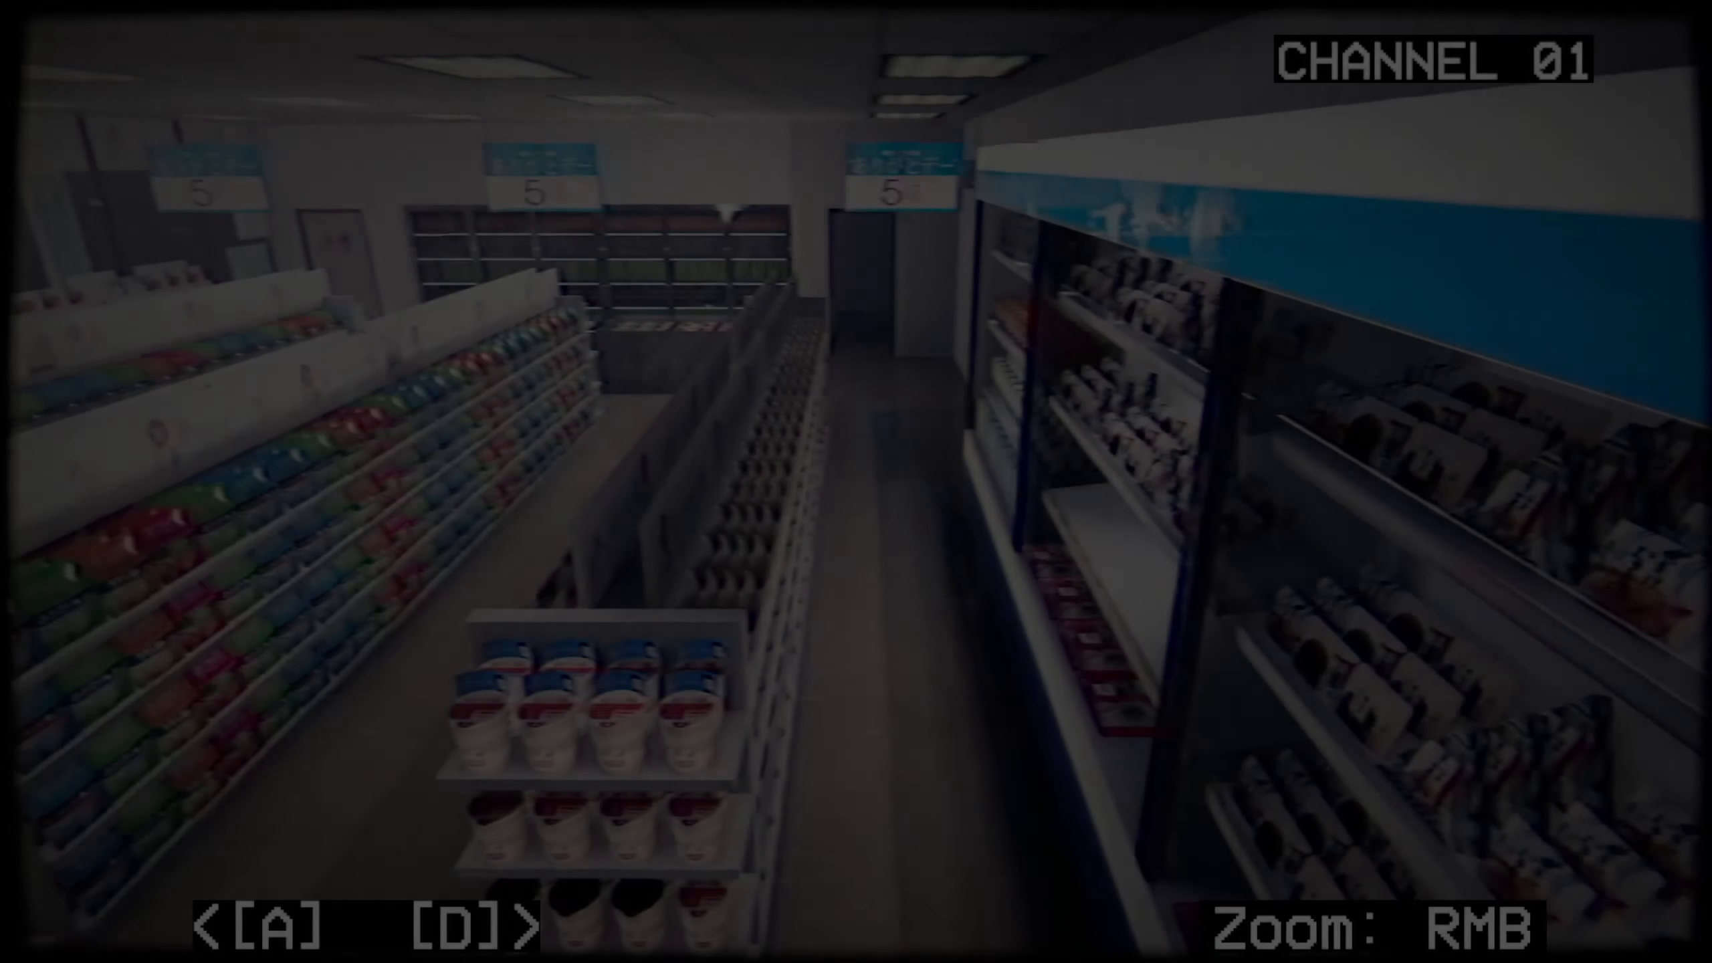
Cycle the security monitor between CHANNEL 01 and CHANNEL 02 aisle feeds
key("d")
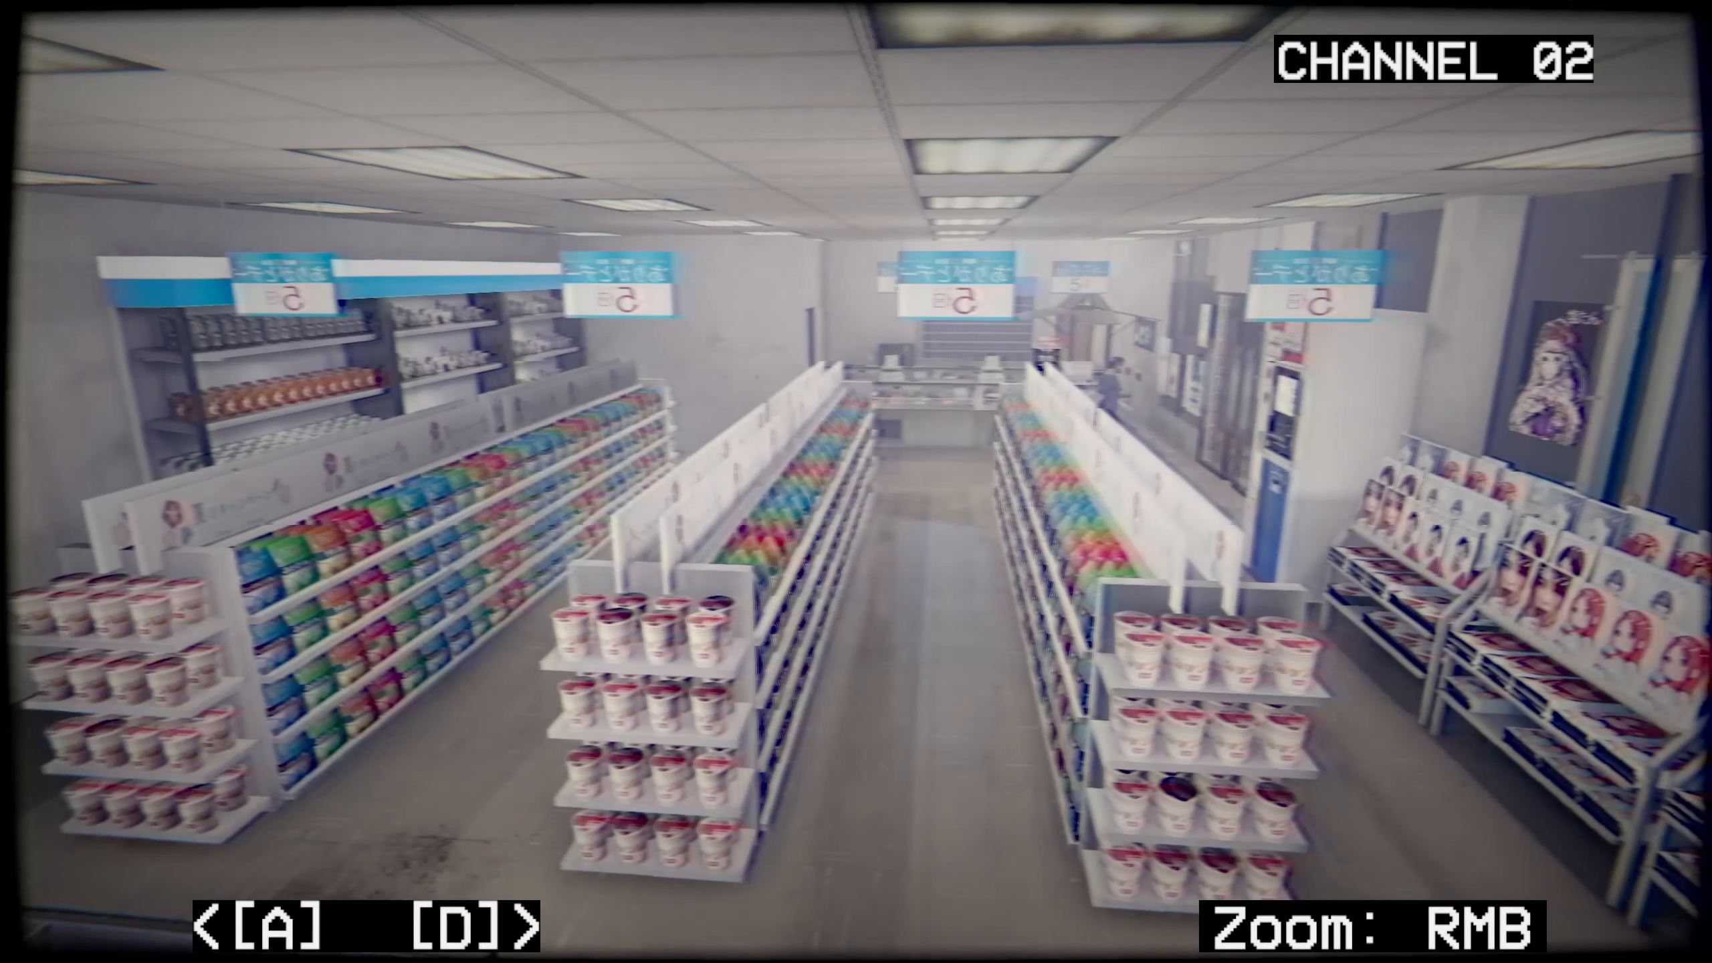
key("D")
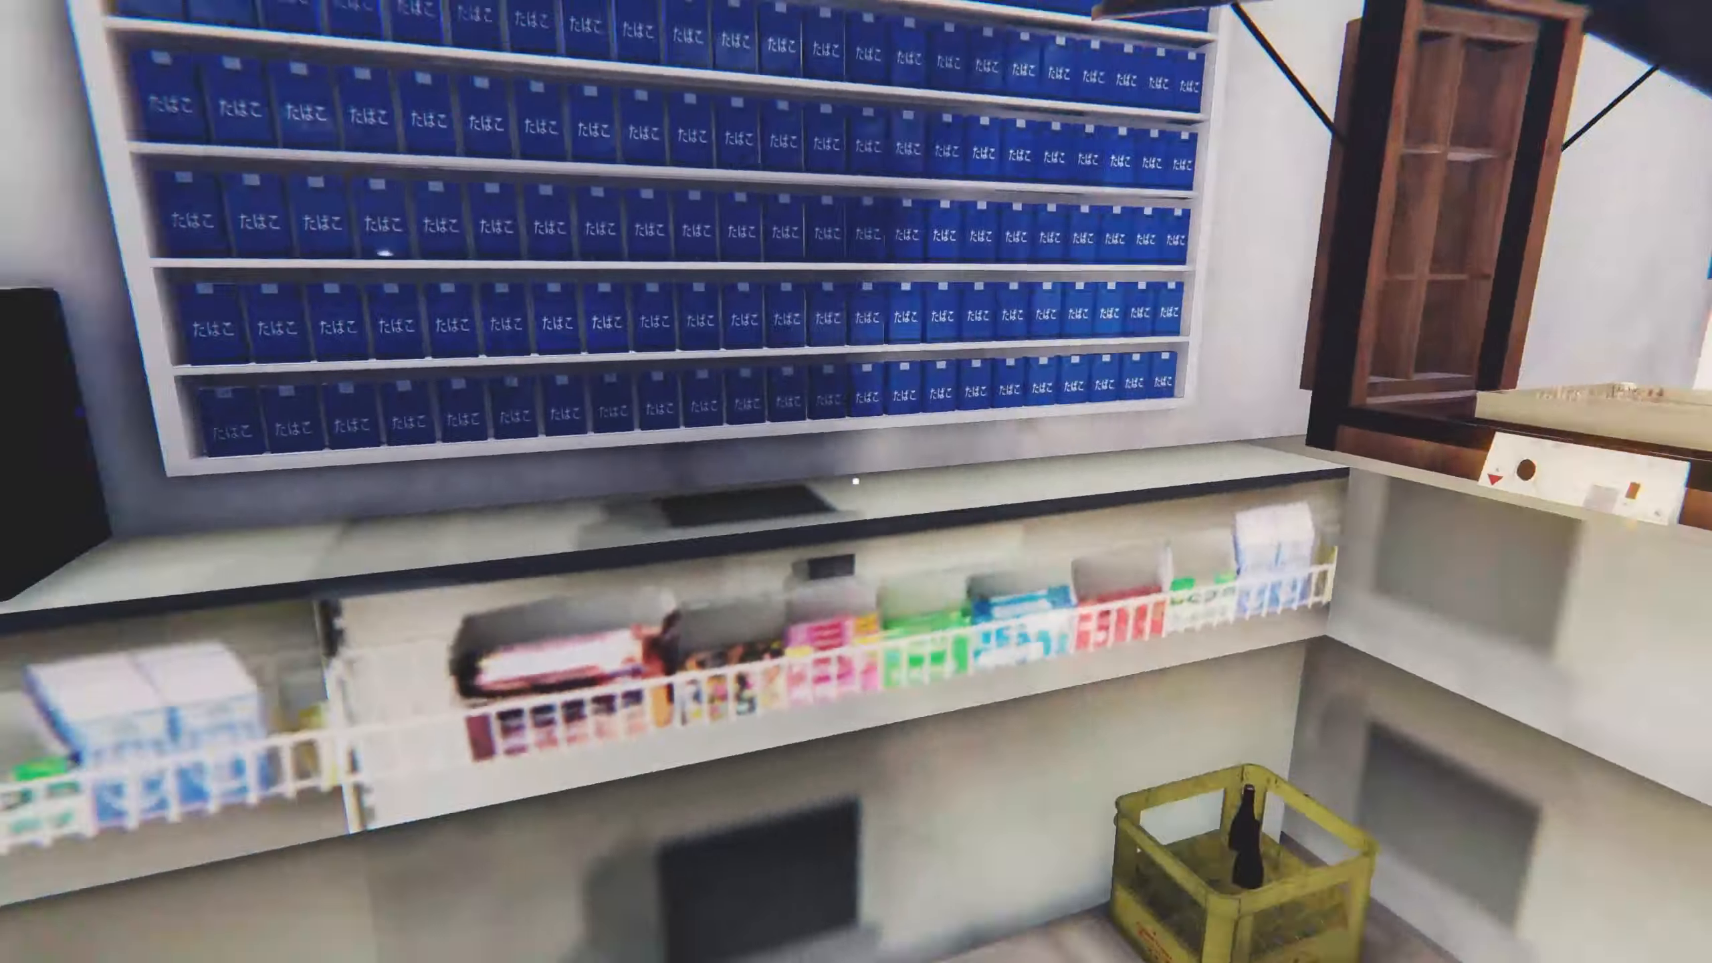
mouse_move(856, 481)
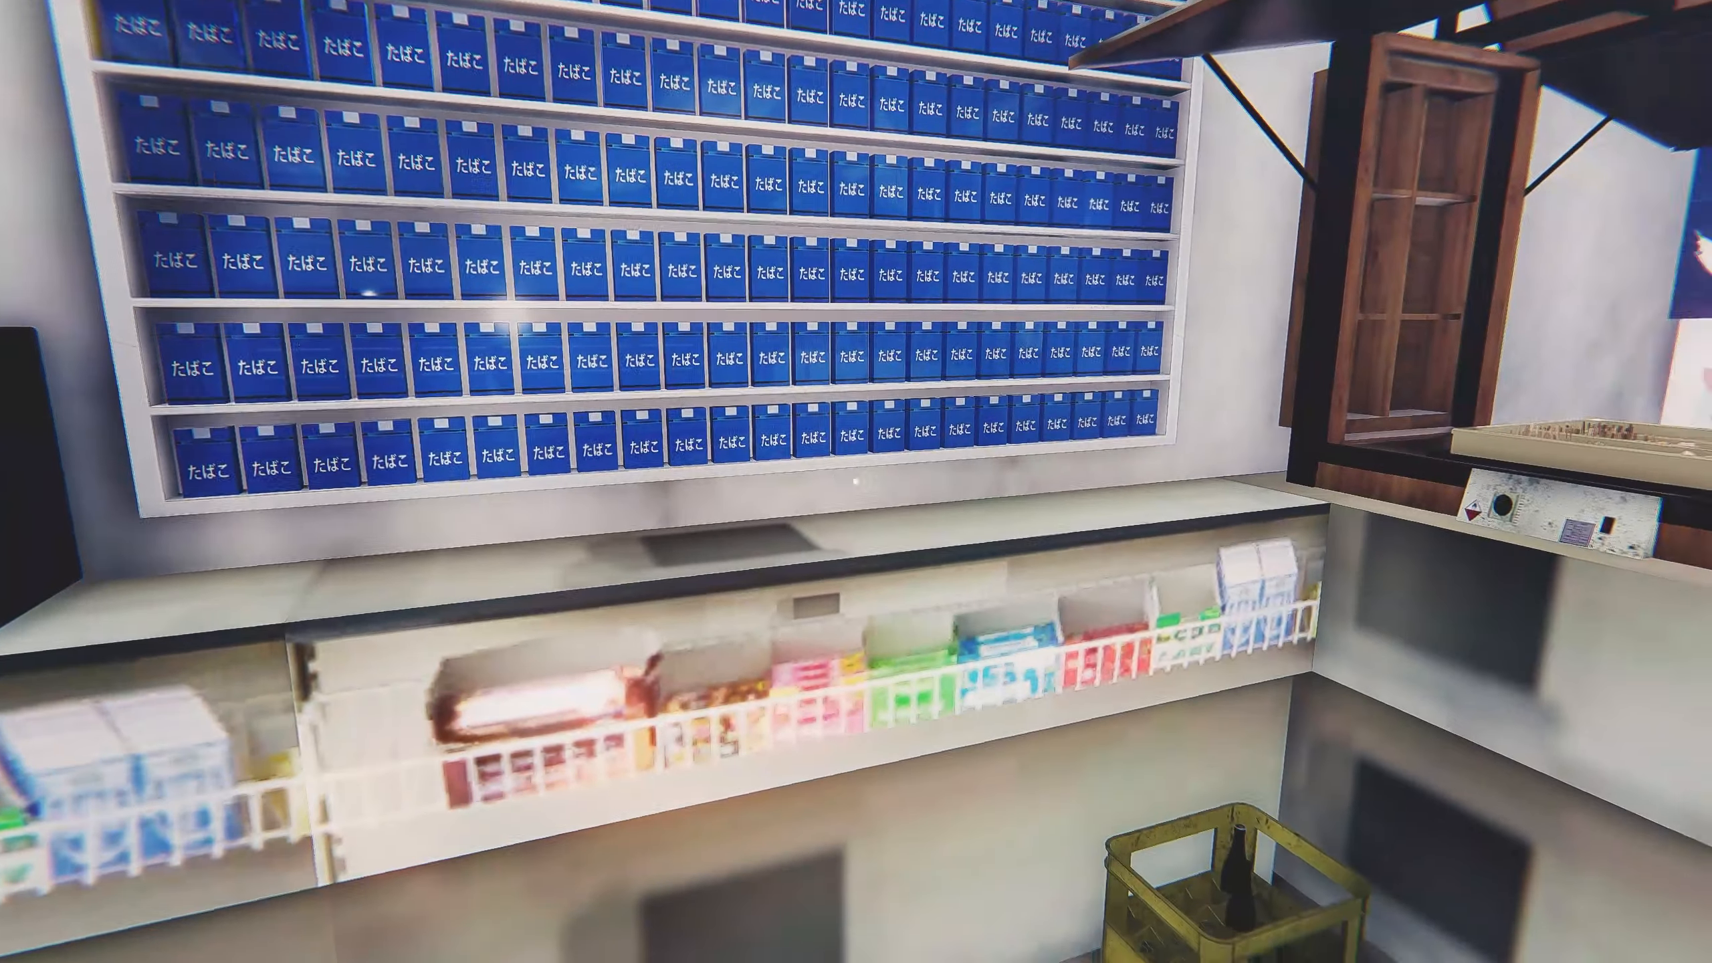
mouse_move(856, 482)
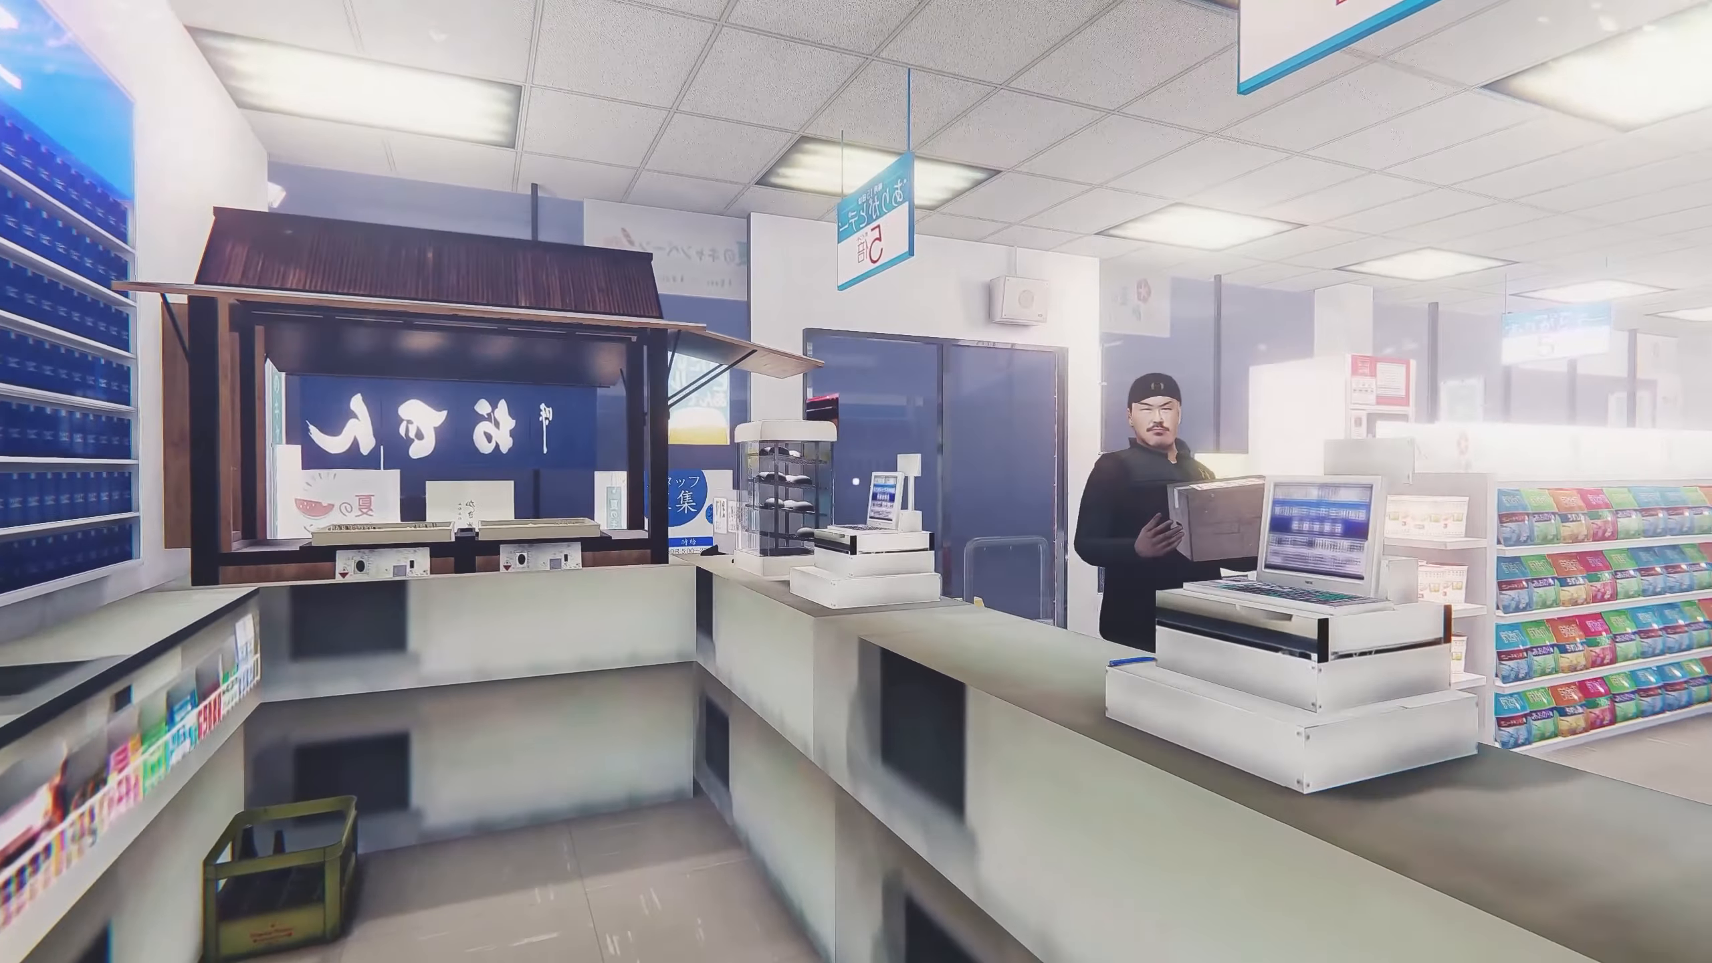
mouse_move(856, 482)
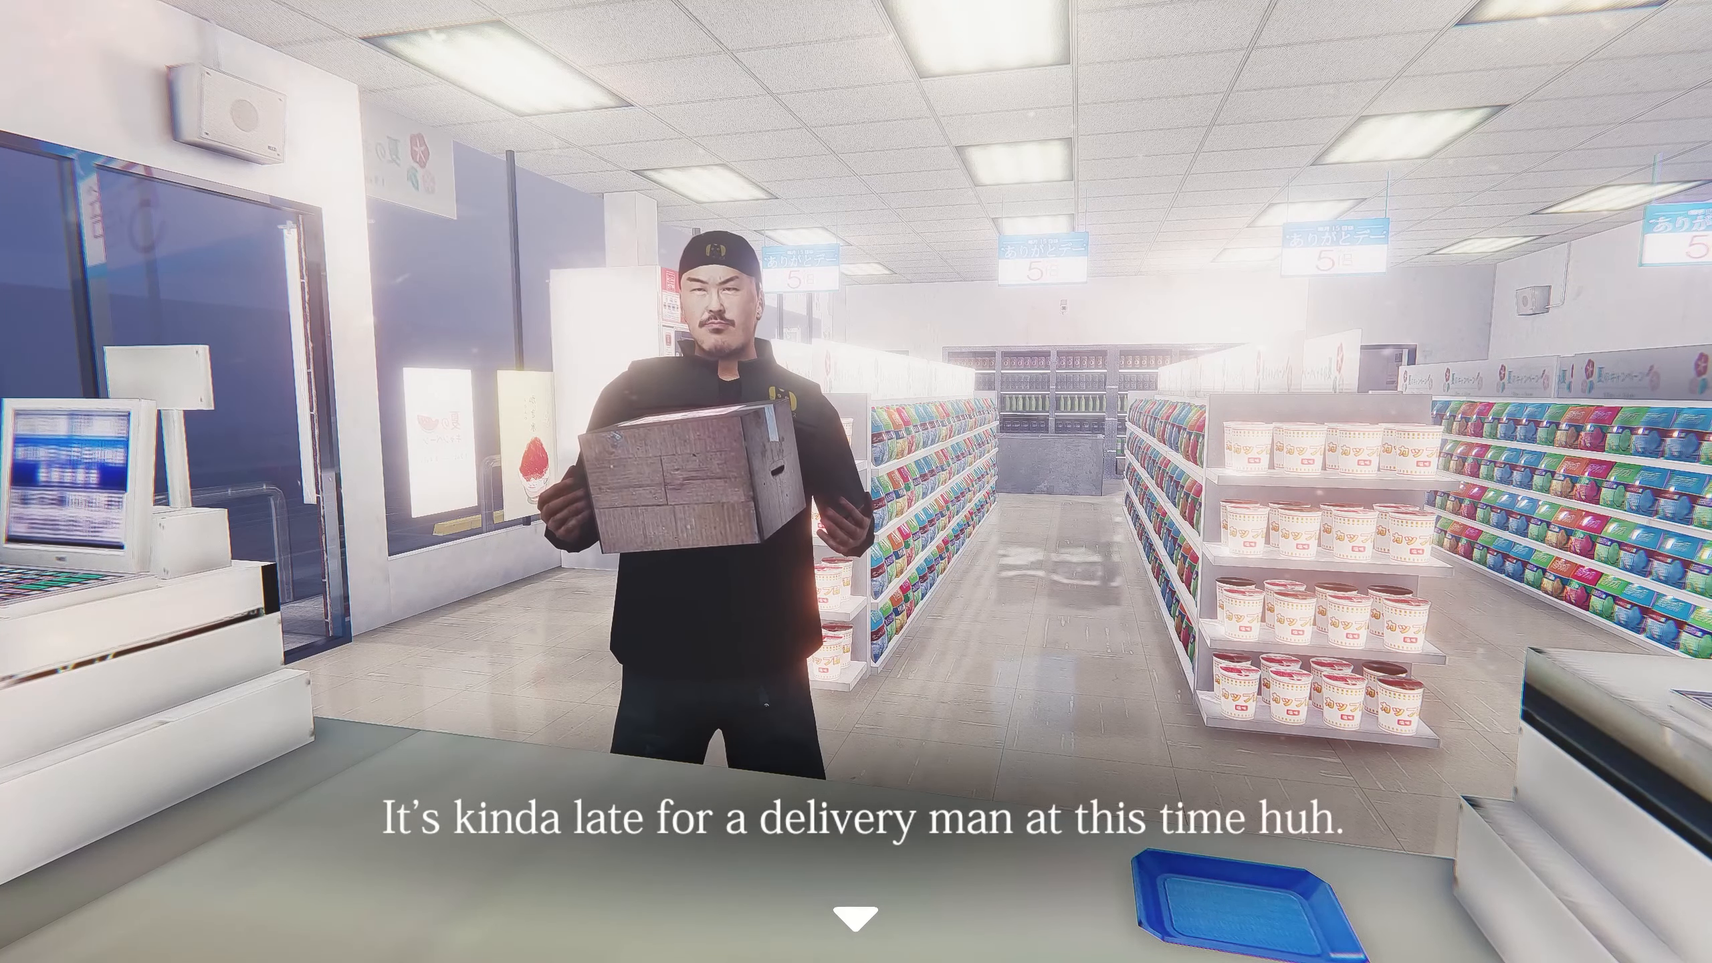
Advance the delivery man's dialogue about late-night shipping and the store package
left_click(855, 914)
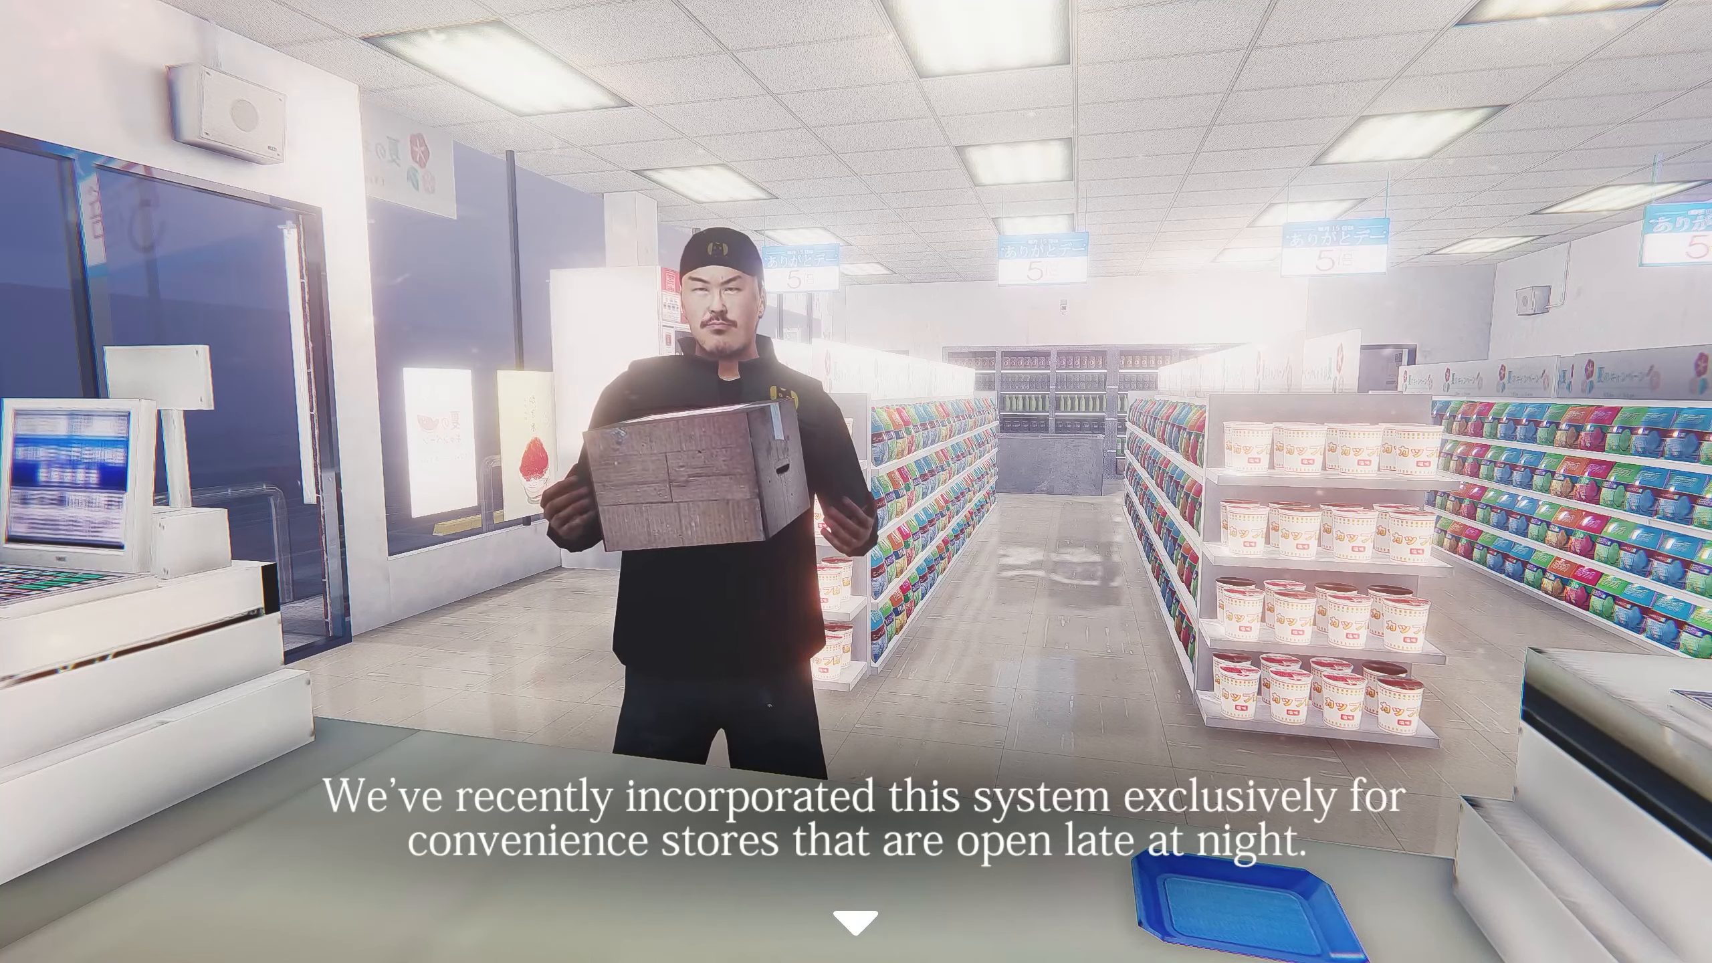
left_click(855, 920)
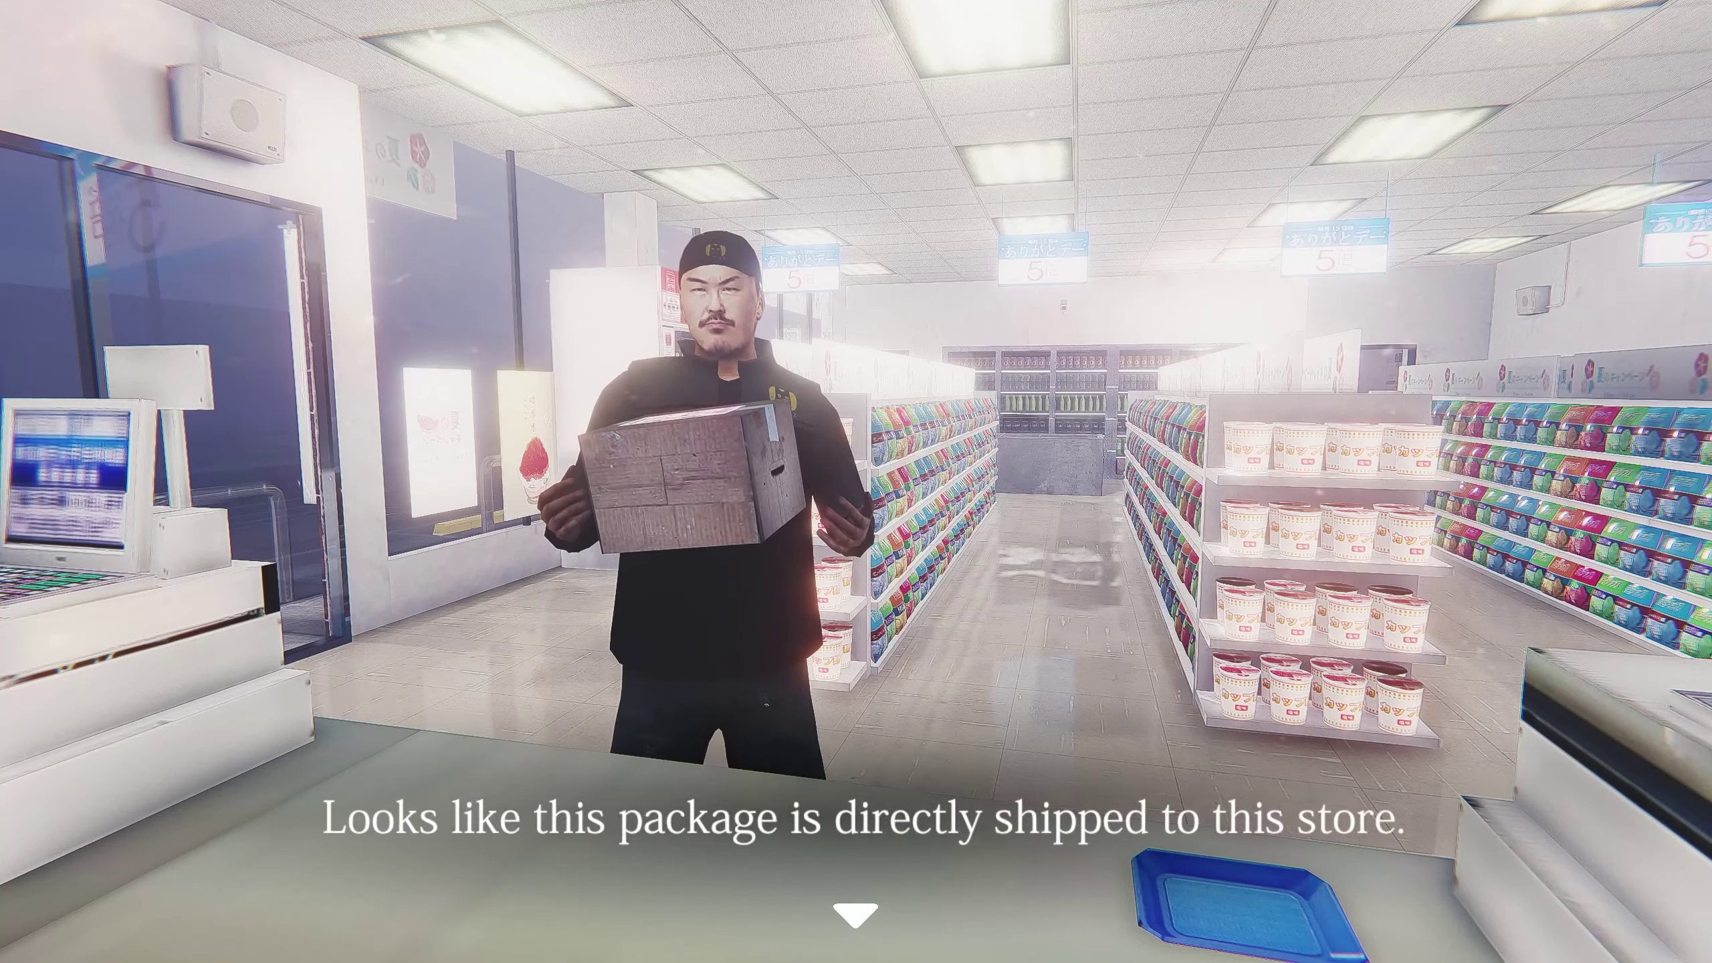
left_click(858, 908)
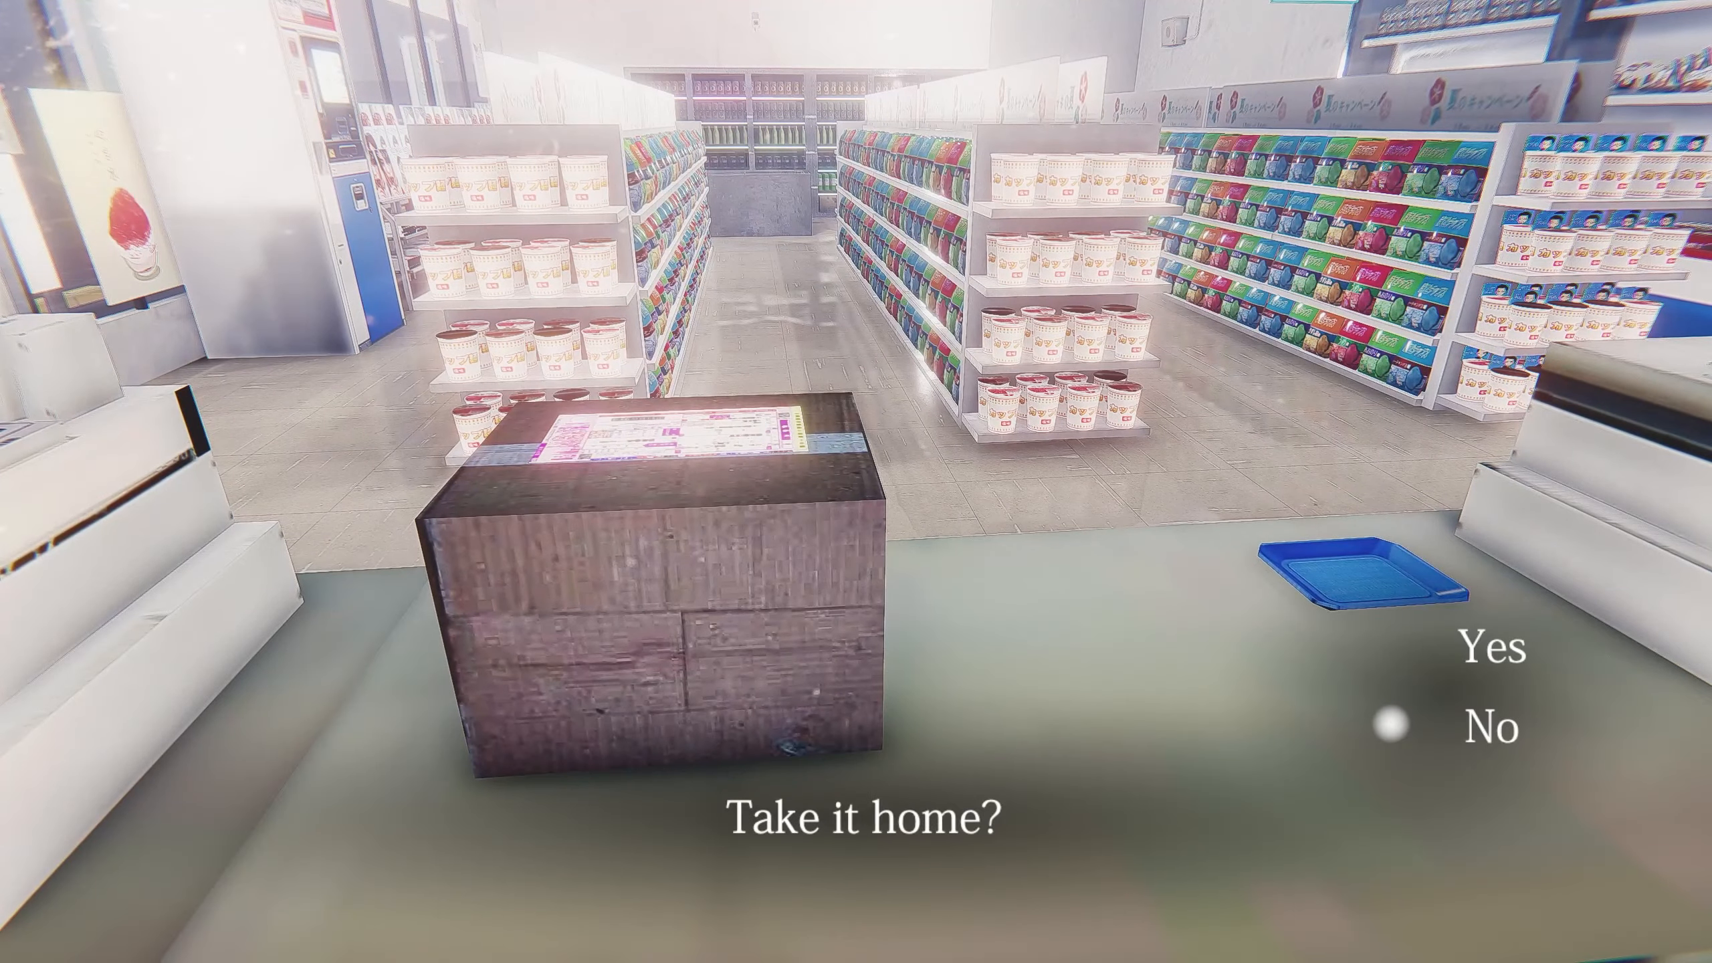
Answer the 'Take it home?' prompt for the package on the counter
left_click(1490, 648)
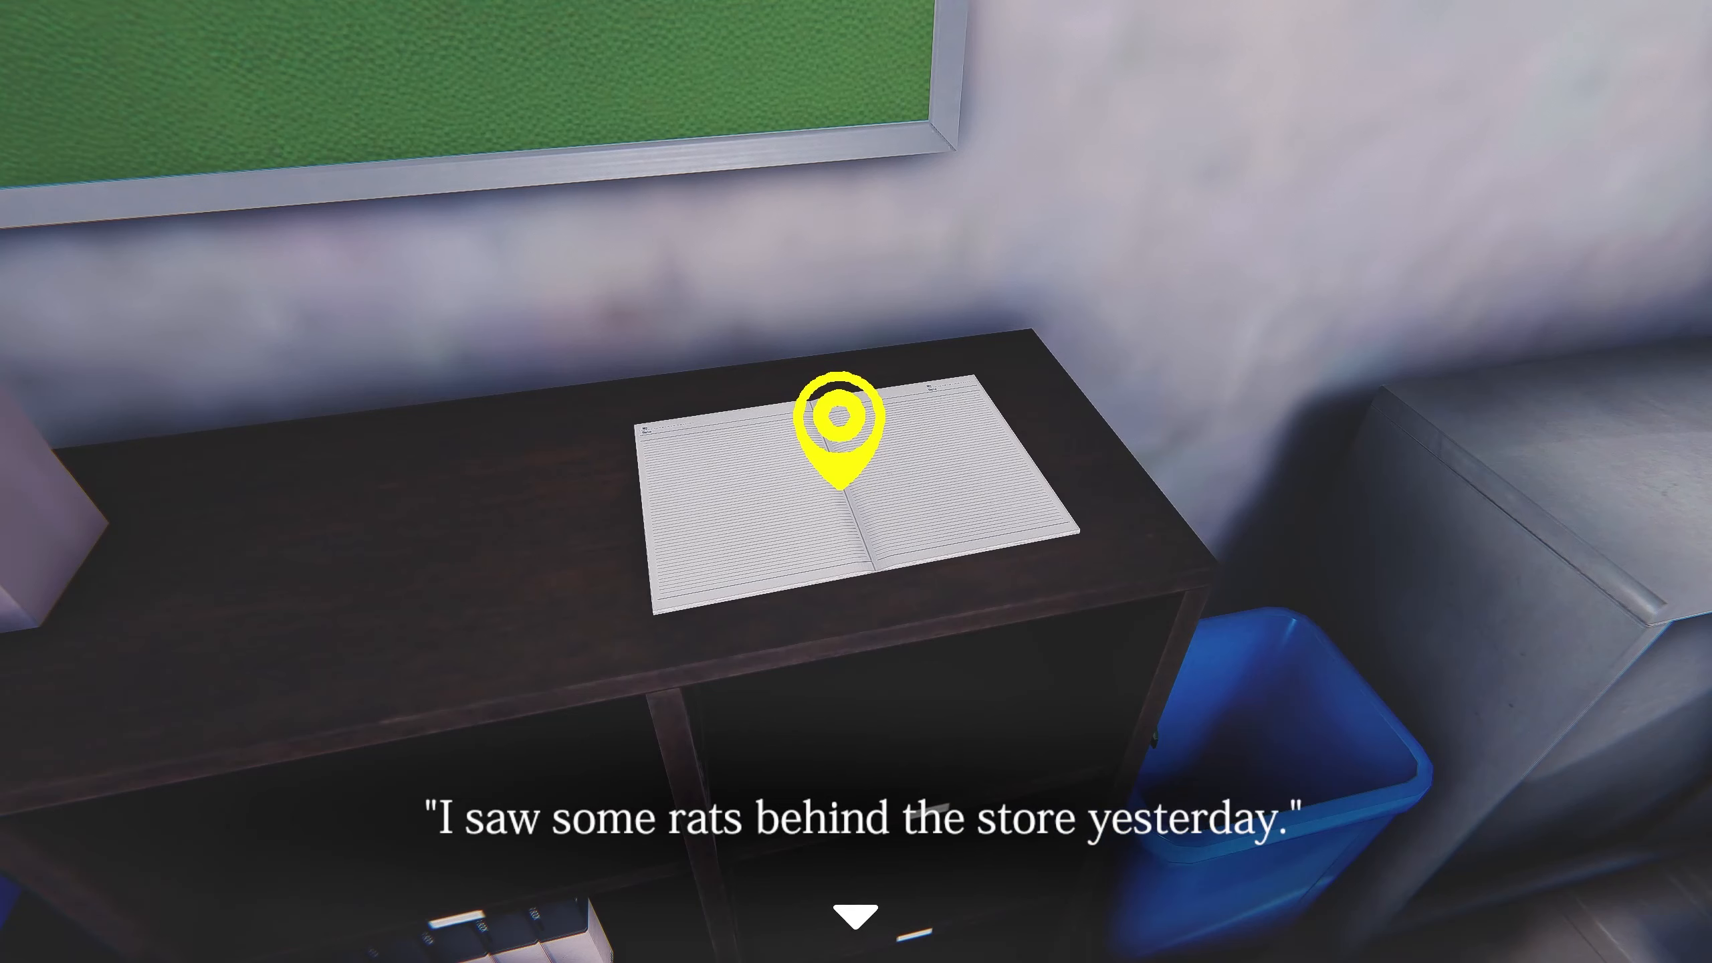
Keep reading the notebook note about rats seen behind the store
left_click(855, 915)
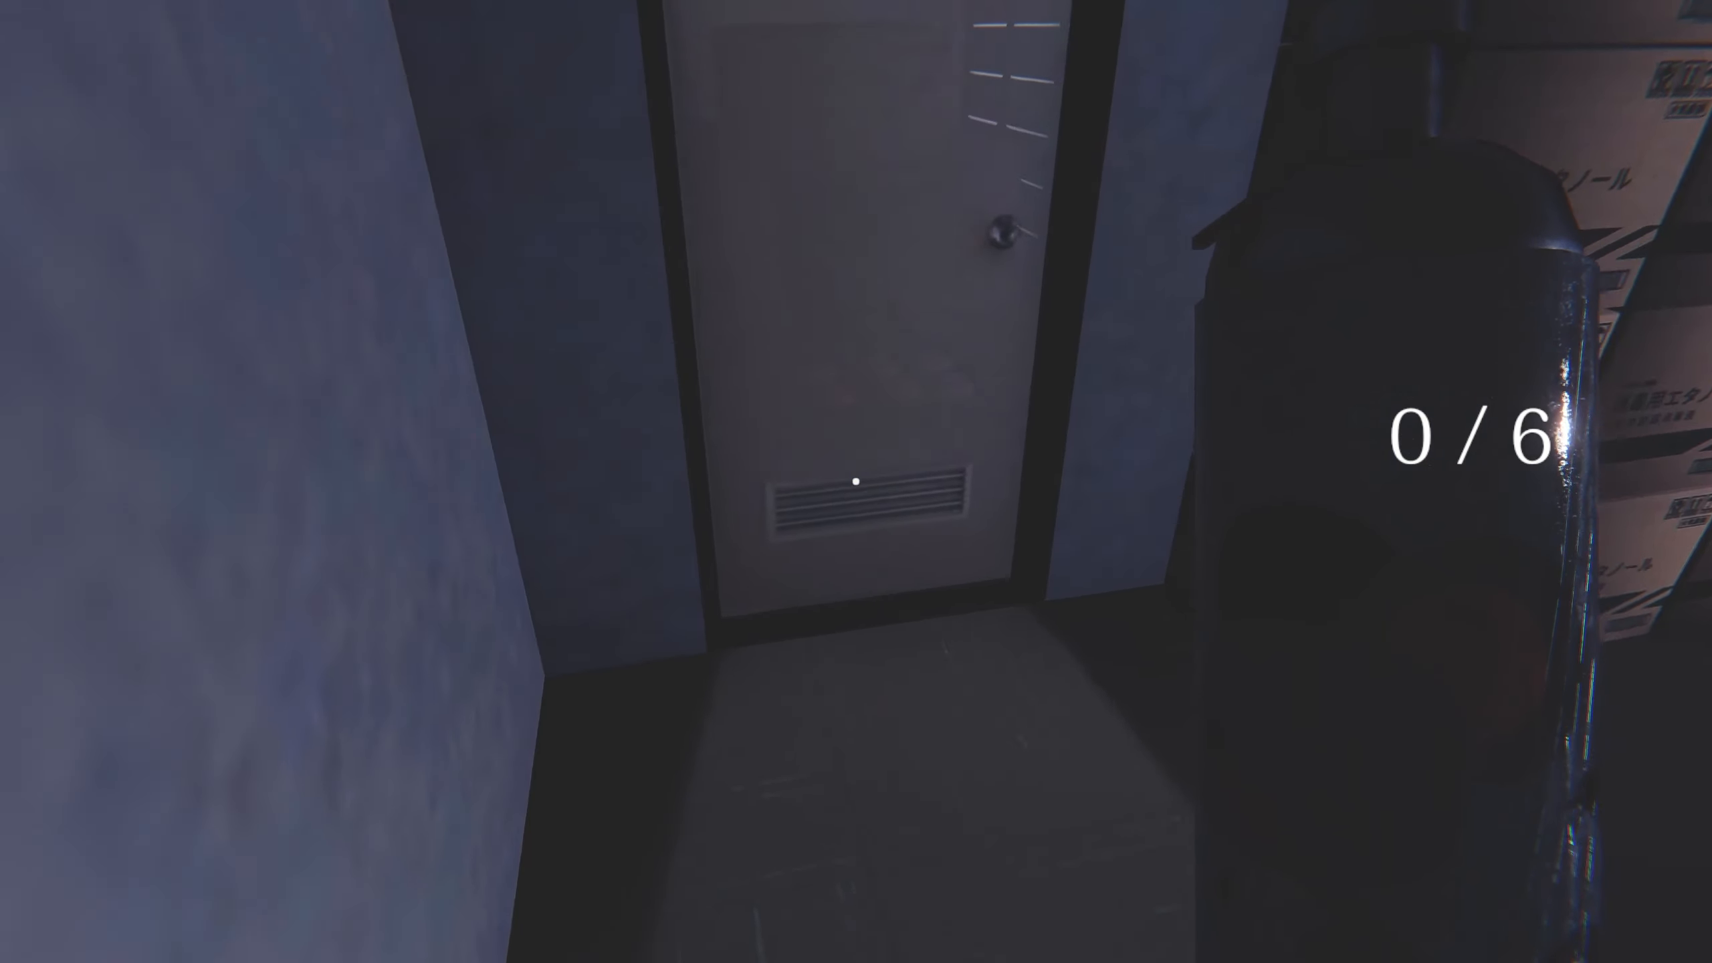
mouse_move(856, 481)
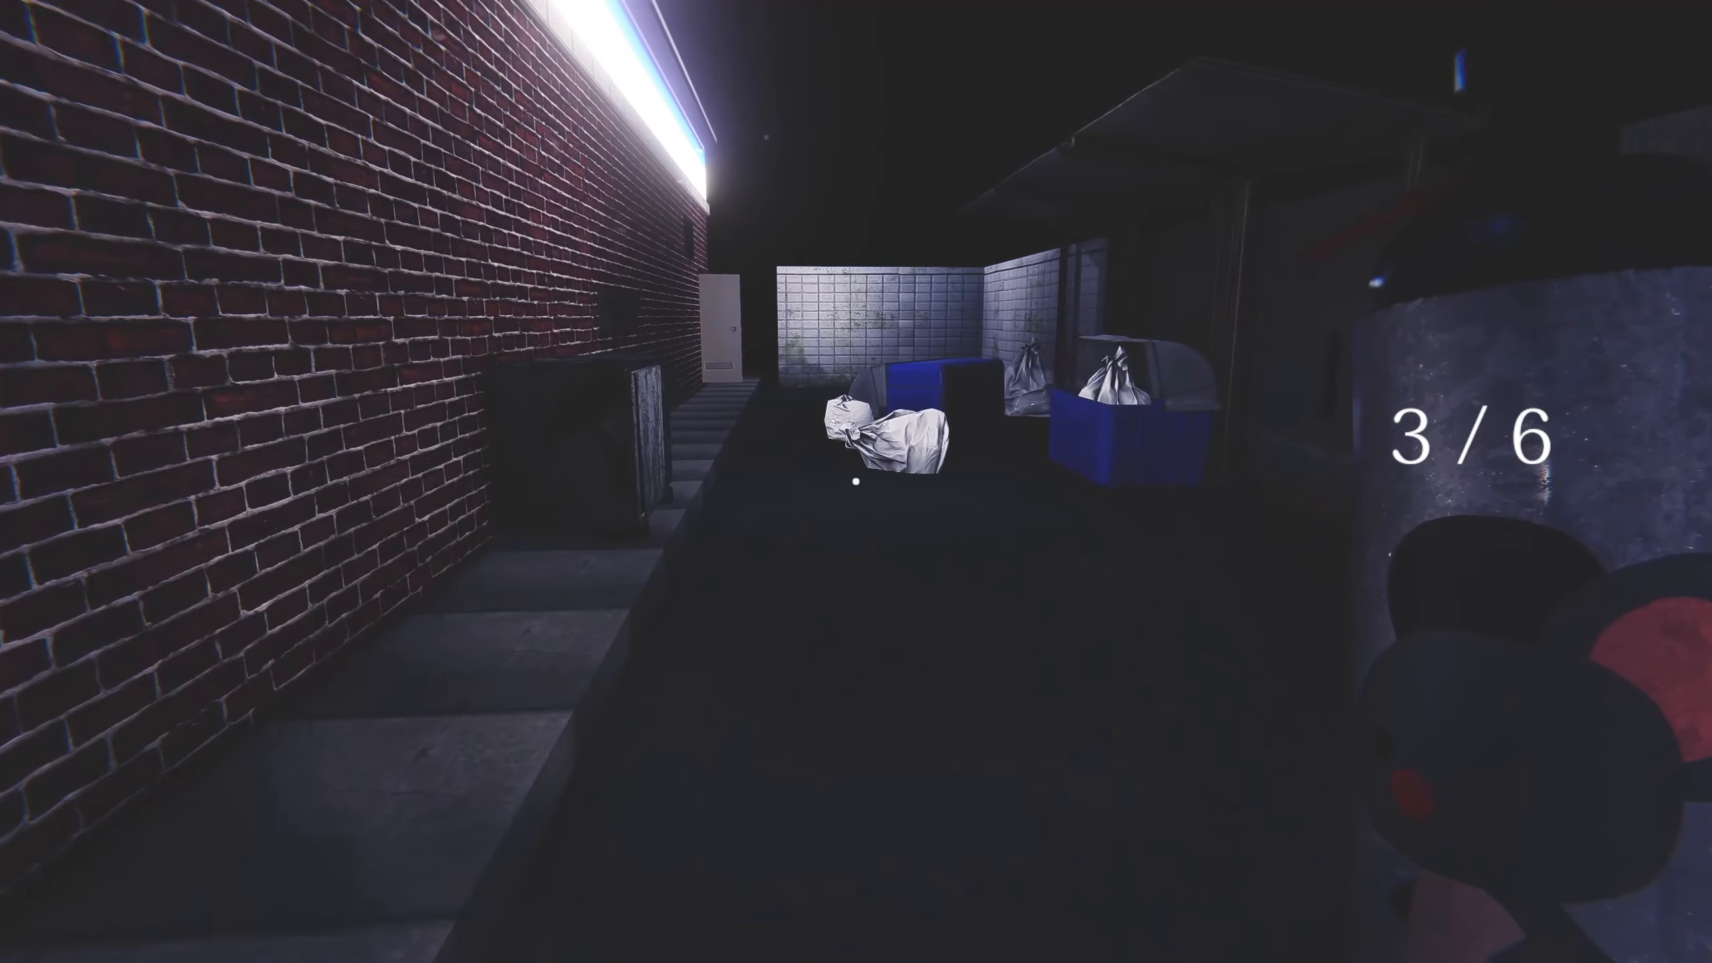
mouse_move(856, 481)
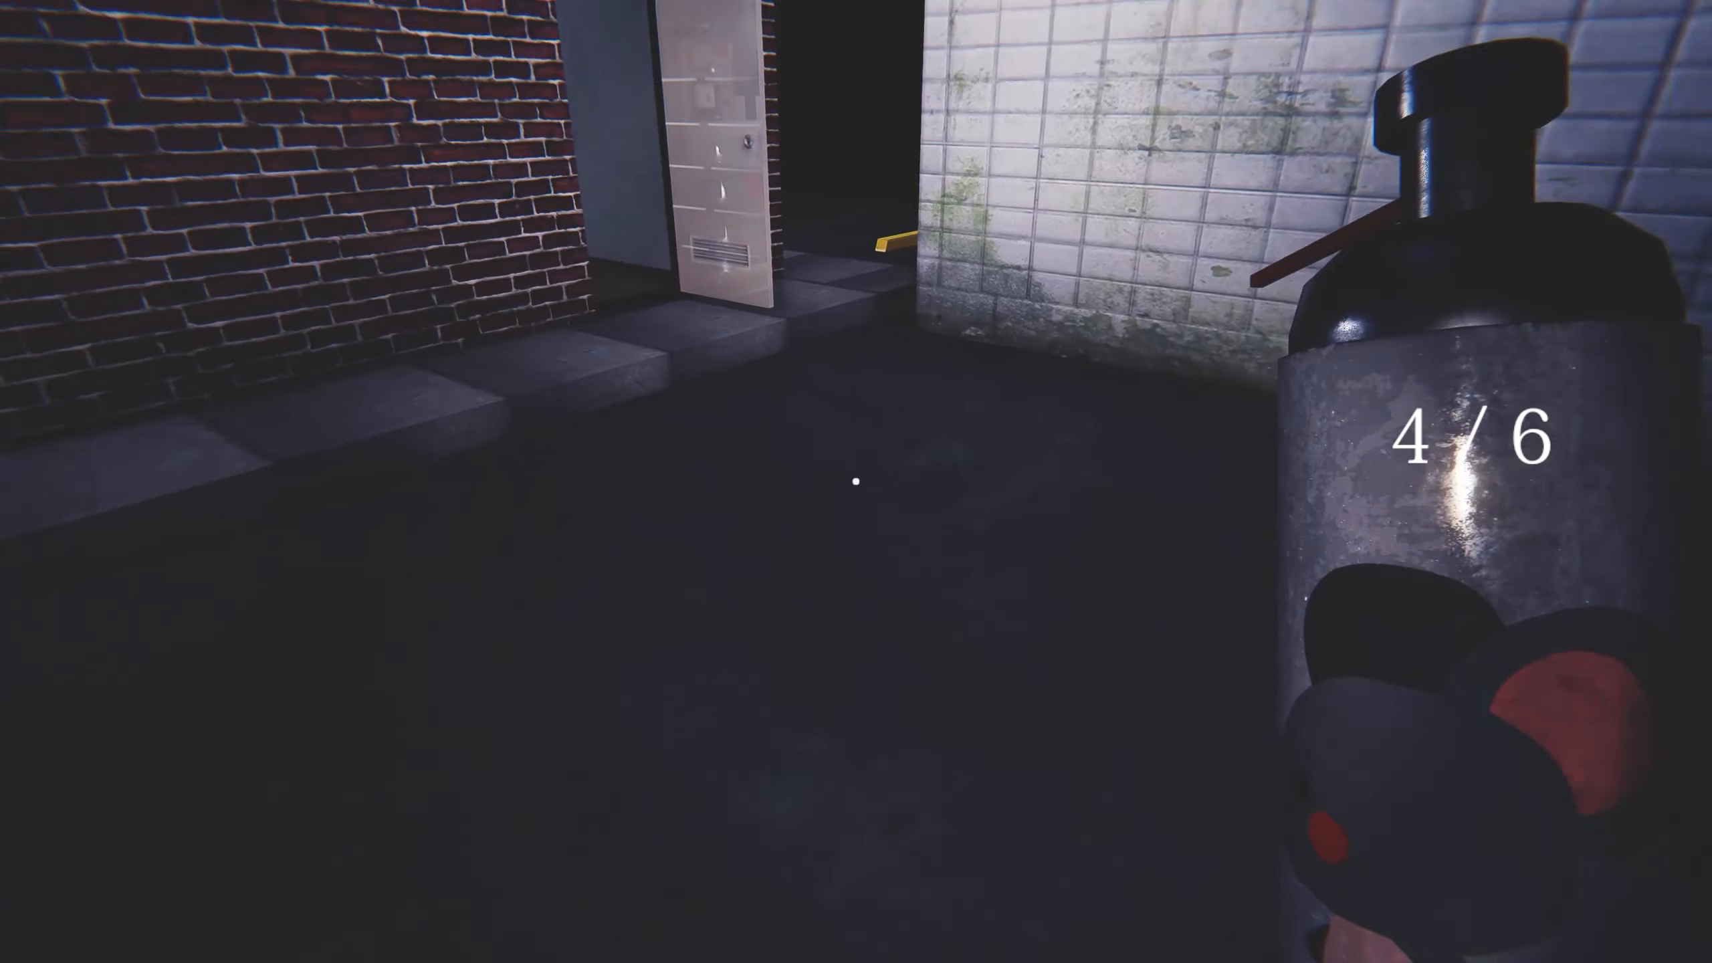
mouse_move(856, 481)
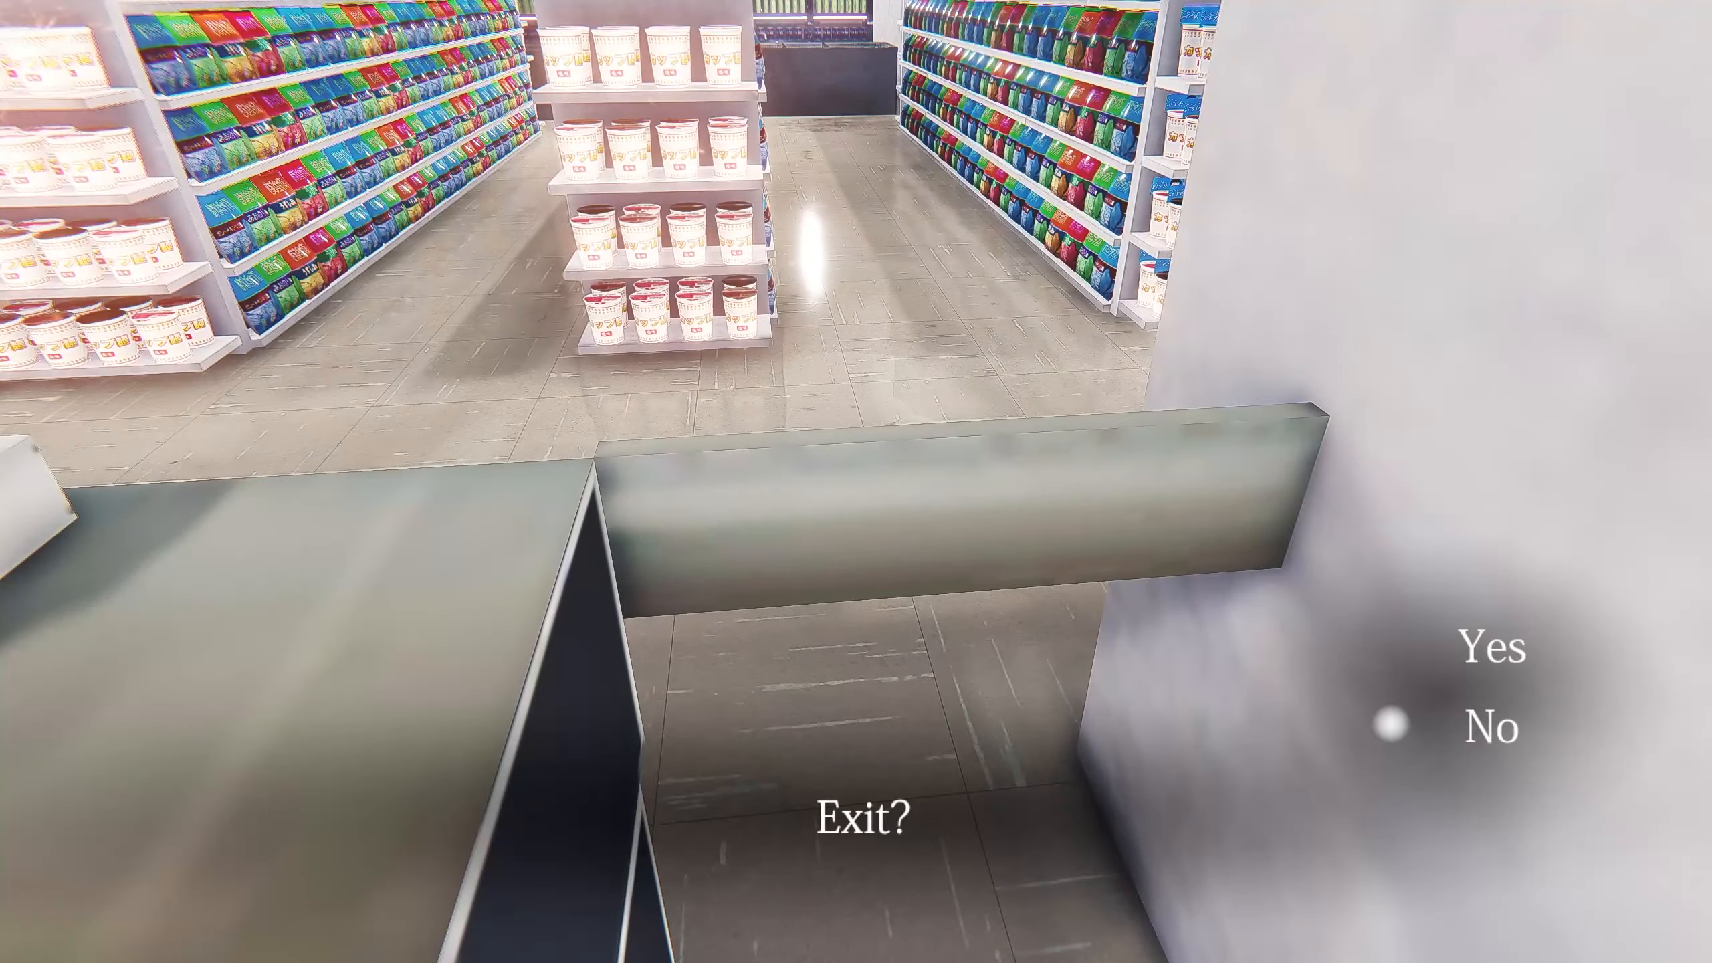
Leave the counter area and walk through the snack aisles back to the counter gate
left_click(1500, 727)
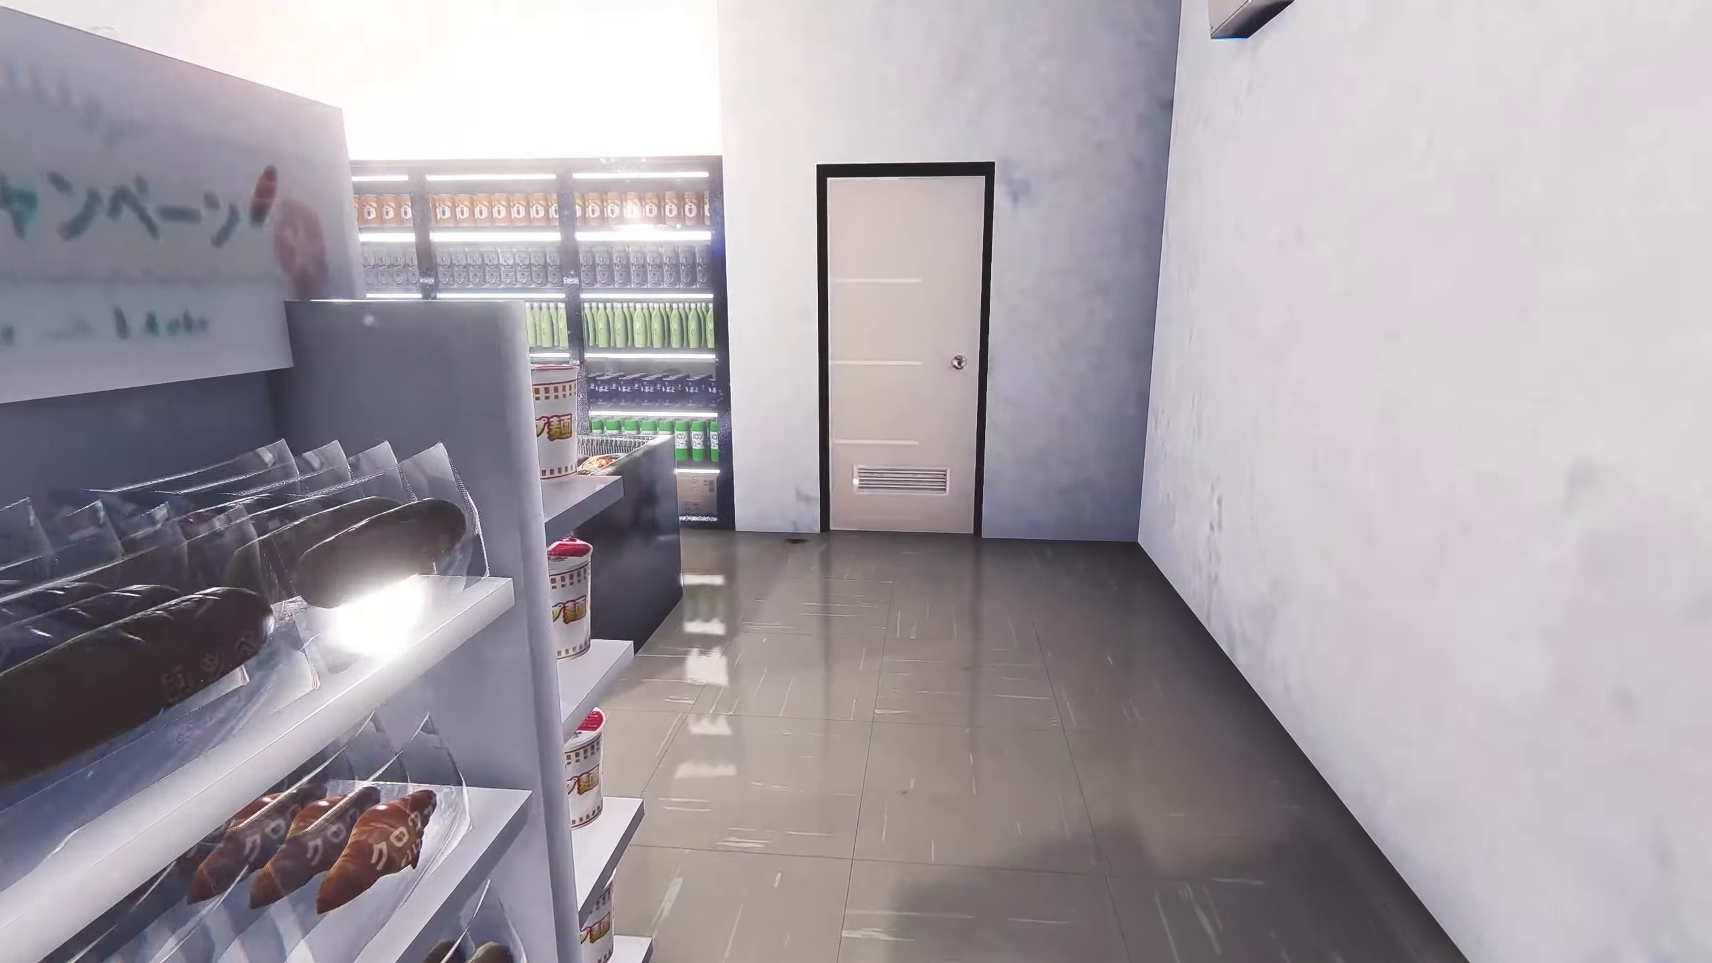
mouse_move(856, 482)
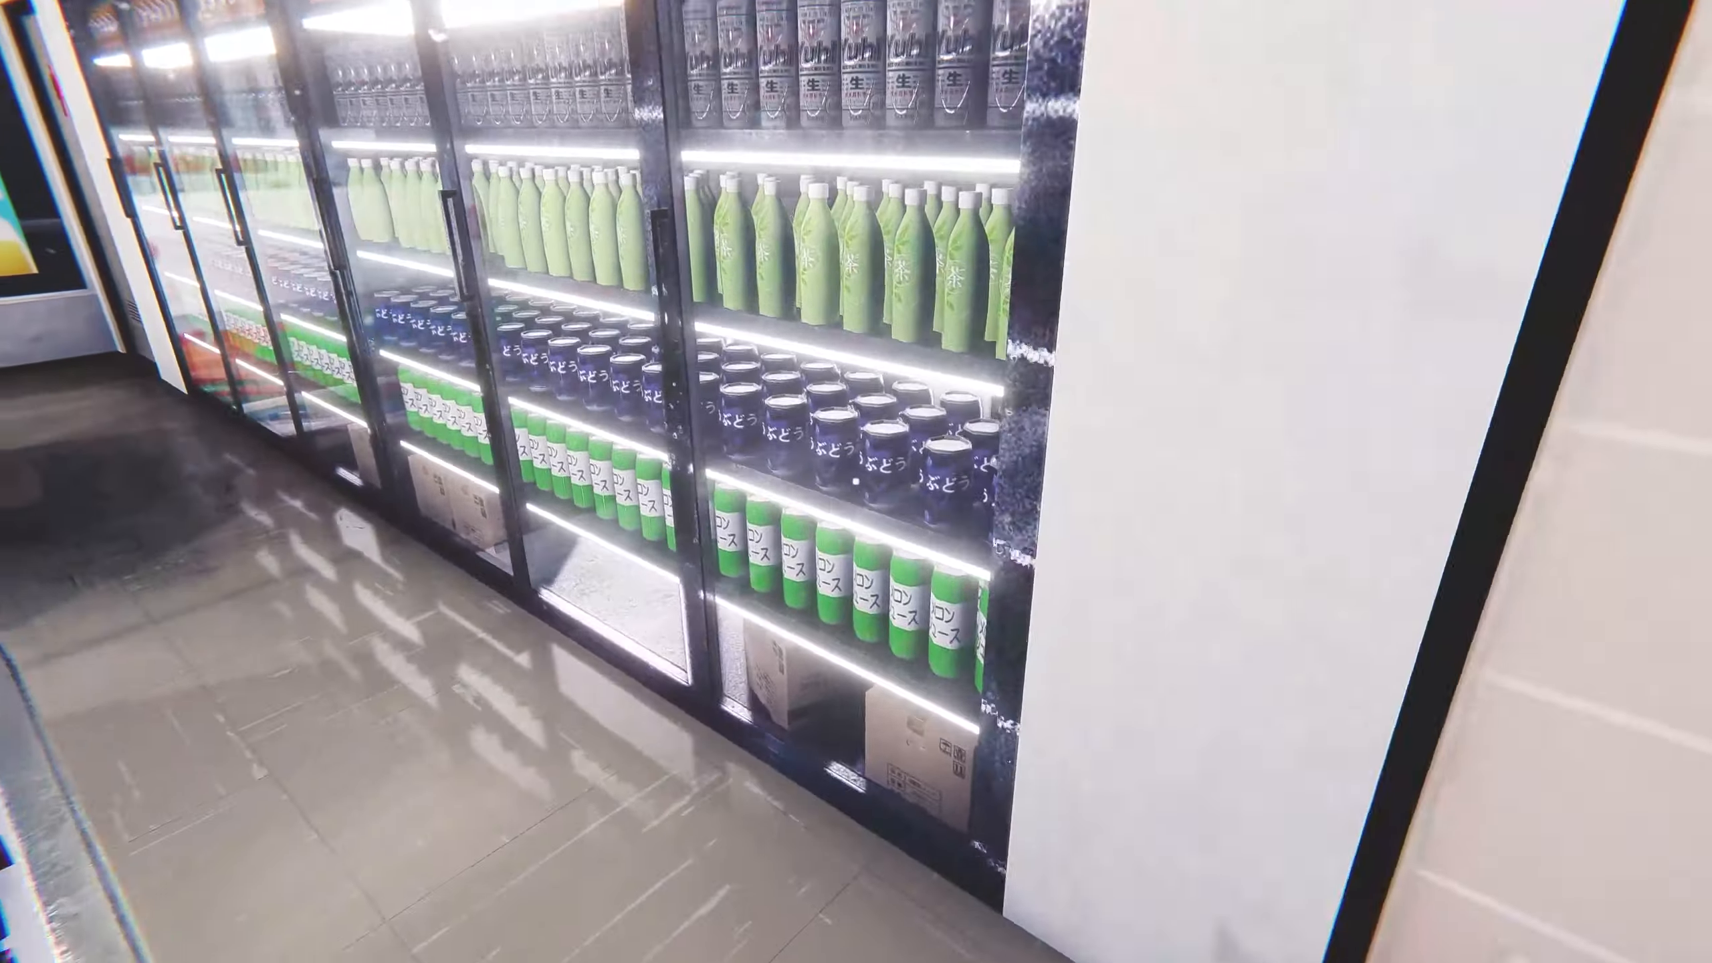
mouse_move(852, 480)
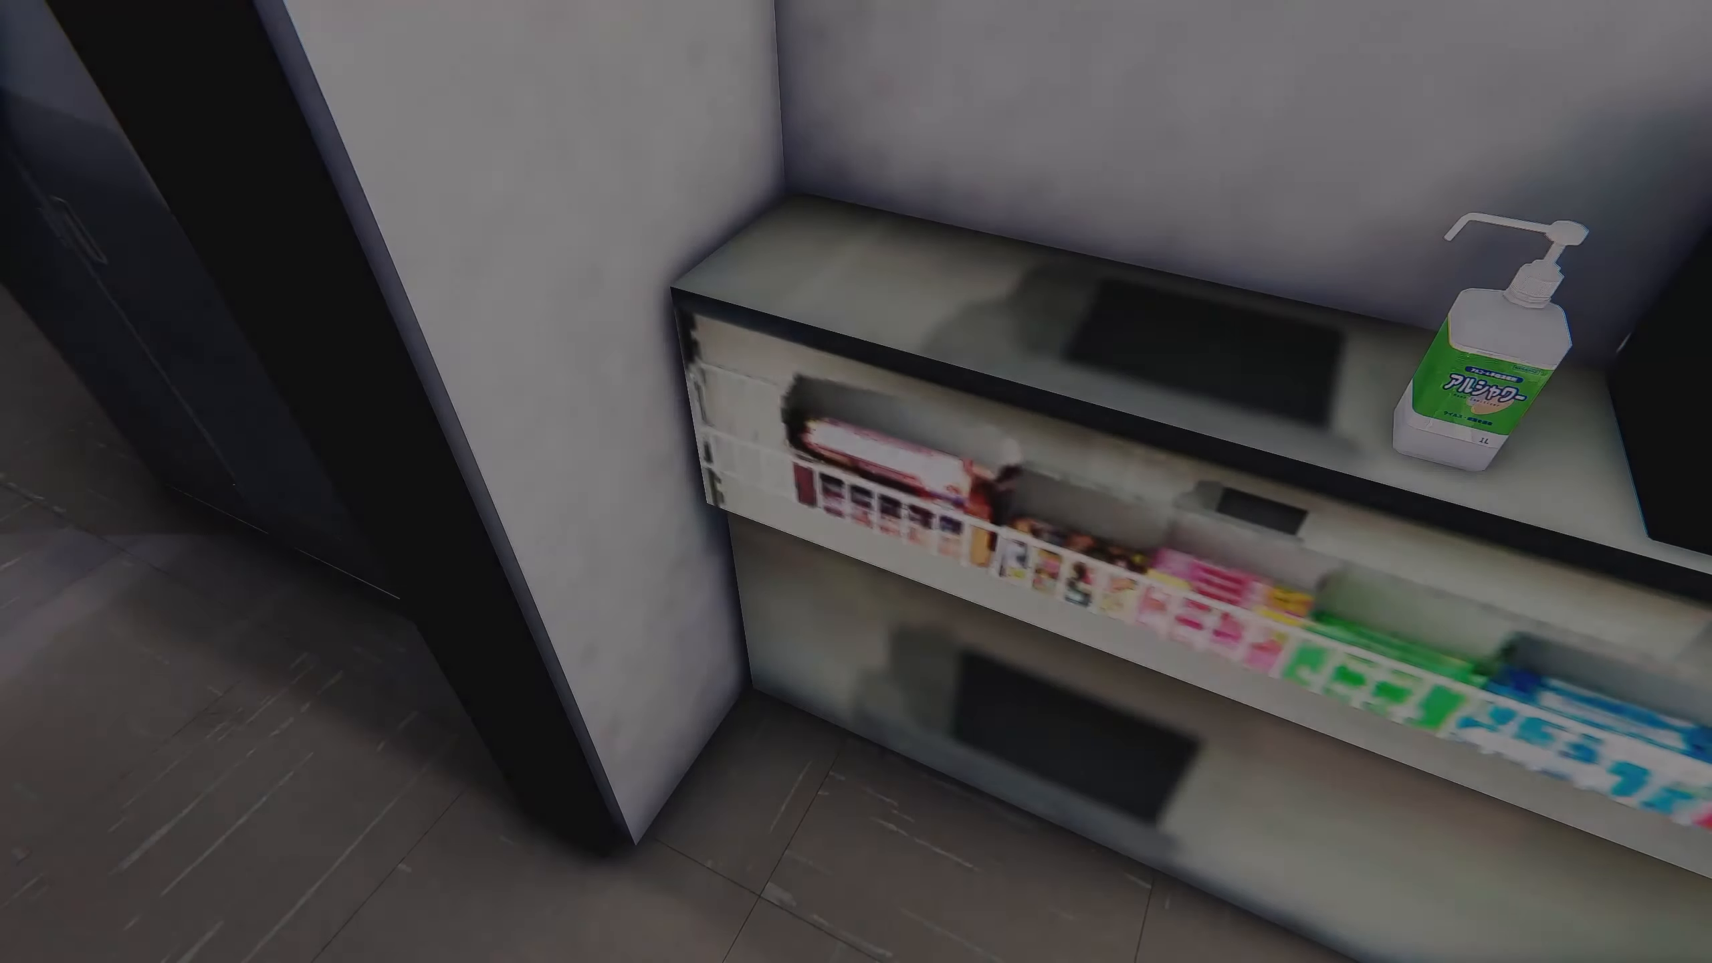
mouse_move(856, 482)
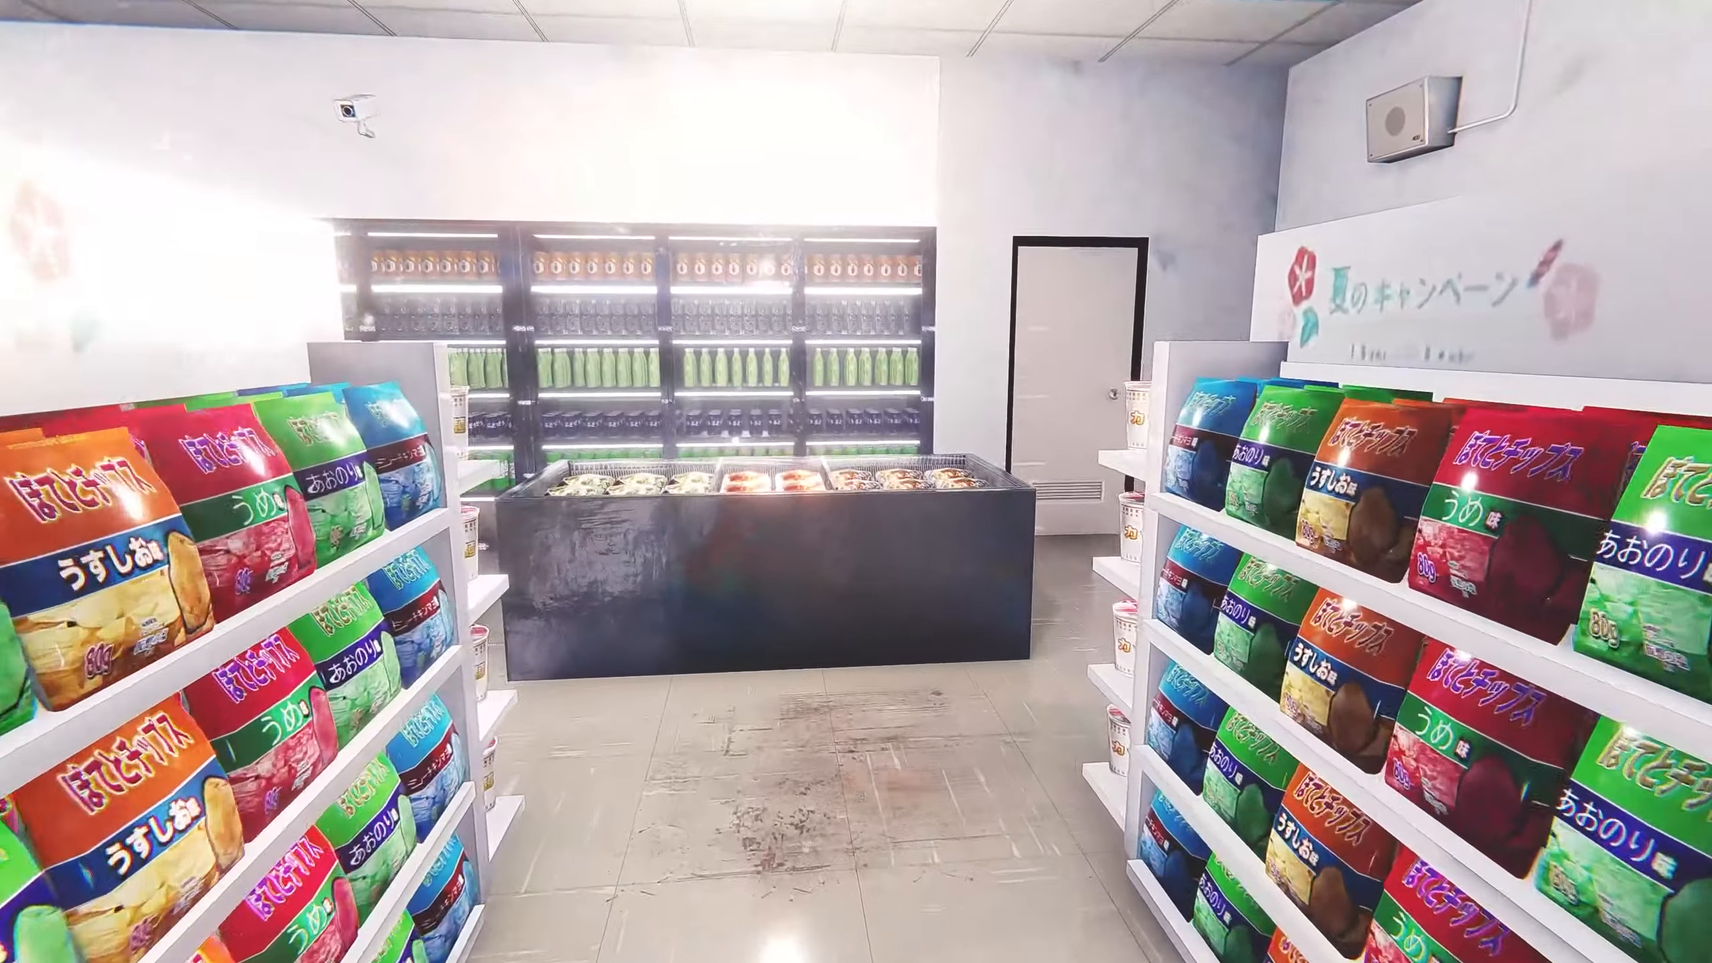
mouse_move(857, 481)
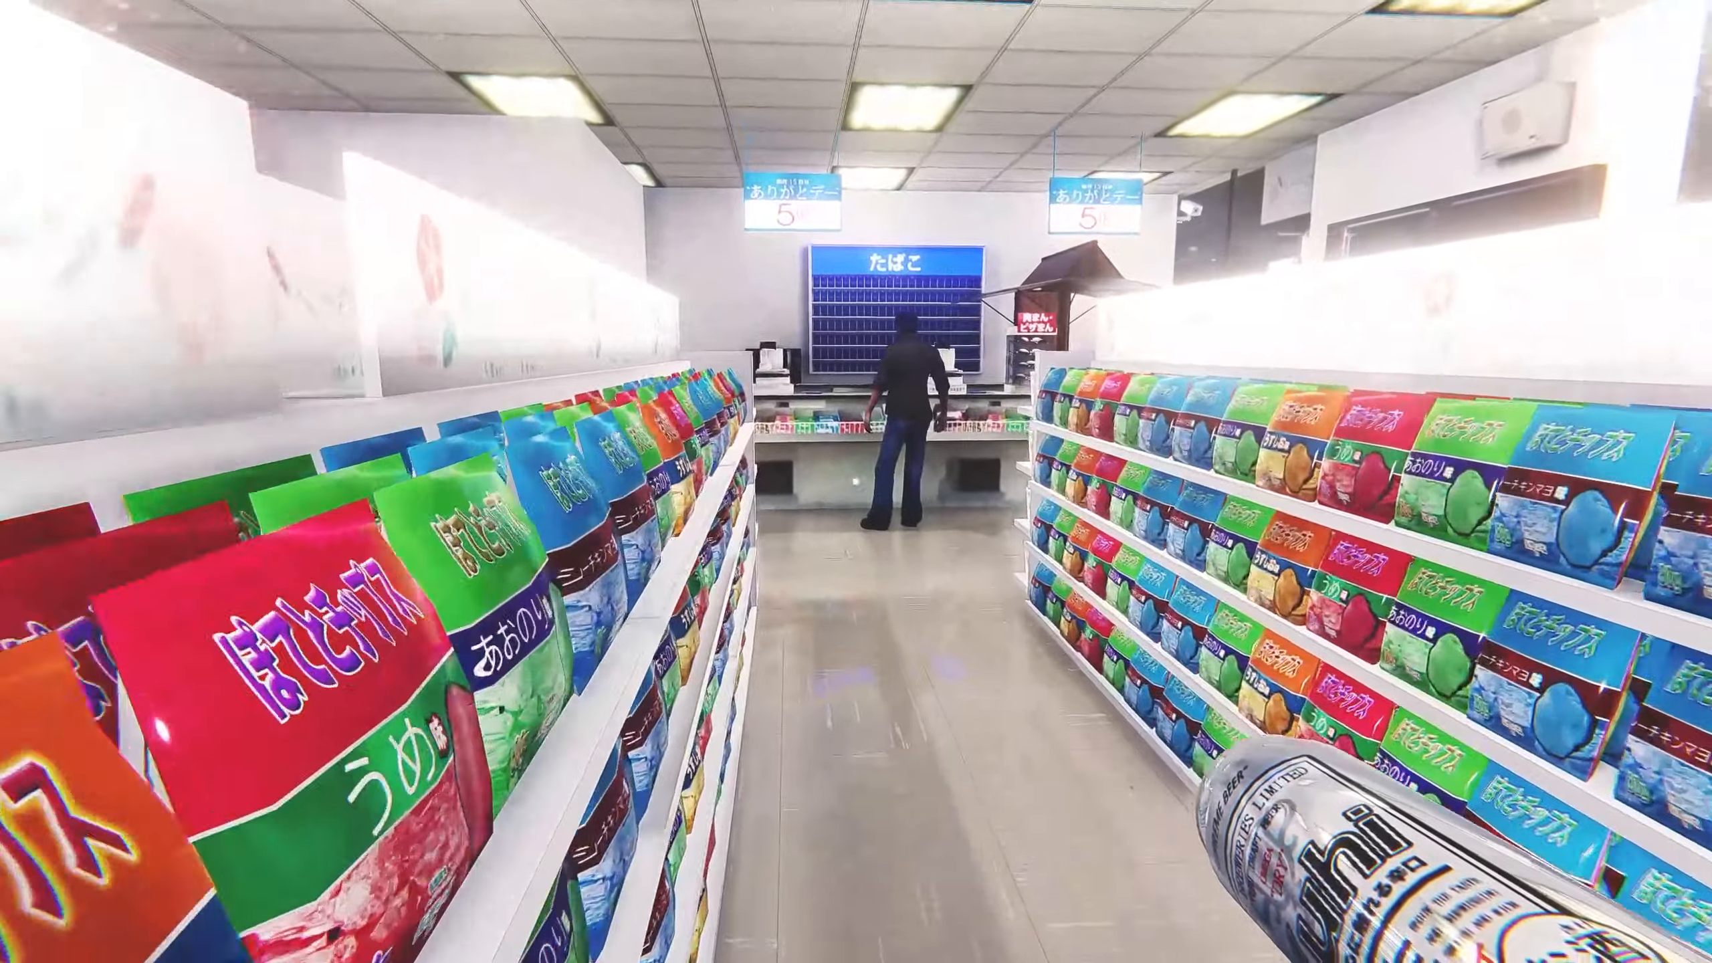
key("w")
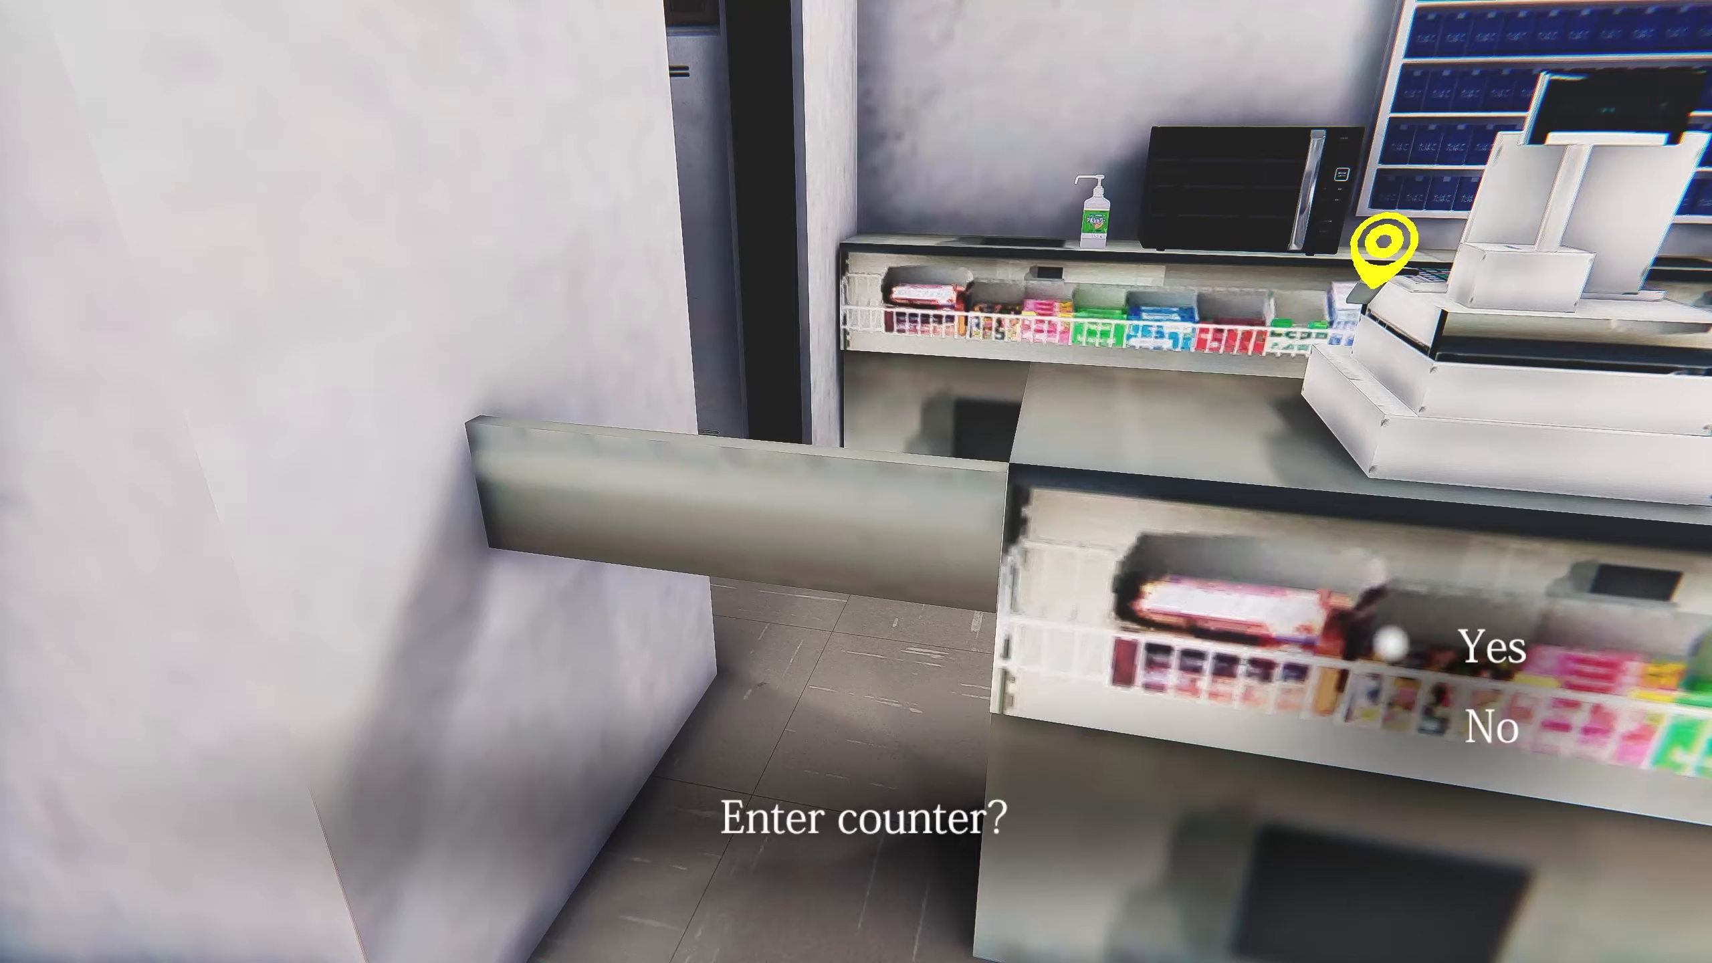
Answer Yes to 'Enter counter?' to stand beside the register
left_click(1491, 644)
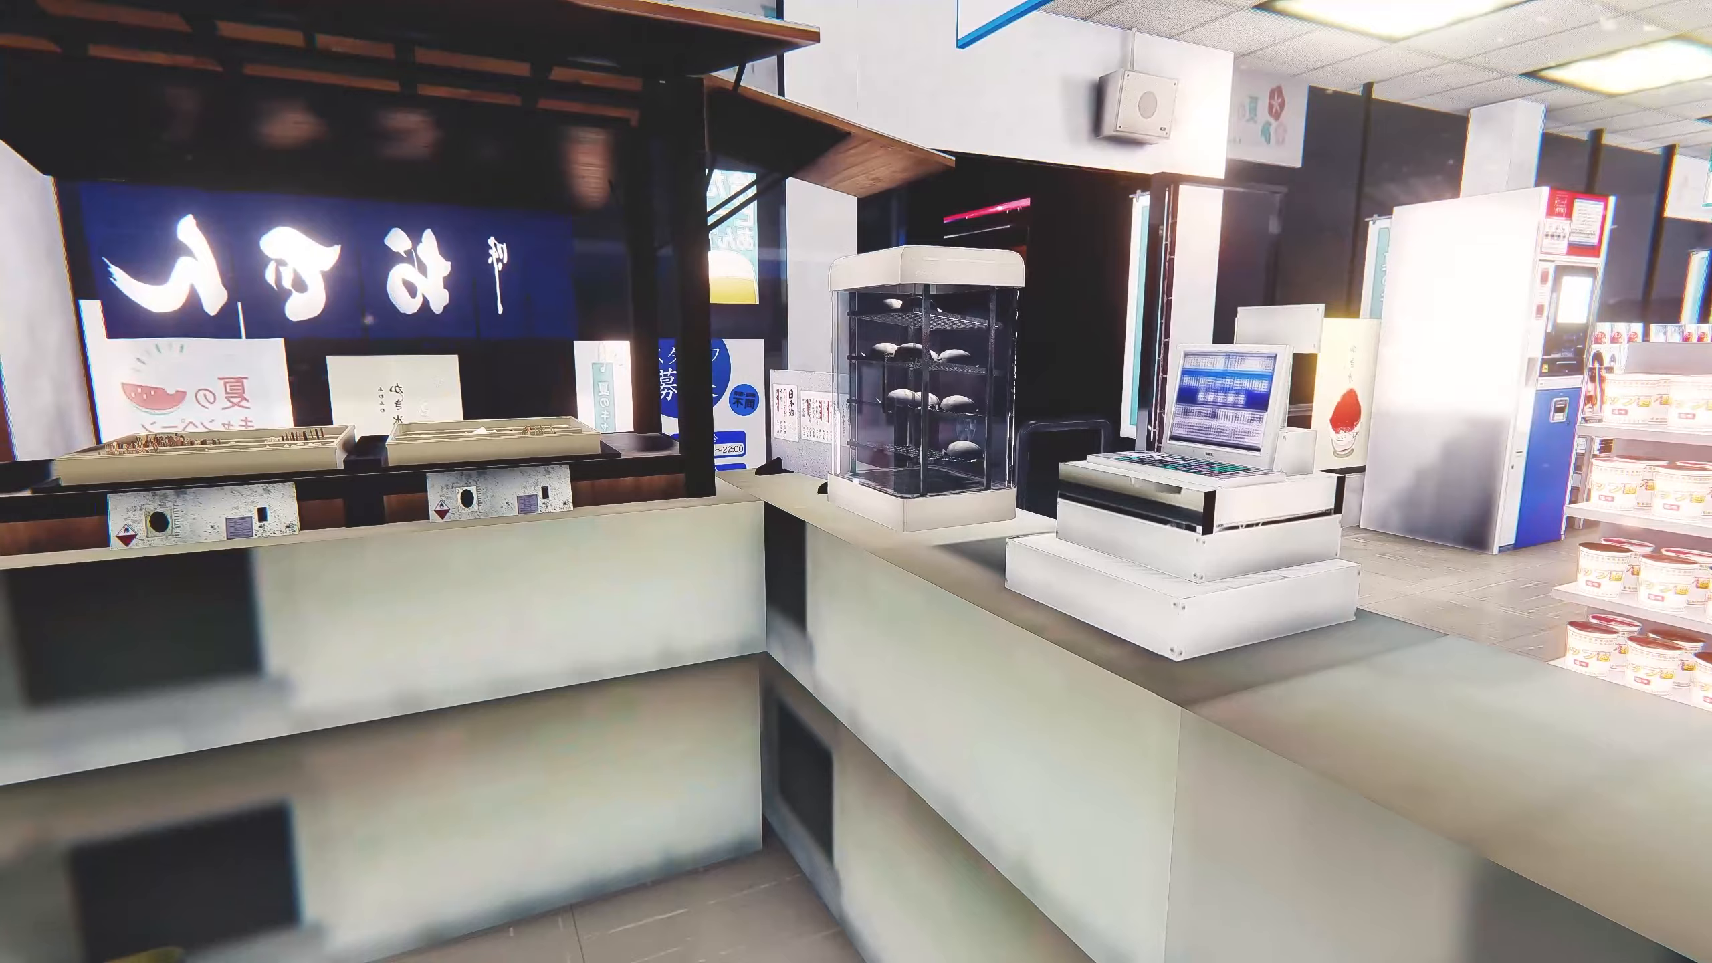
mouse_move(856, 482)
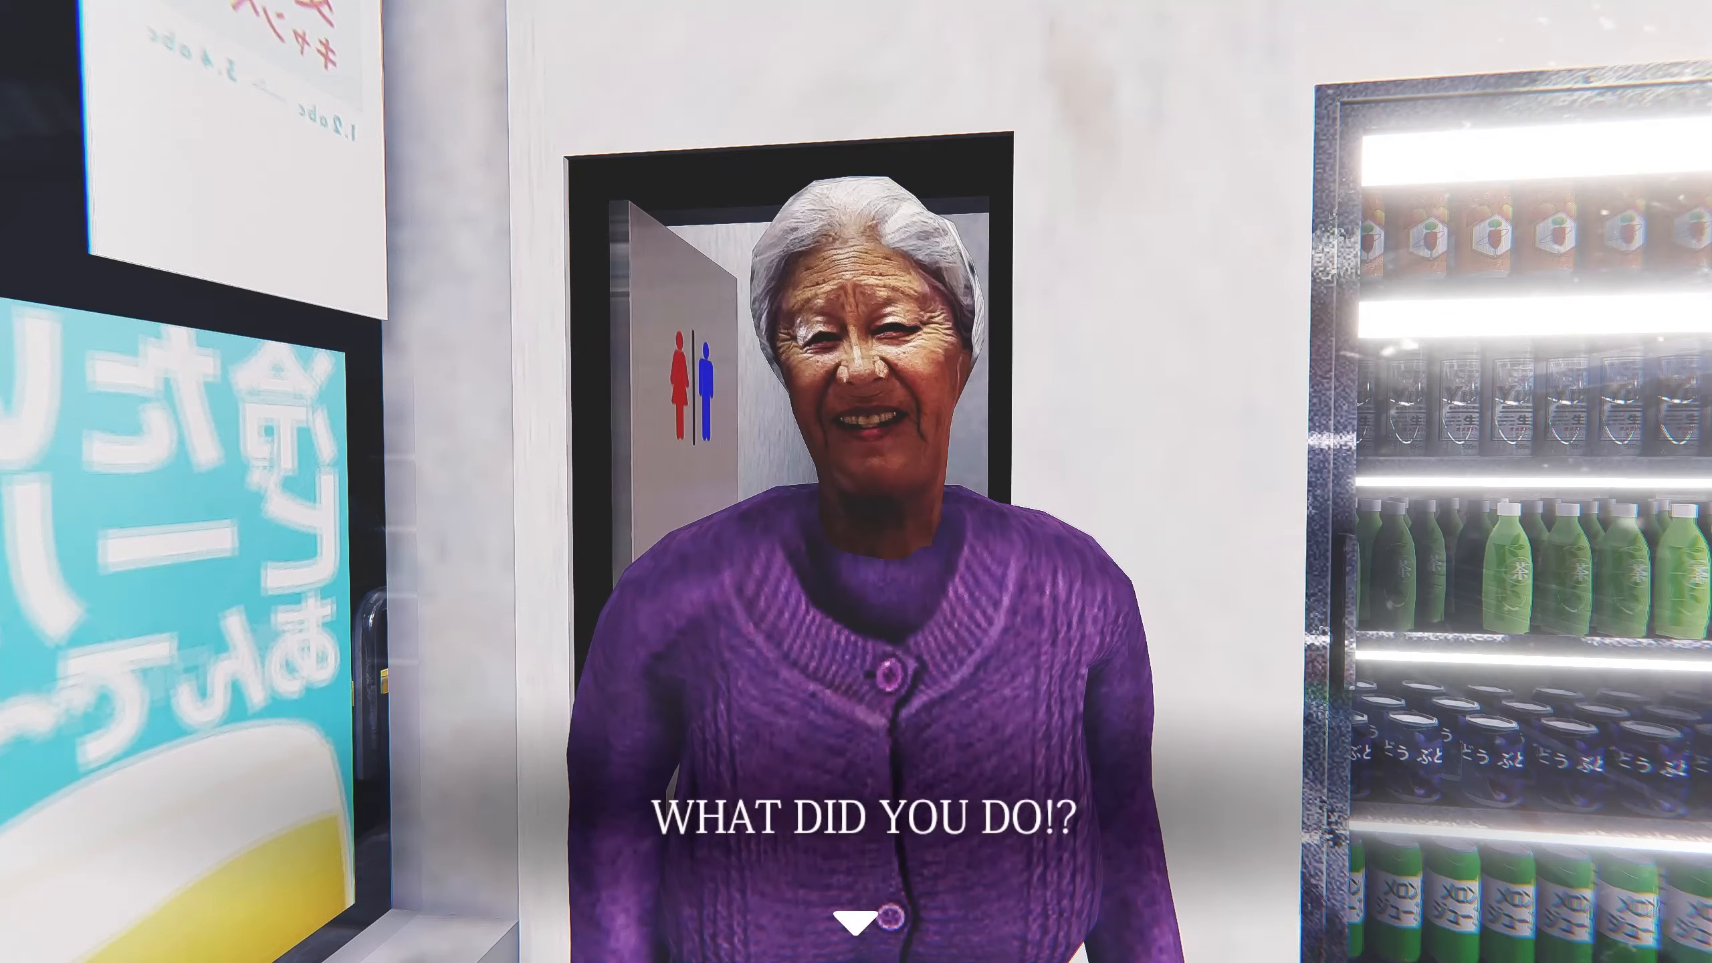
Advance the old lady's 'WHAT DID YOU DO!?' dialogue until the security camera feed appears
left_click(860, 918)
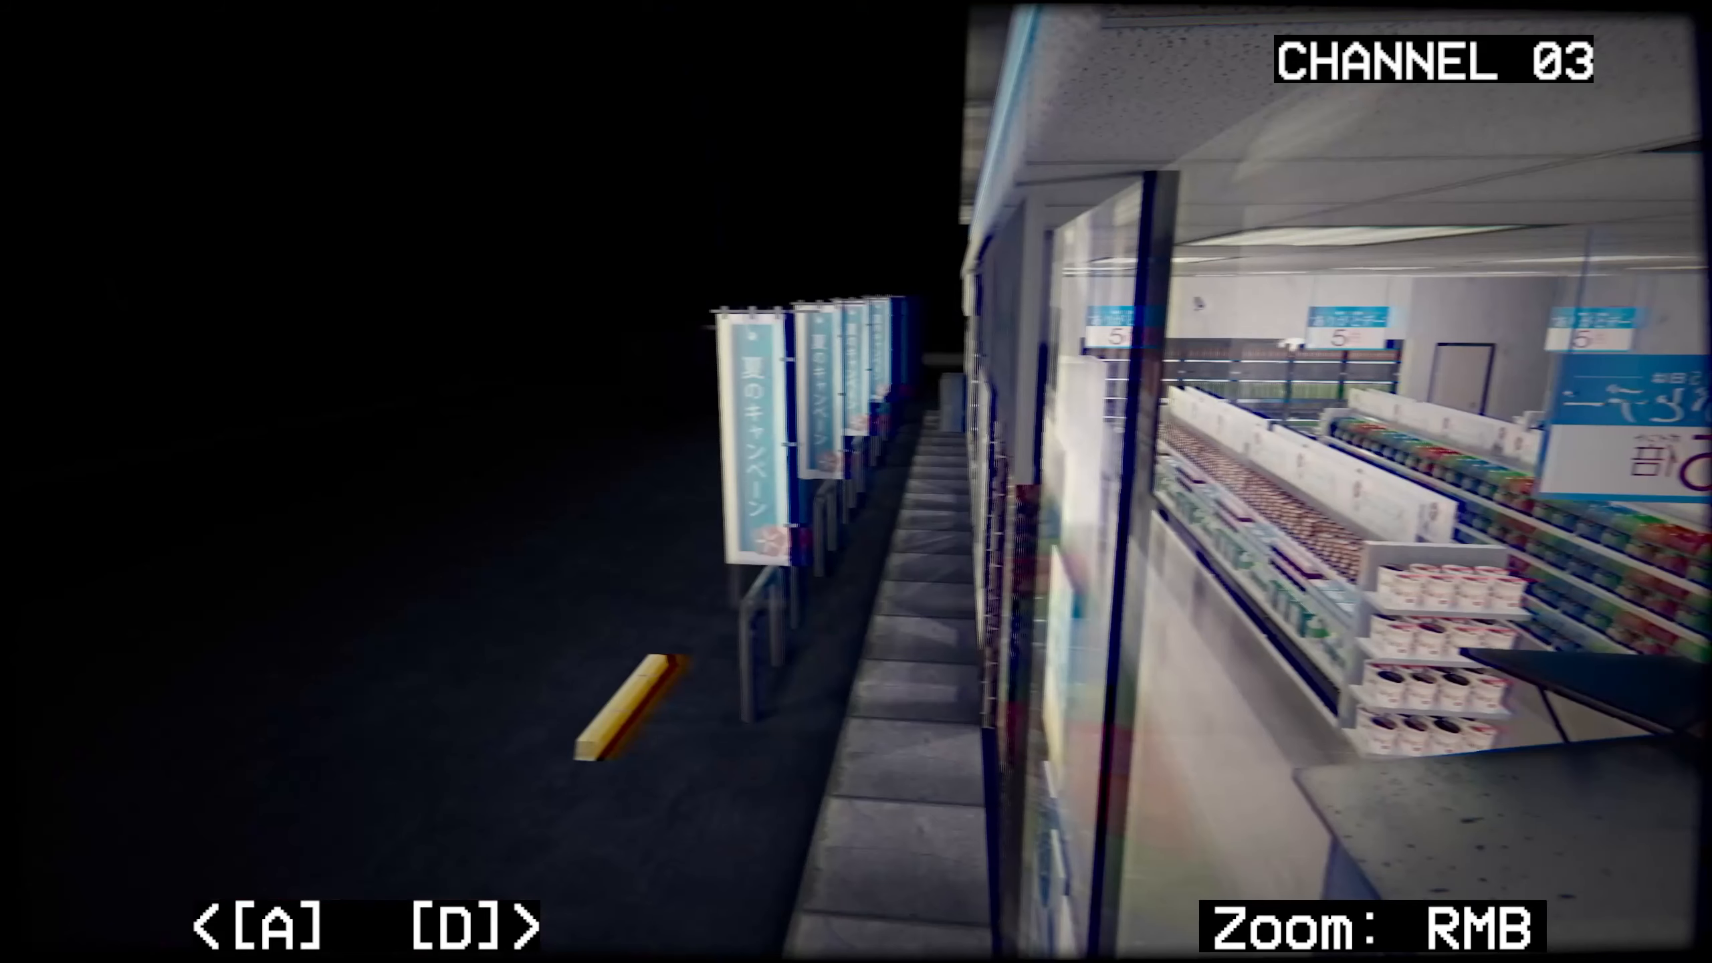
Cycle the security monitor to CHANNEL 03 showing the dark storefront
key("D")
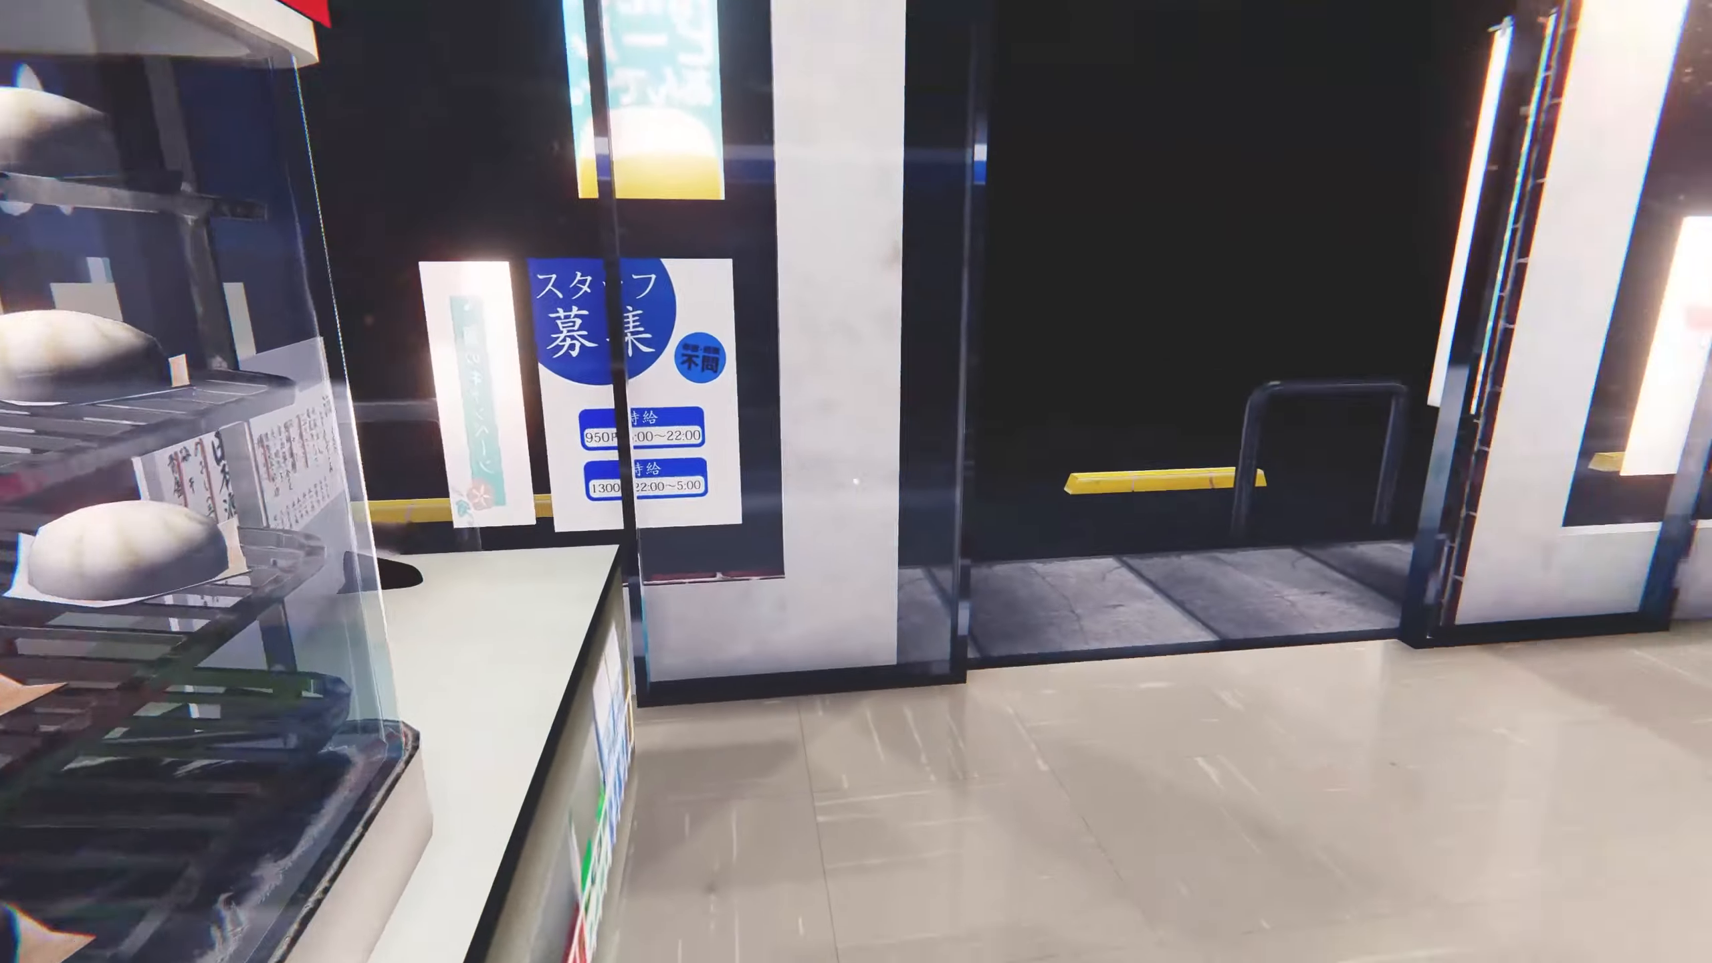
mouse_move(856, 482)
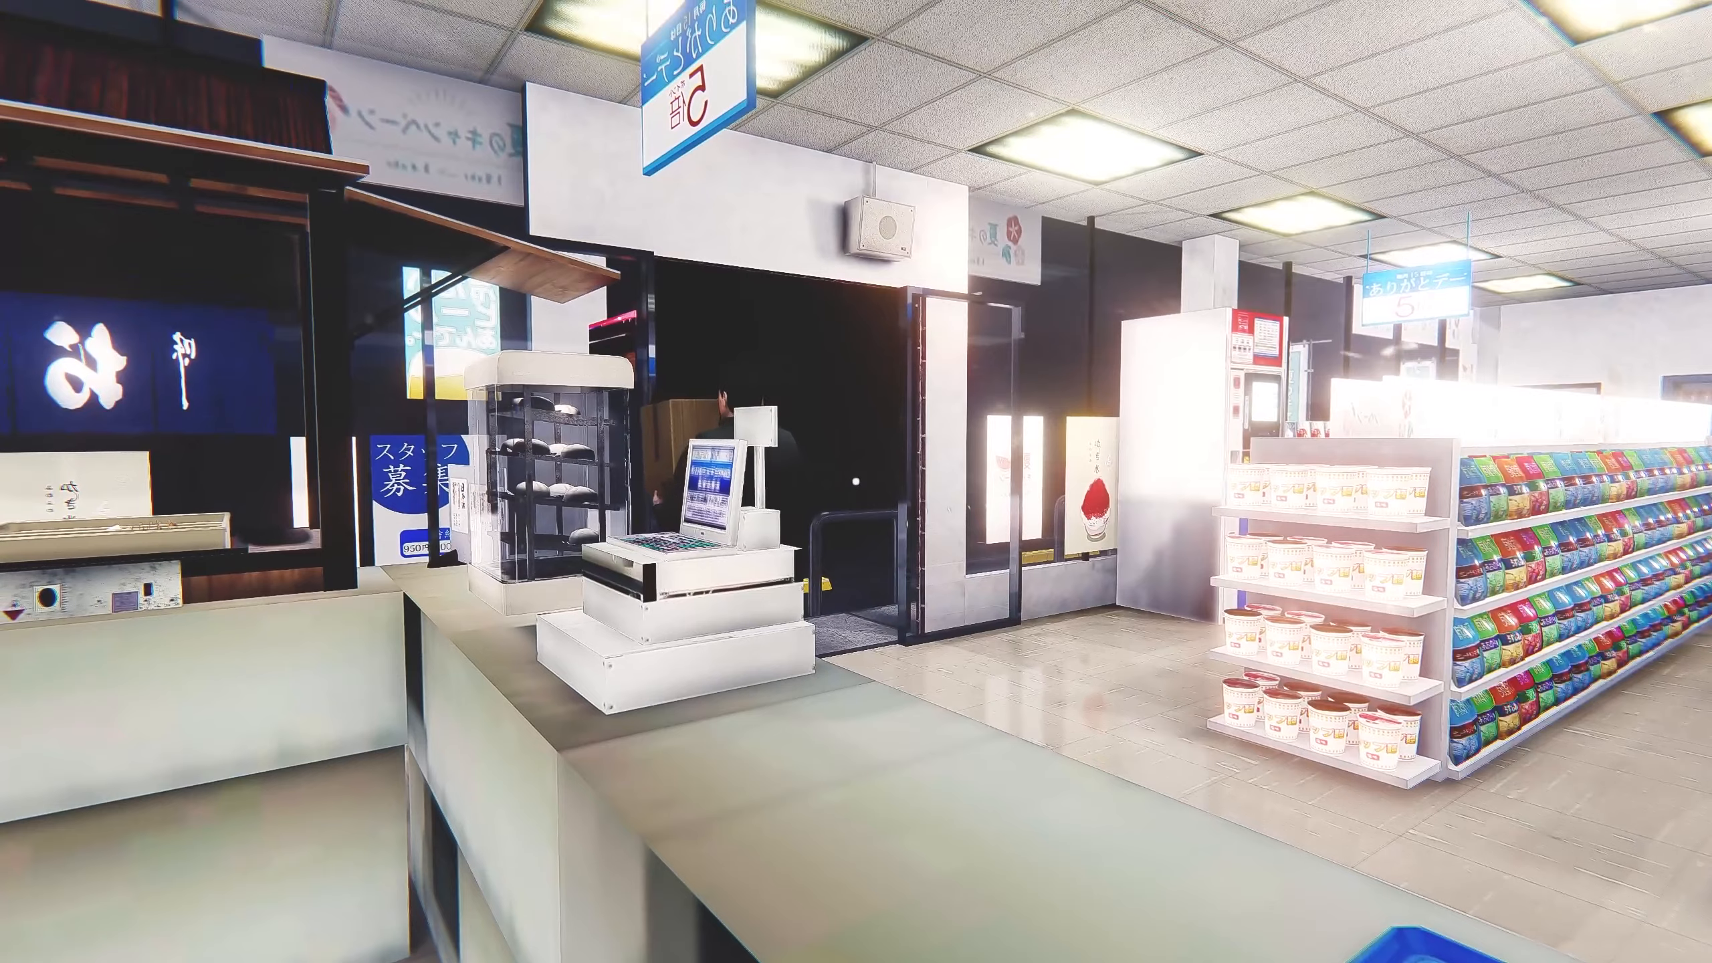
mouse_move(856, 481)
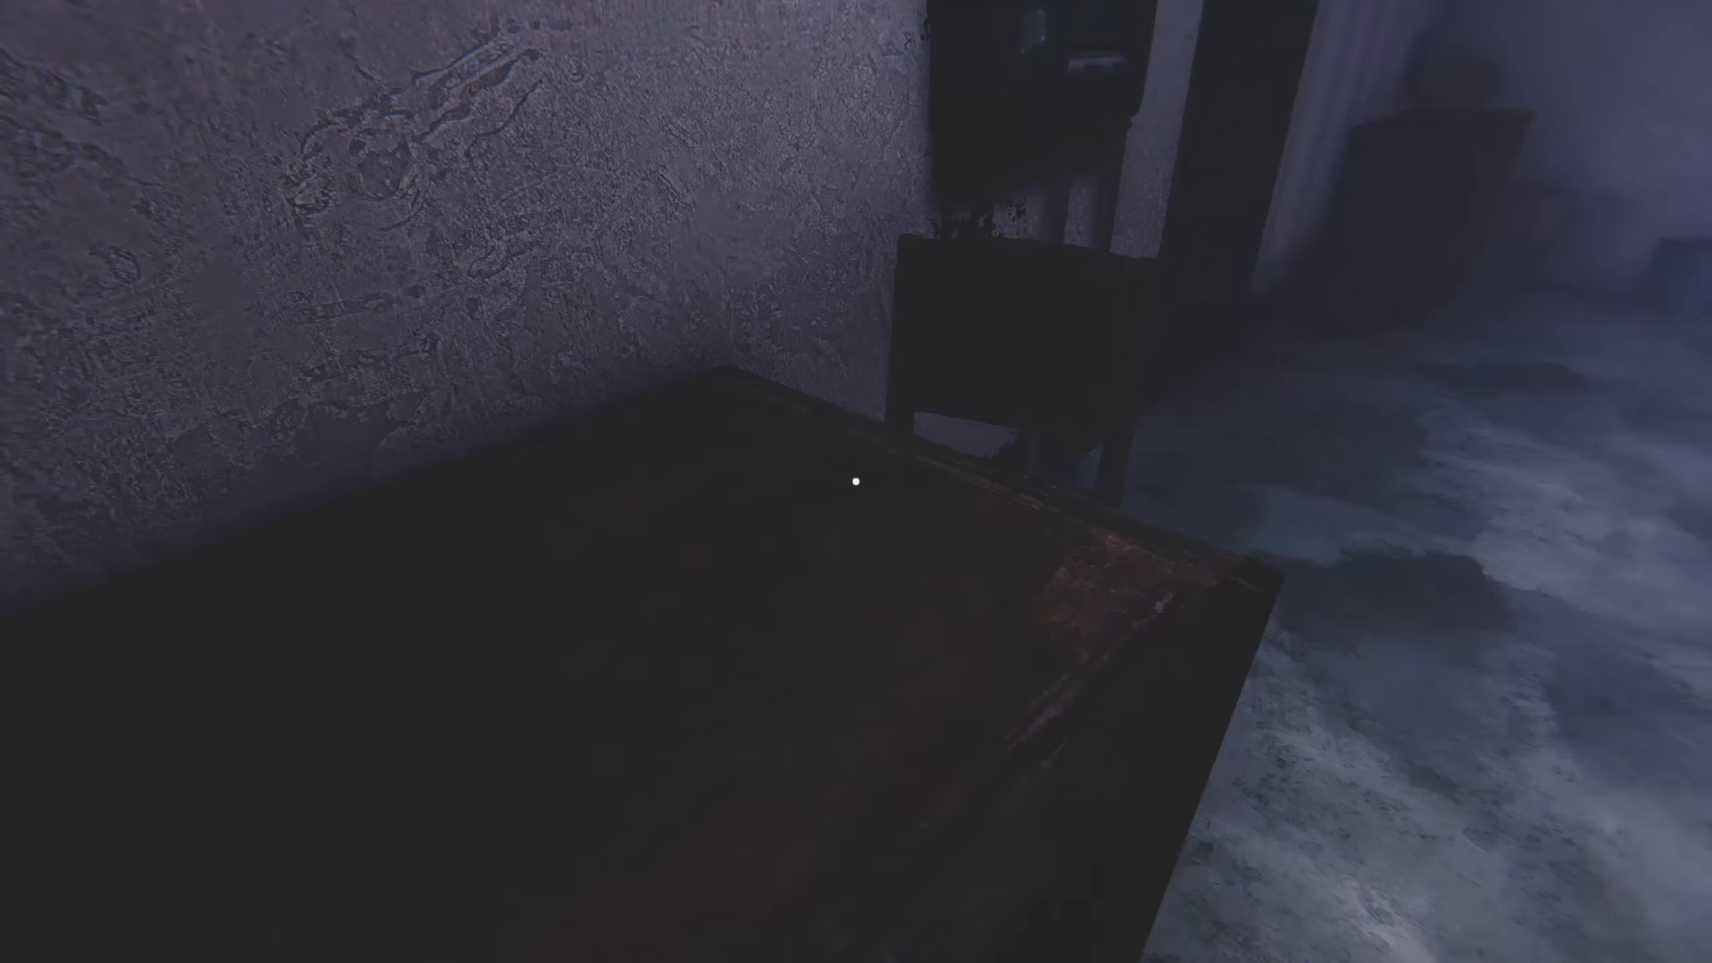
mouse_move(856, 481)
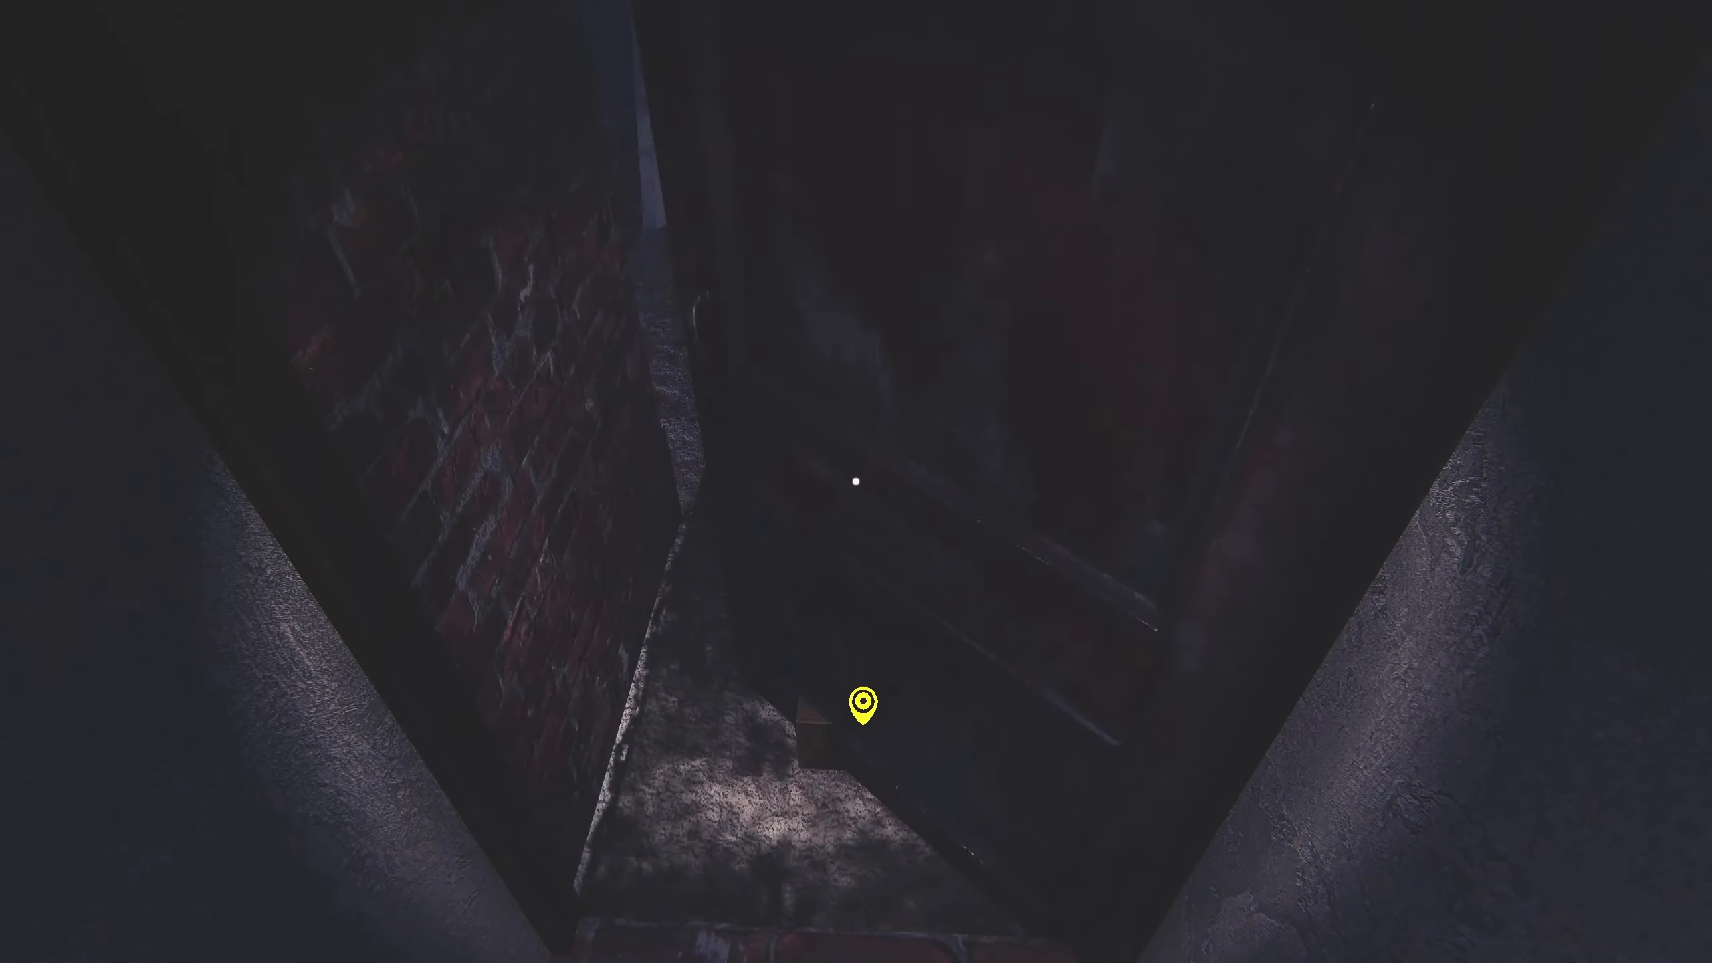
Use the marked passage spot and pick up the waypoint item from the table
left_click(861, 705)
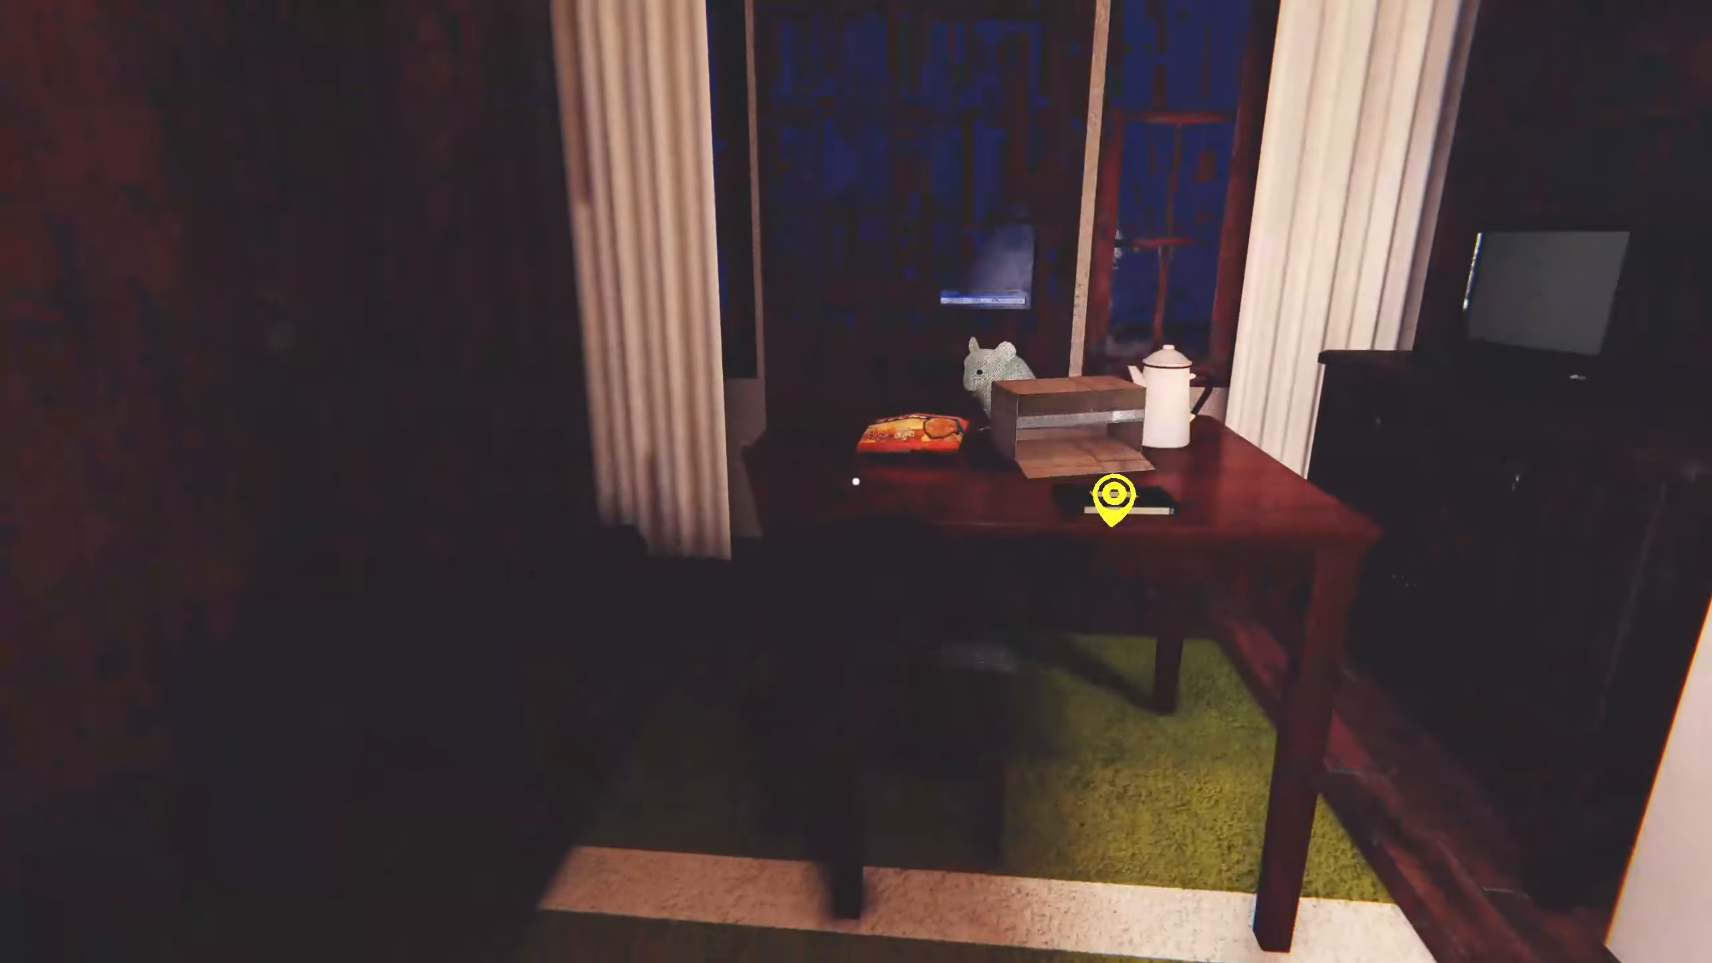
left_click(1106, 506)
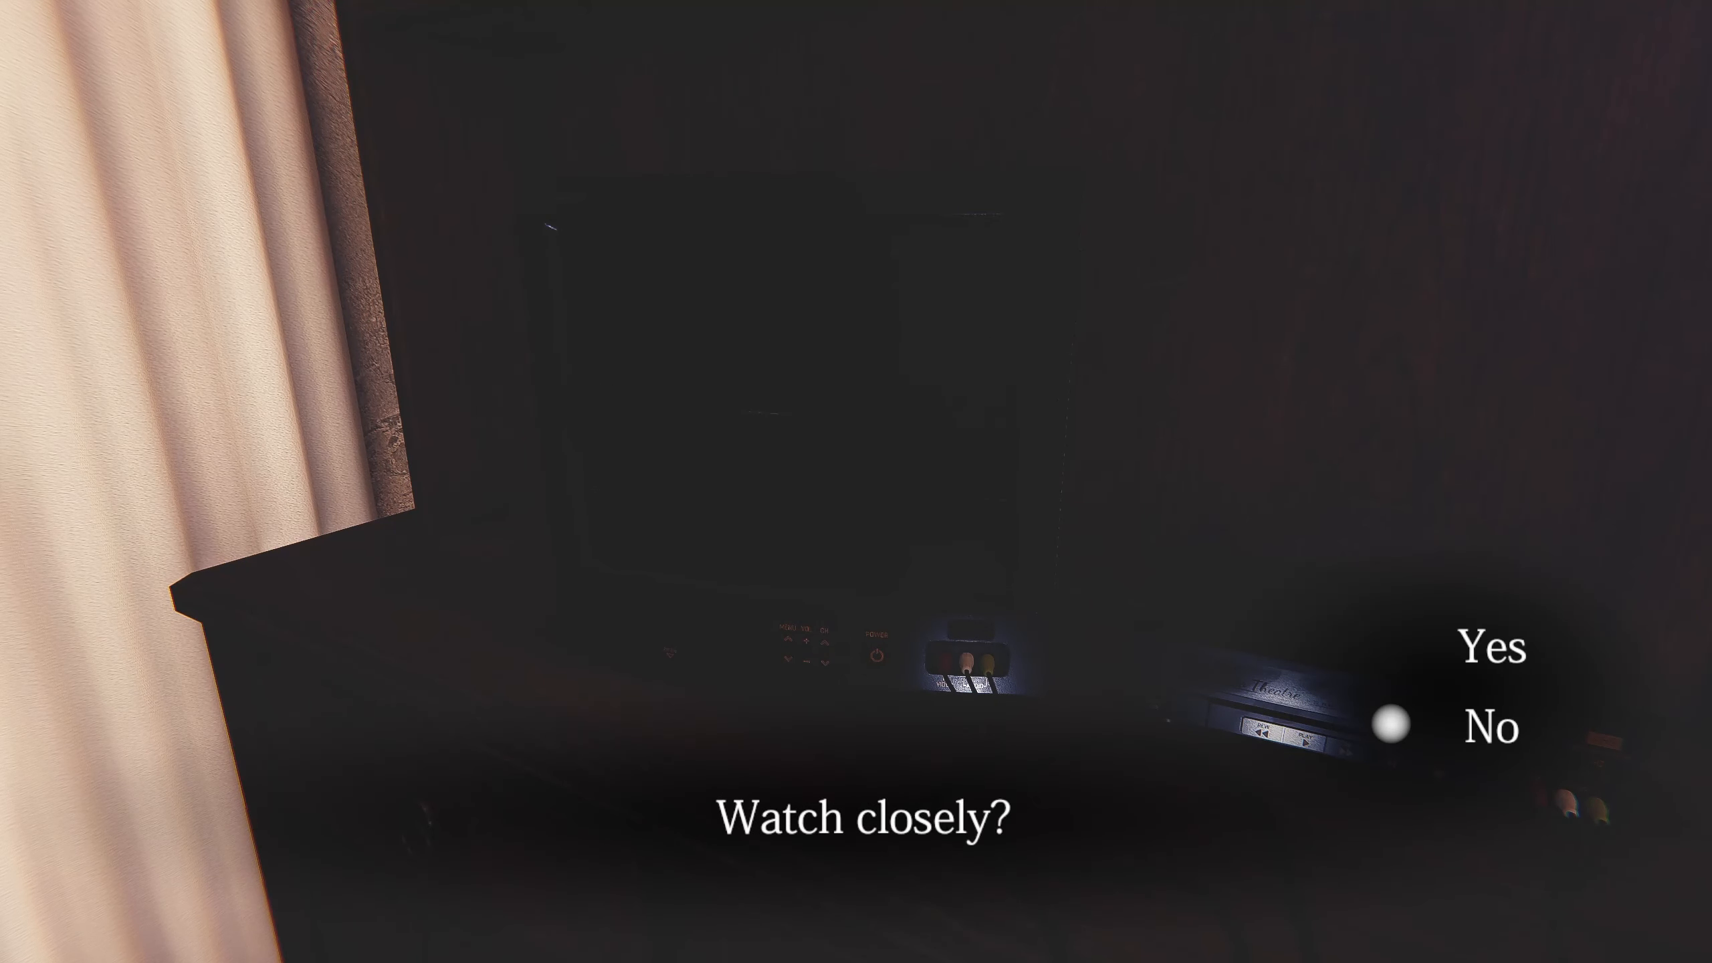